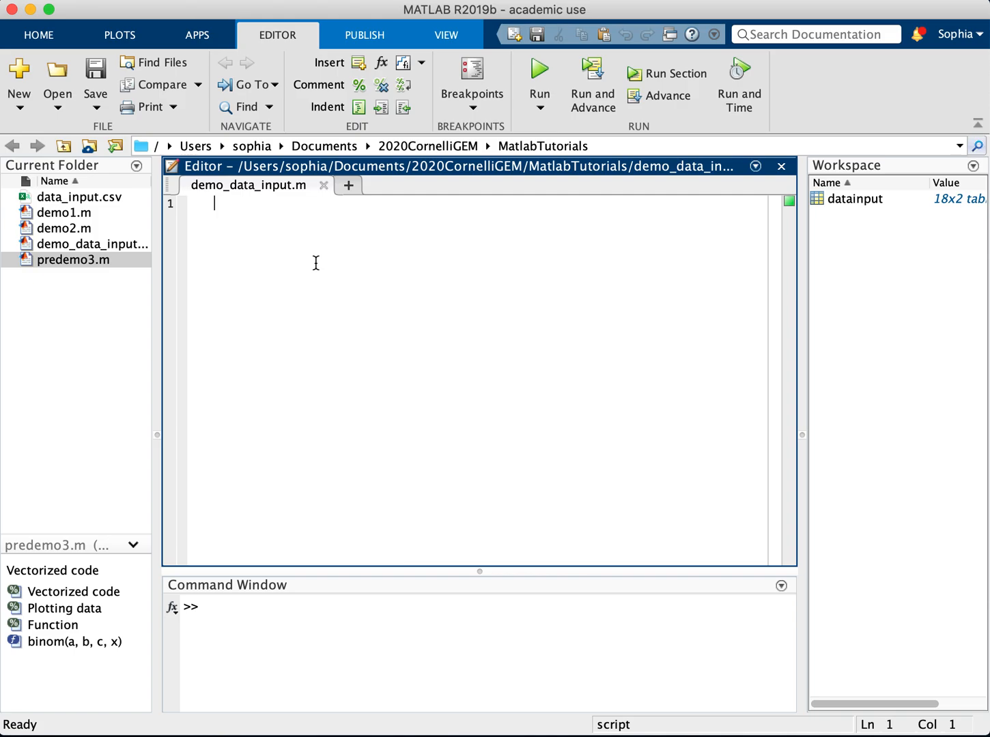
pyautogui.moveTo(216, 256)
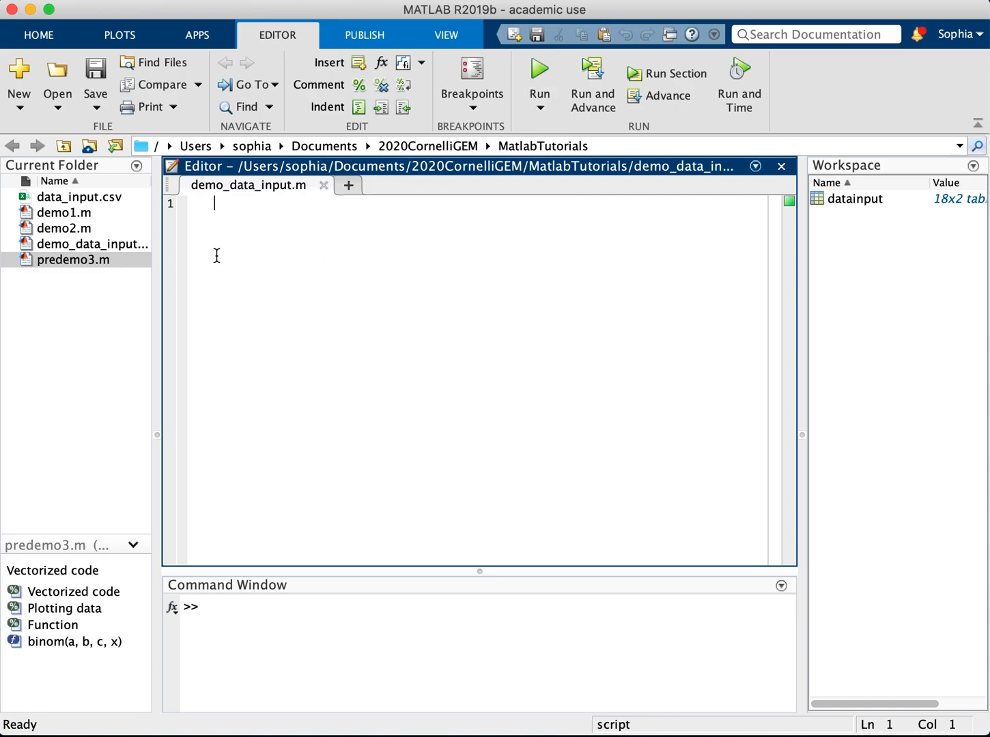
pyautogui.moveTo(196, 35)
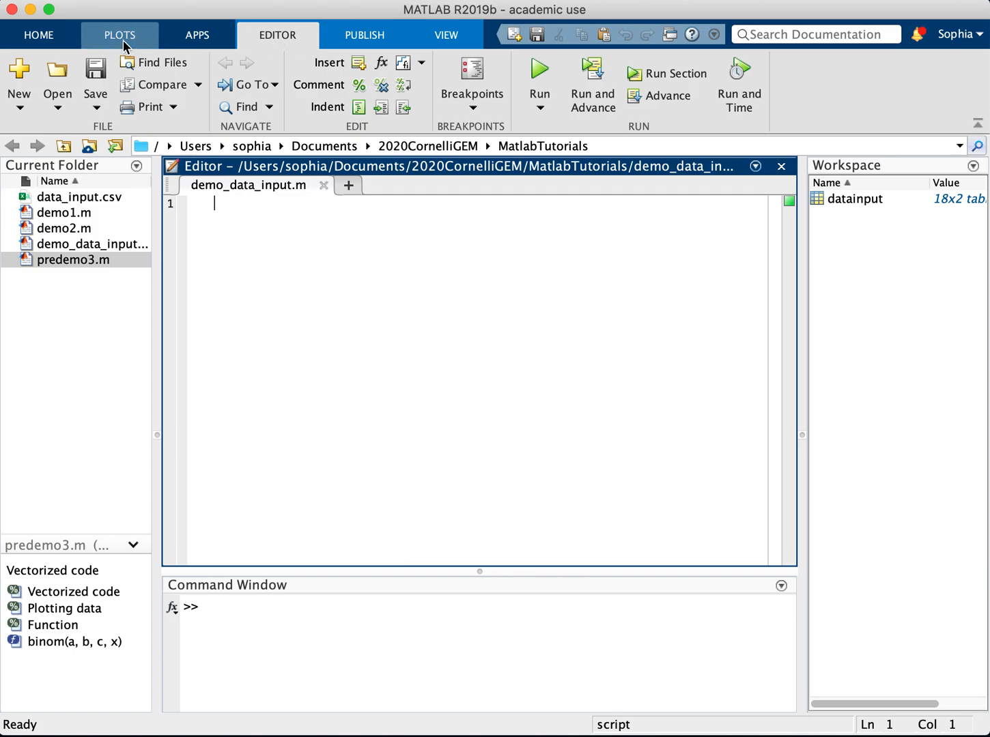
# - Show the HOME tab and select data_input.csv in the Current Folder panel
pyautogui.click(39, 35)
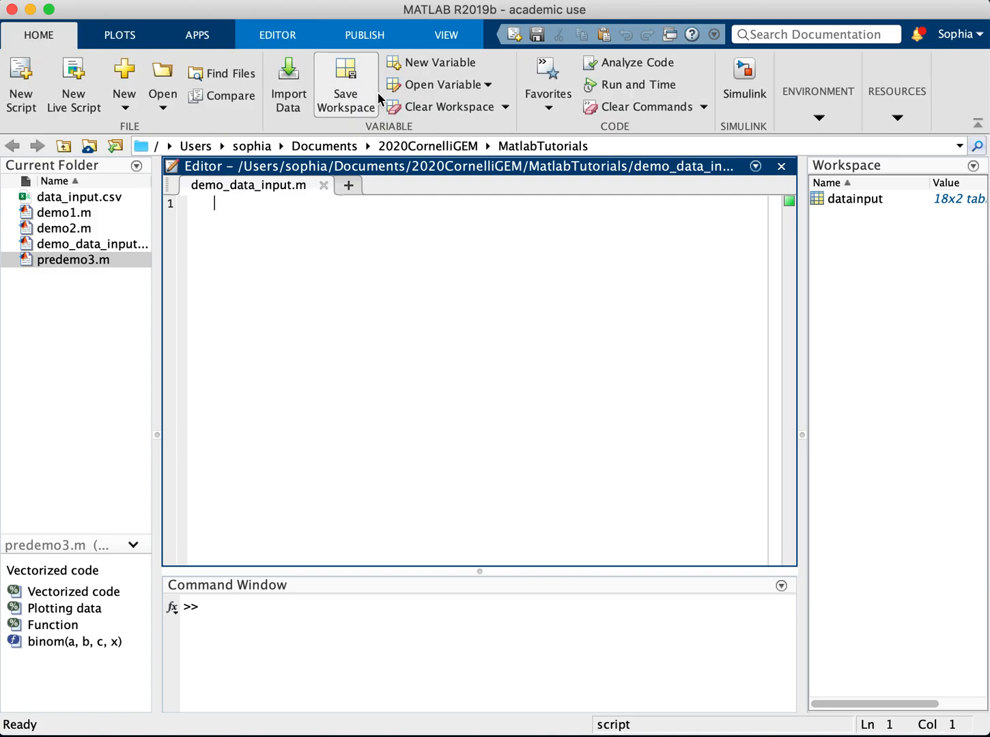
pyautogui.click(79, 196)
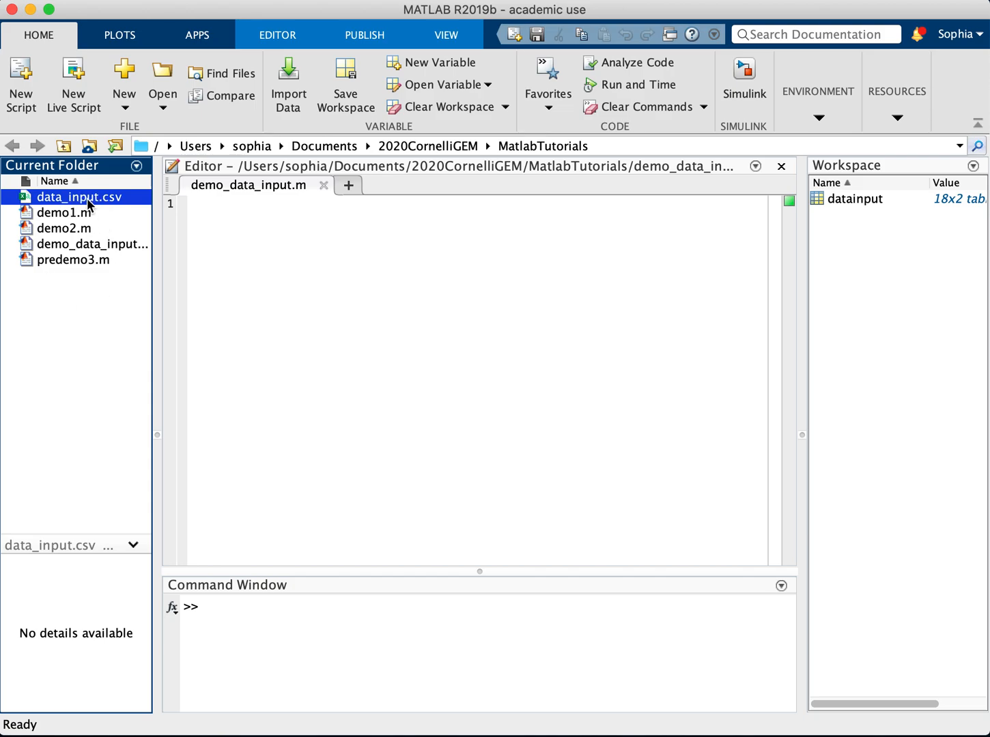
pyautogui.moveTo(112, 213)
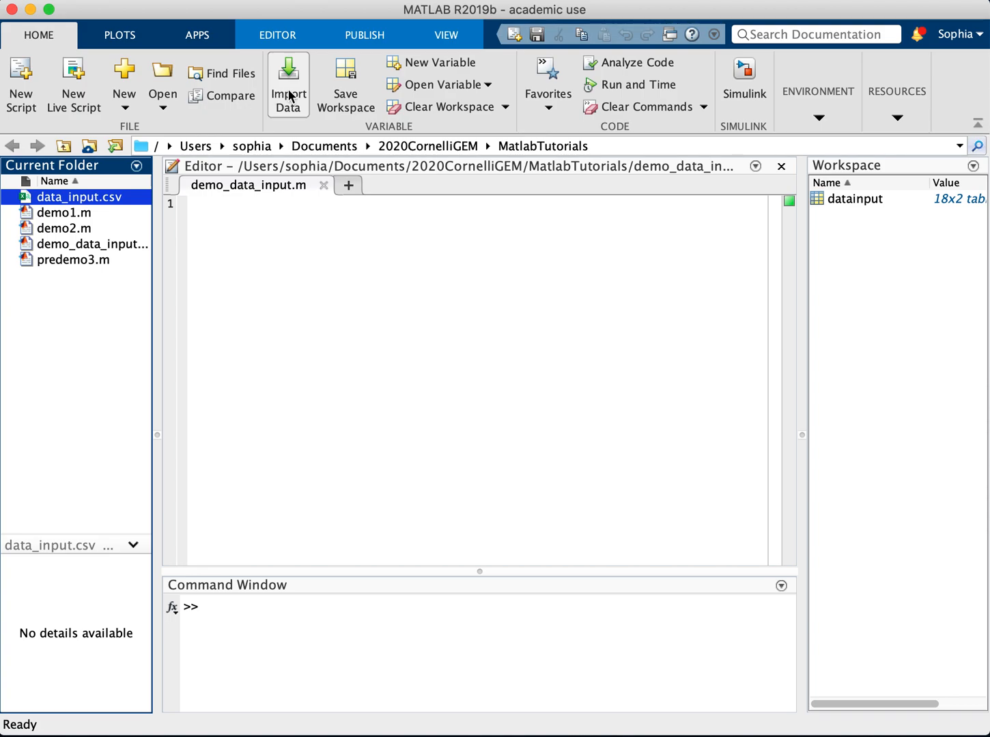
pyautogui.moveTo(292, 101)
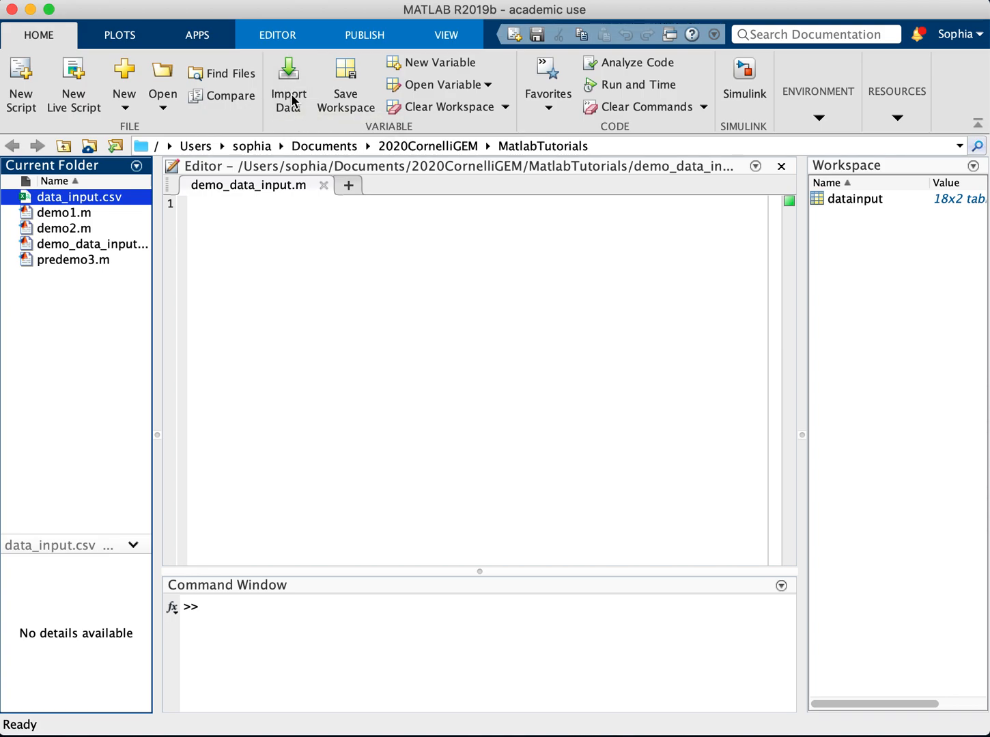
# - Start Import Data and pick data_input.csv in the file chooser
pyautogui.click(287, 85)
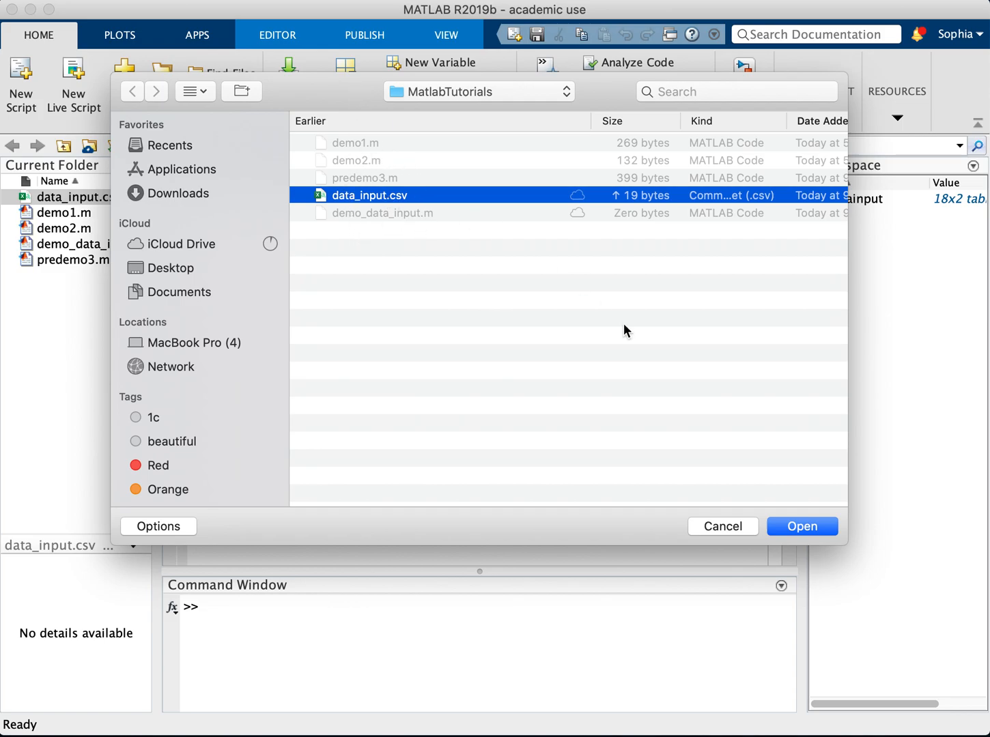
pyautogui.click(801, 526)
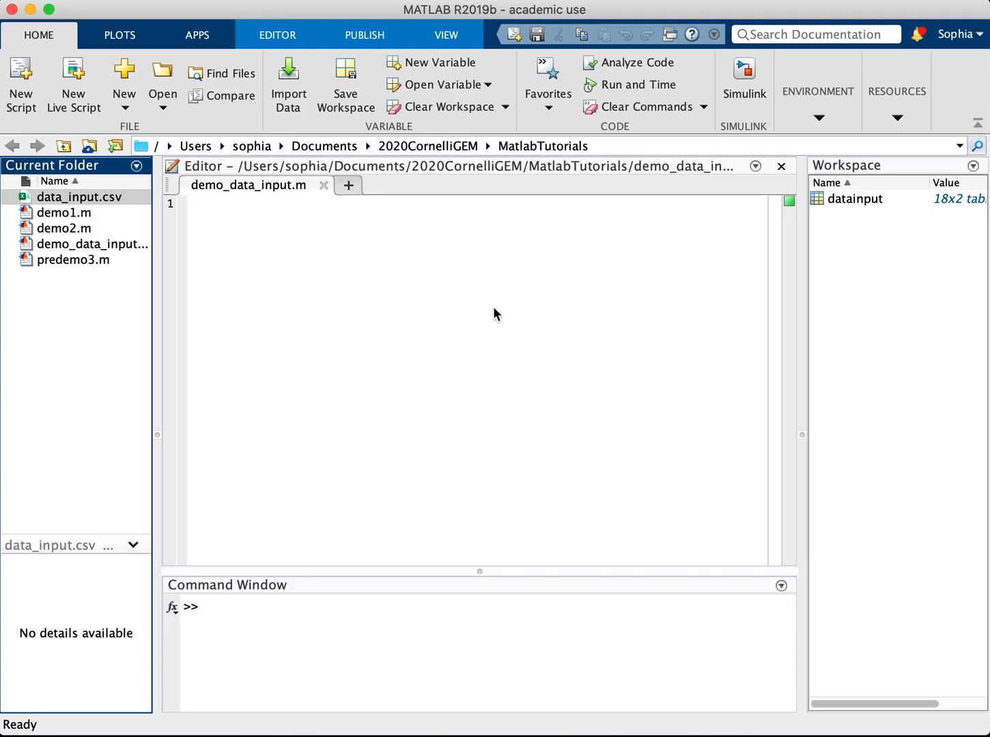
# - Load data_input.csv in the Import tool, keep range A2:B19, and set output to Numeric Matrix
pyautogui.doubleClick(79, 197)
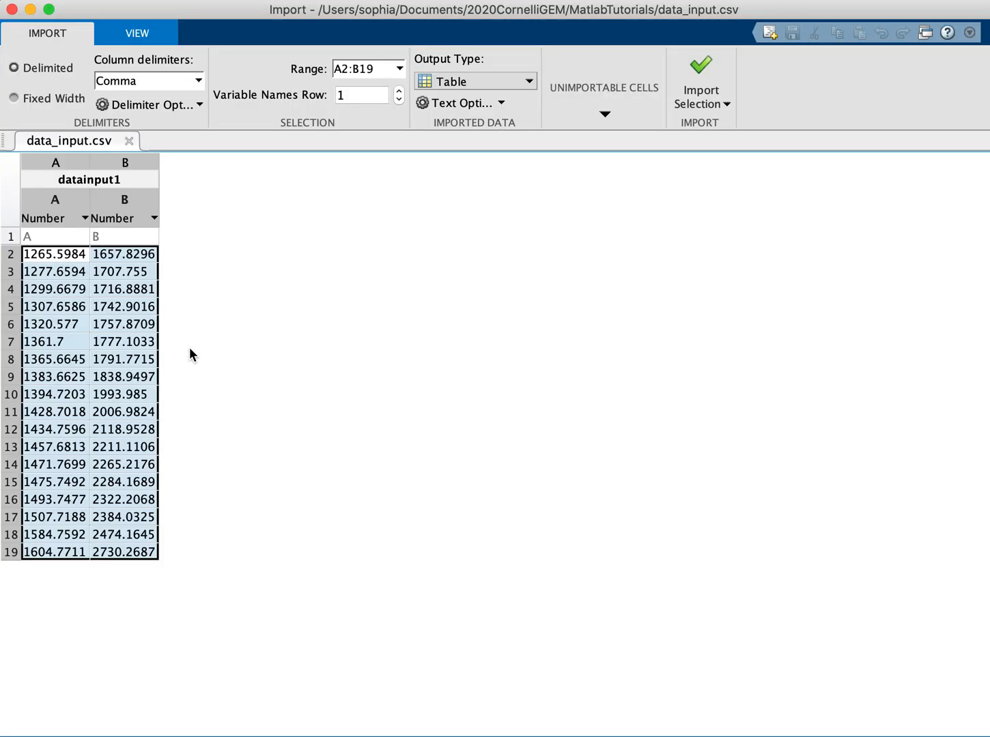
pyautogui.moveTo(217, 312)
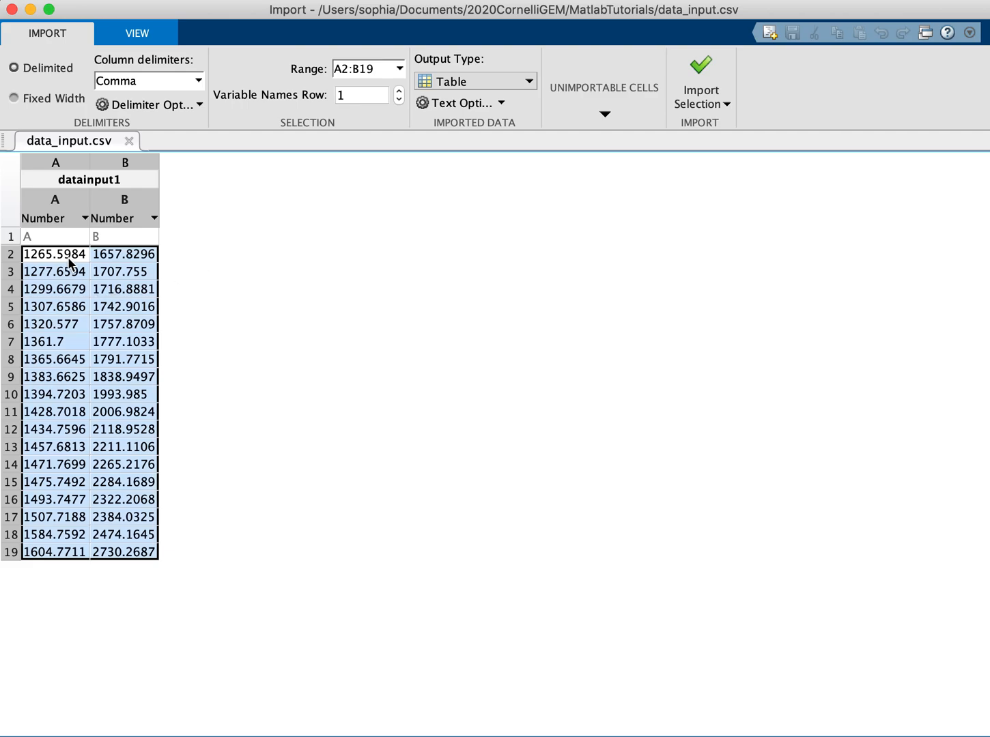
pyautogui.click(125, 447)
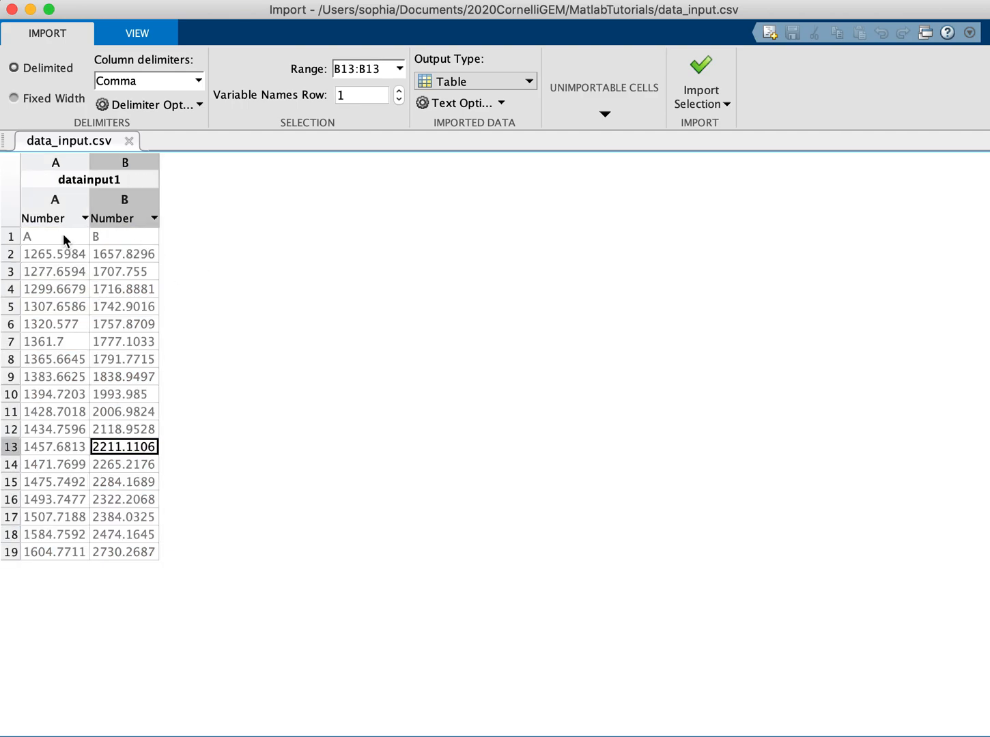
pyautogui.click(55, 254)
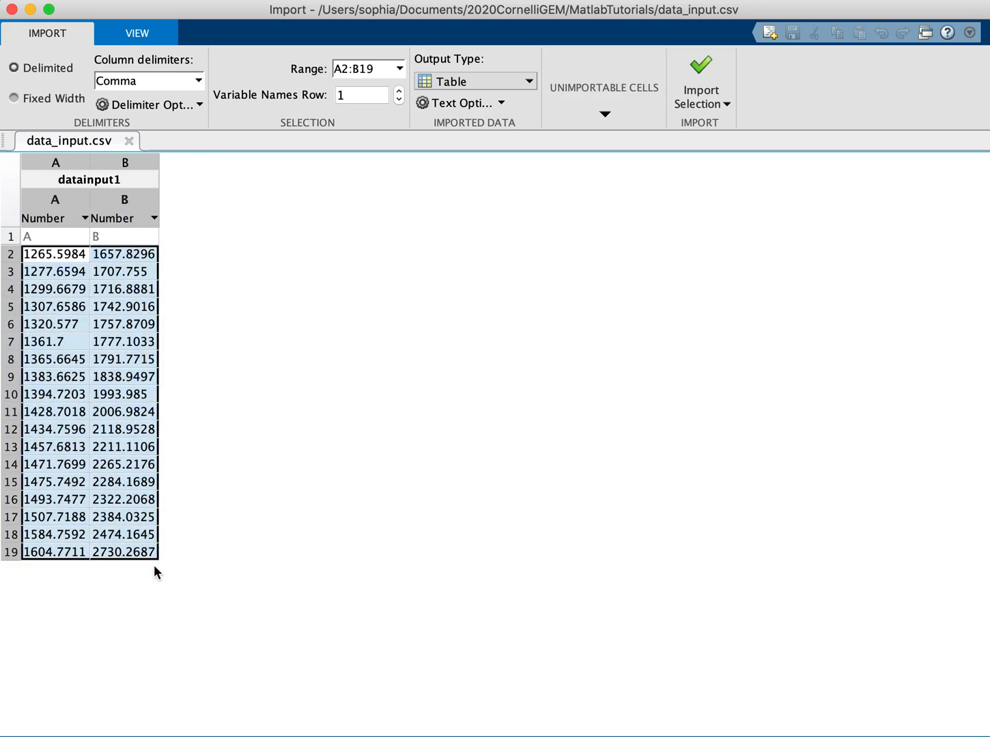
pyautogui.moveTo(66, 275)
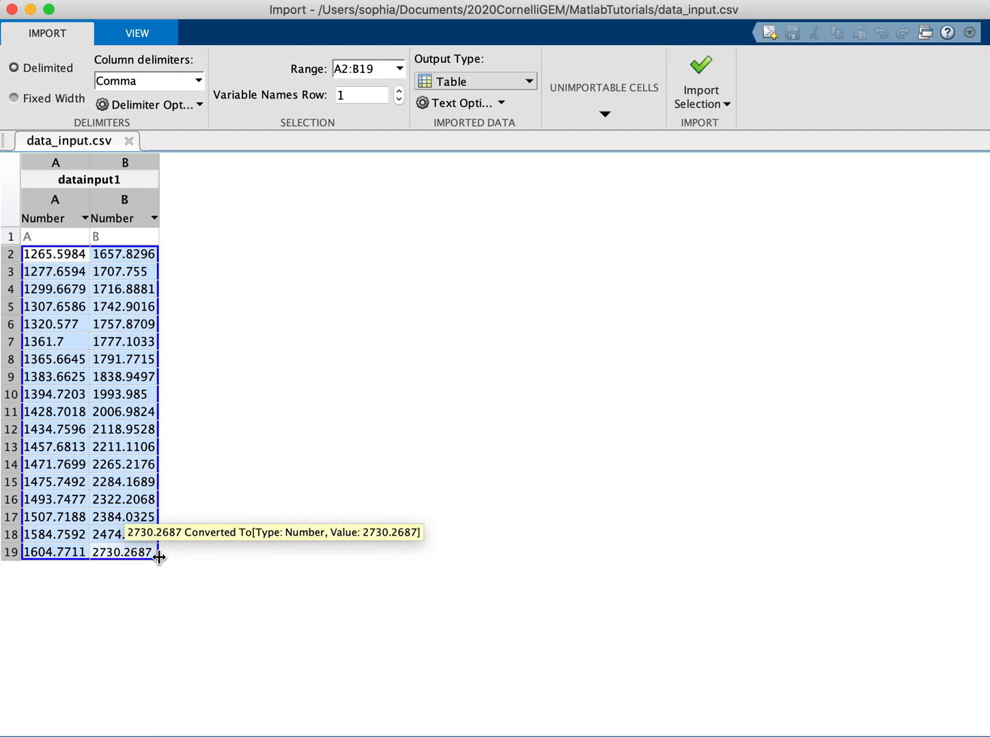
pyautogui.moveTo(131, 271)
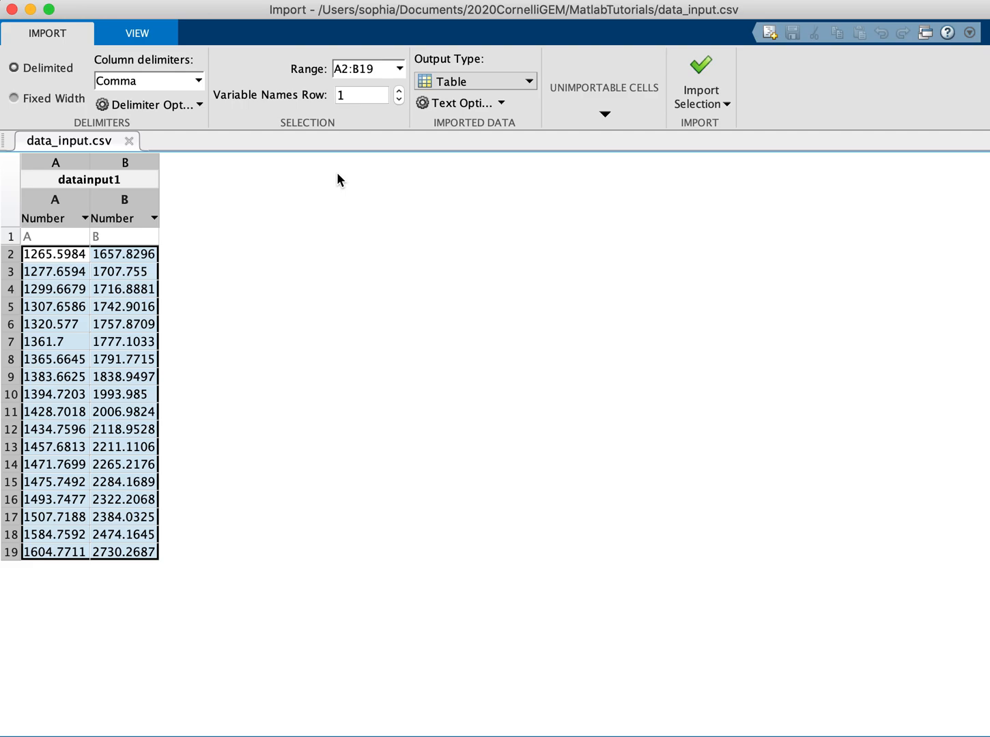
pyautogui.click(473, 81)
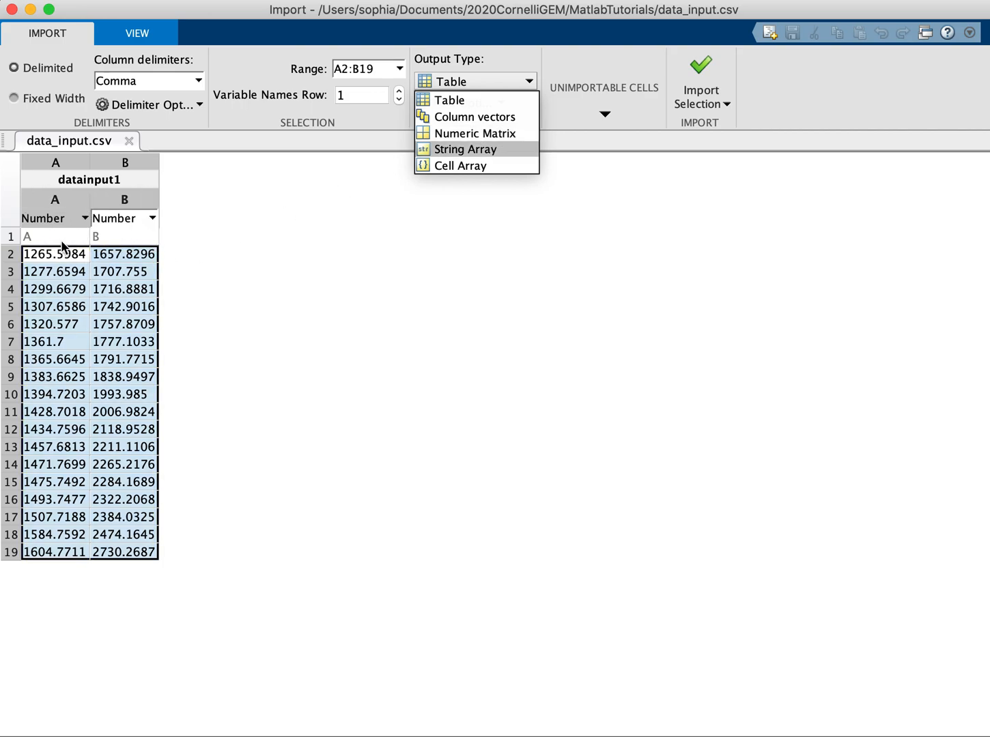
pyautogui.moveTo(474, 133)
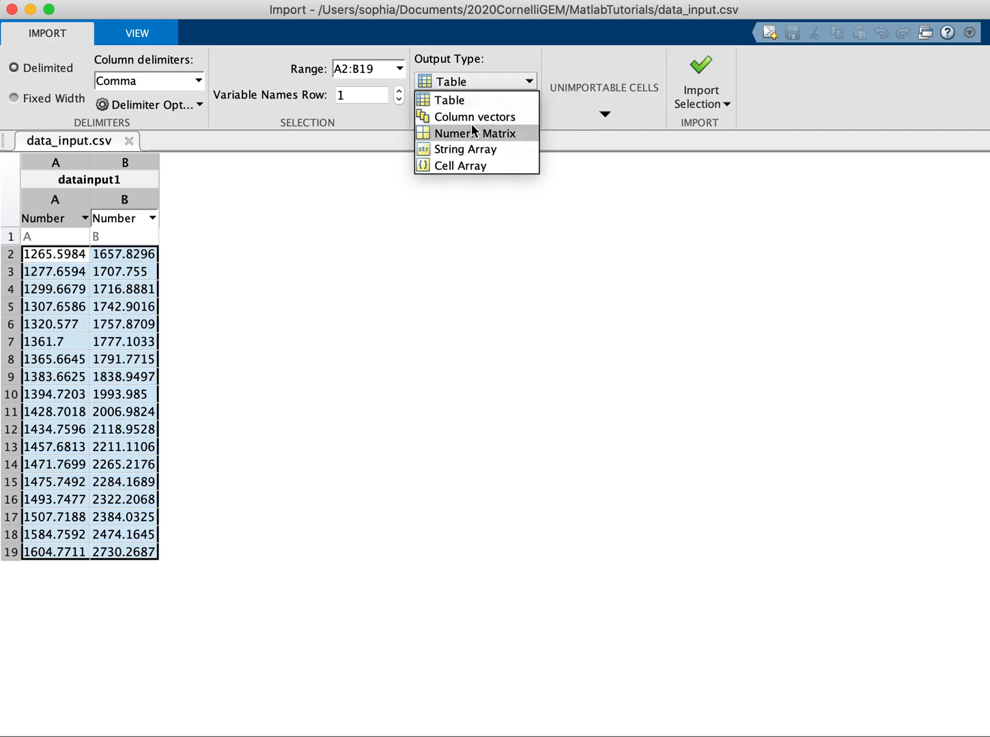
pyautogui.click(473, 134)
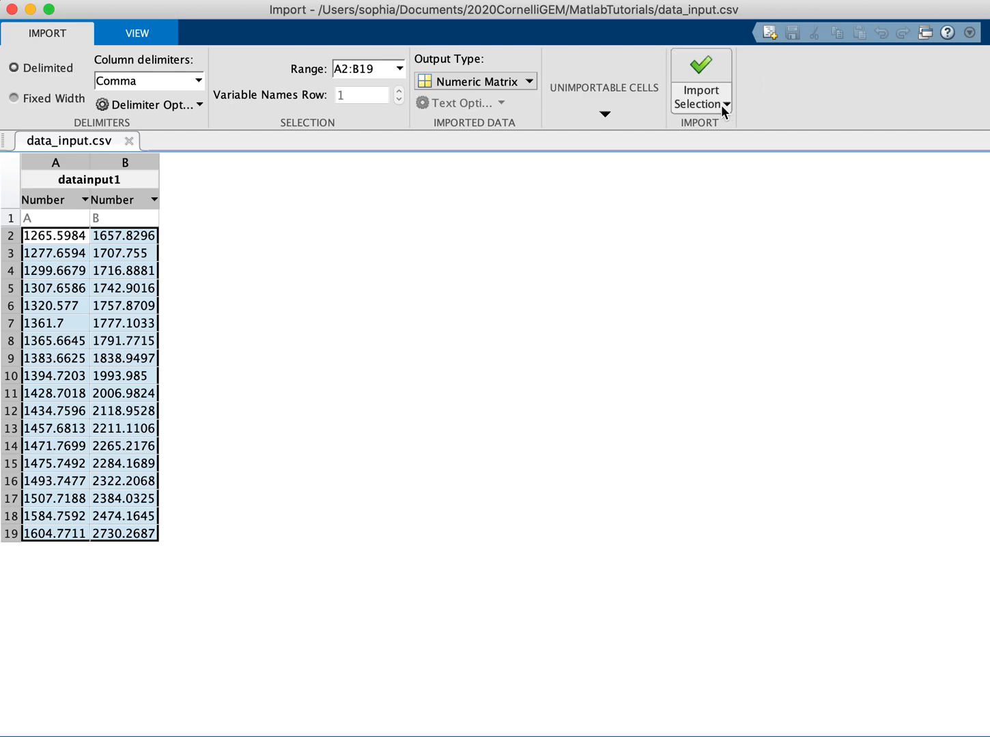
pyautogui.click(725, 103)
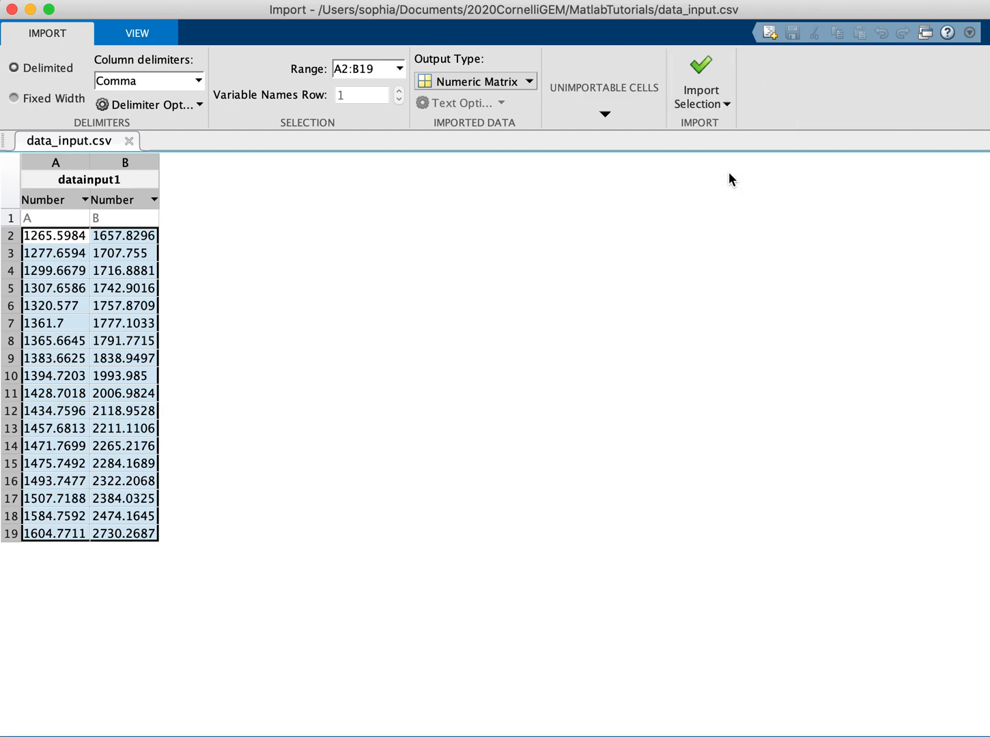
# - Generate the import script, copy its code into demo_data_input.m, and save
pyautogui.click(701, 89)
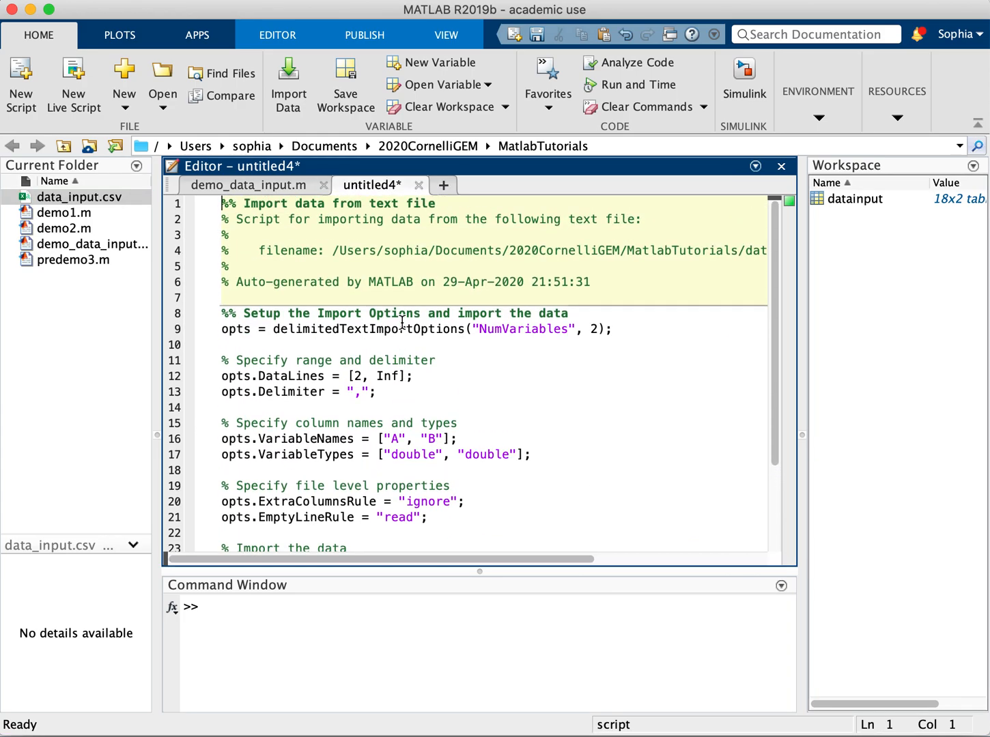
pyautogui.scroll(-3)
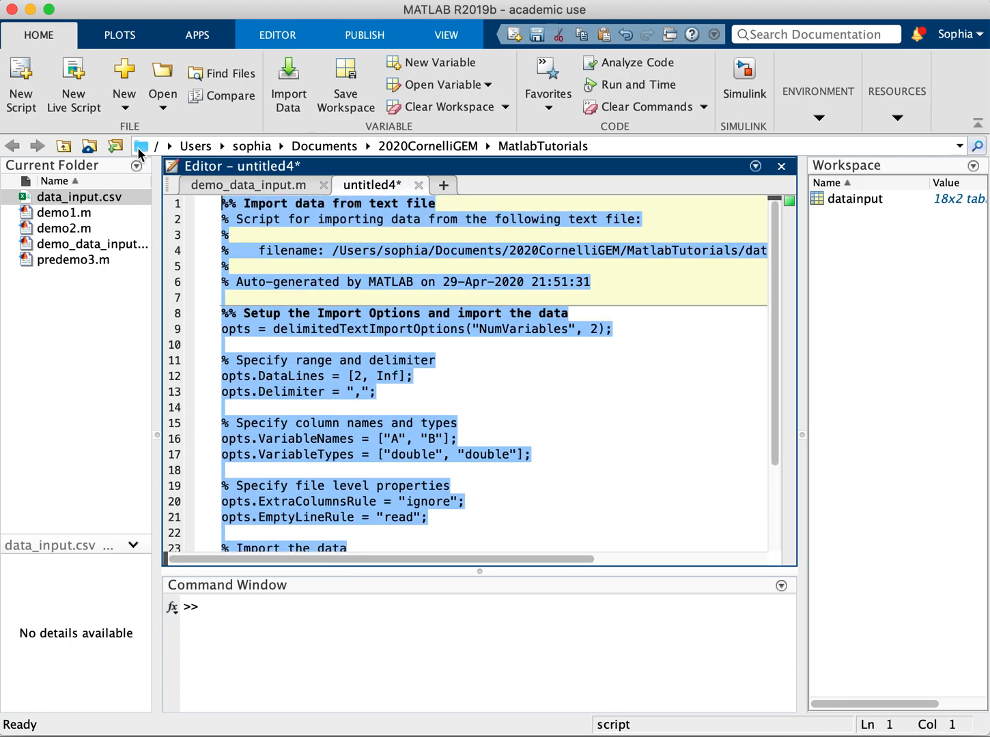
pyautogui.click(419, 185)
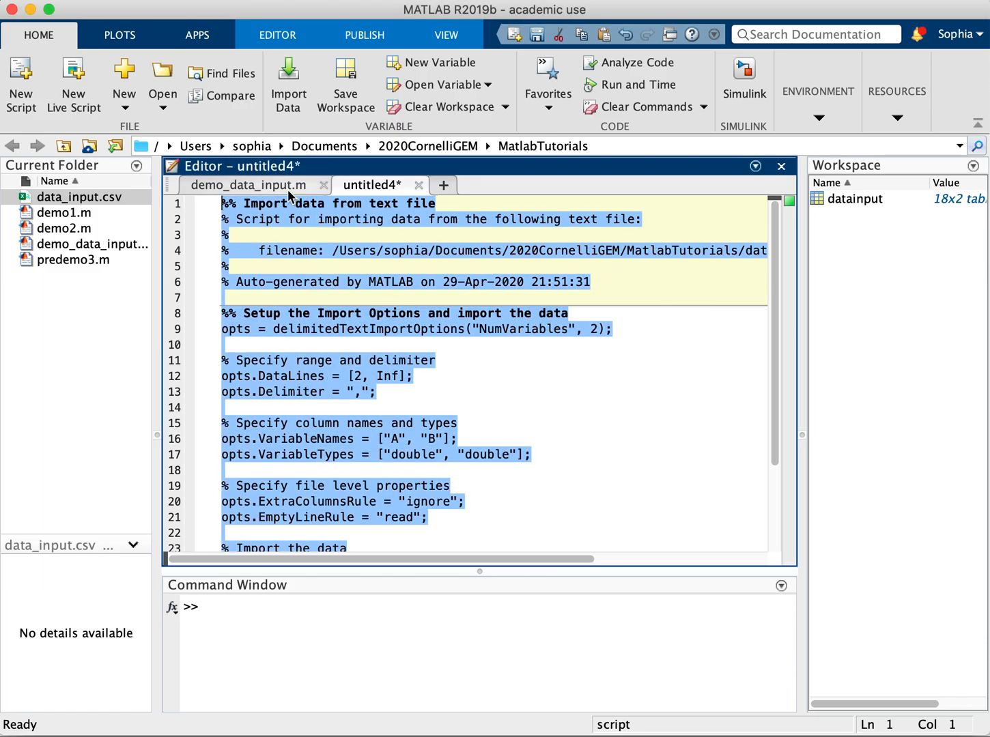
pyautogui.click(248, 185)
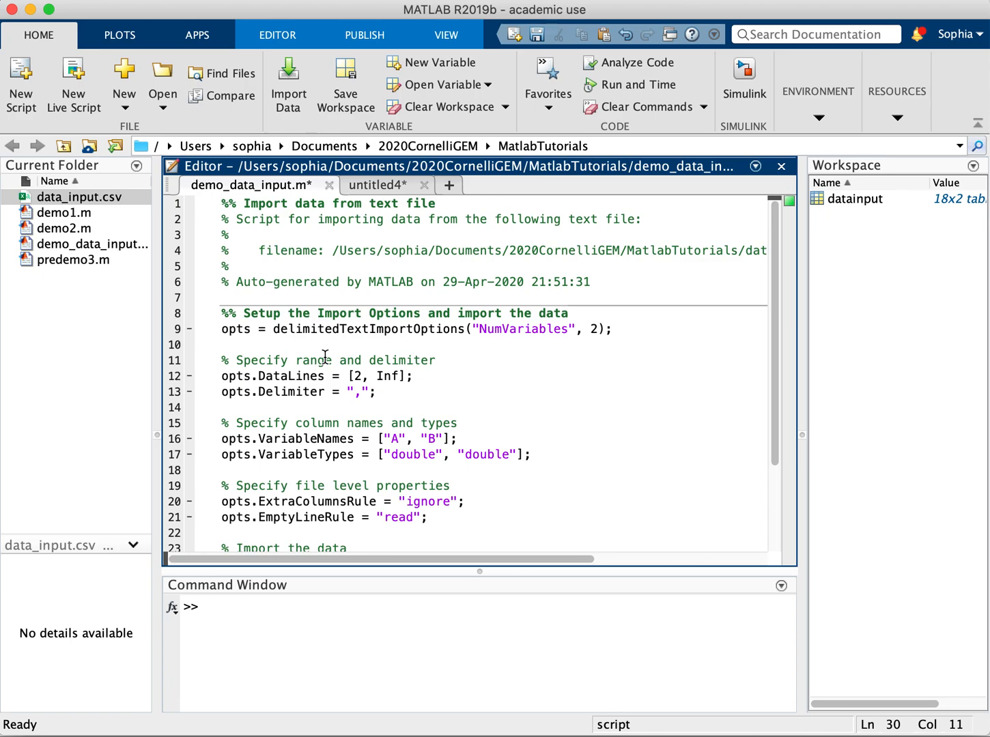
pyautogui.click(277, 34)
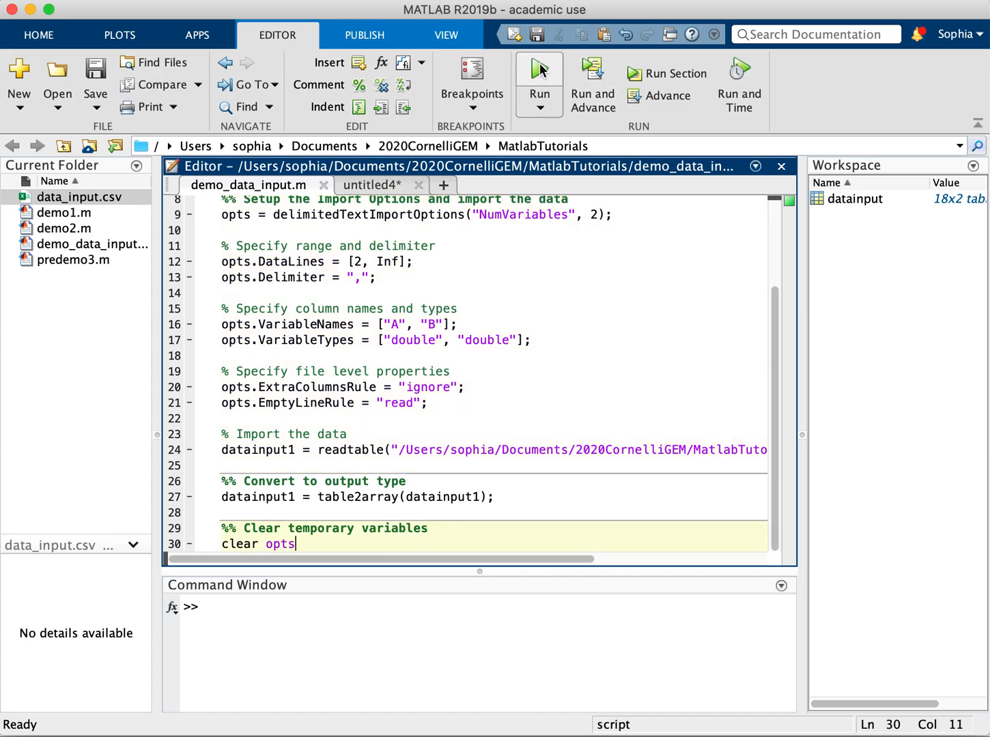
# - Run the script to create the 18x2 datainput1, then add a %% section
pyautogui.click(539, 69)
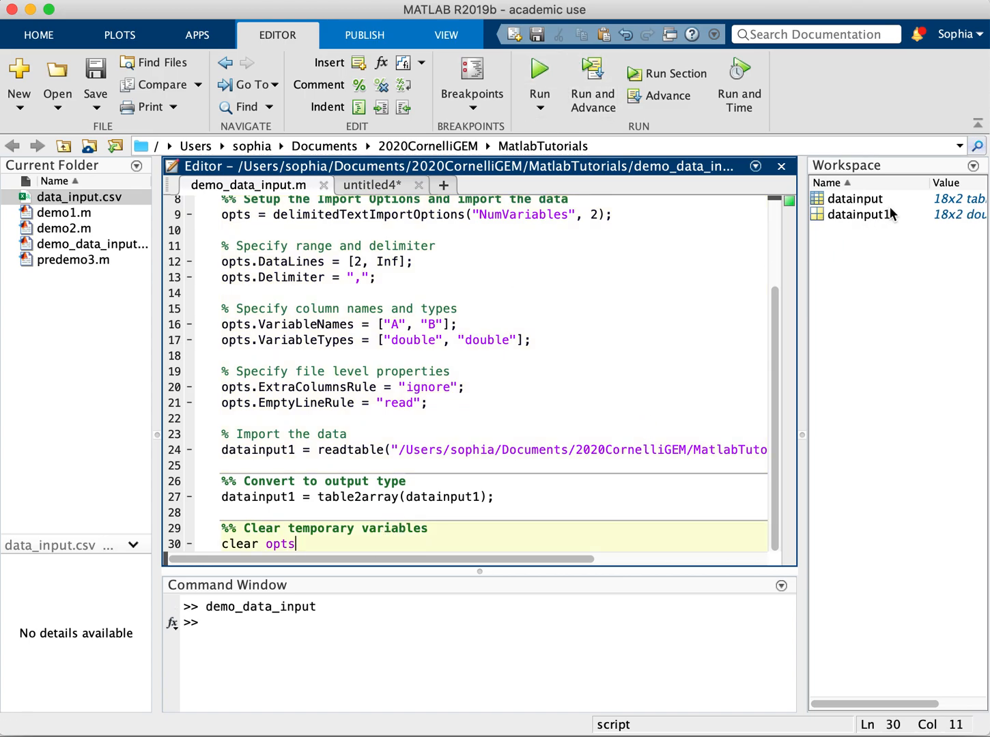
pyautogui.press('enter')
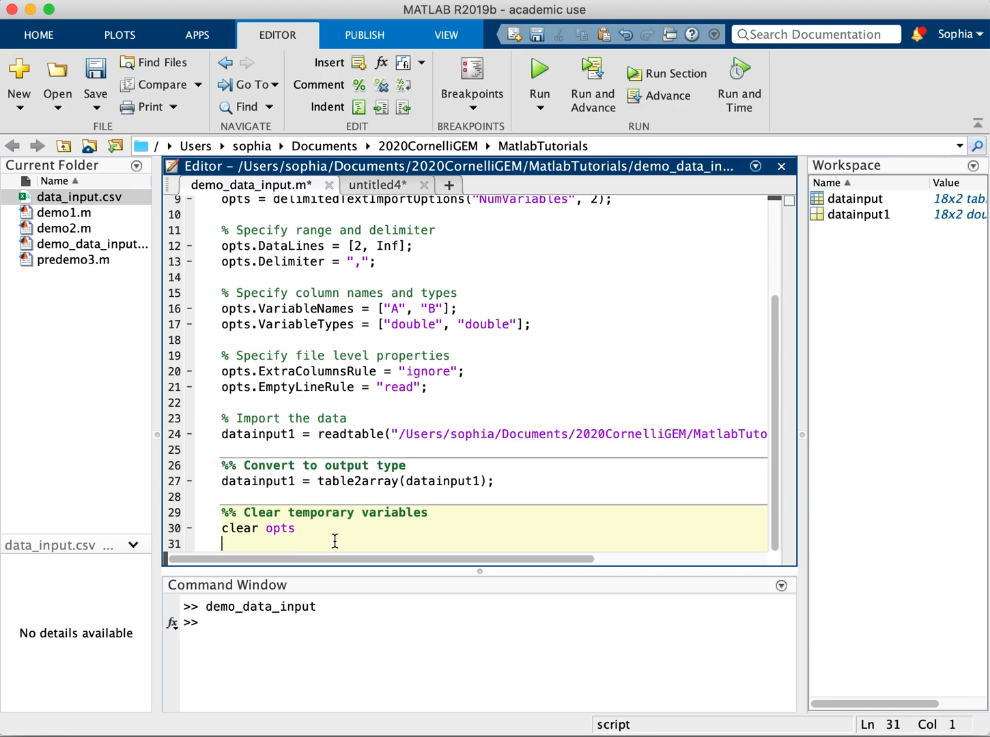
pyautogui.write('%')
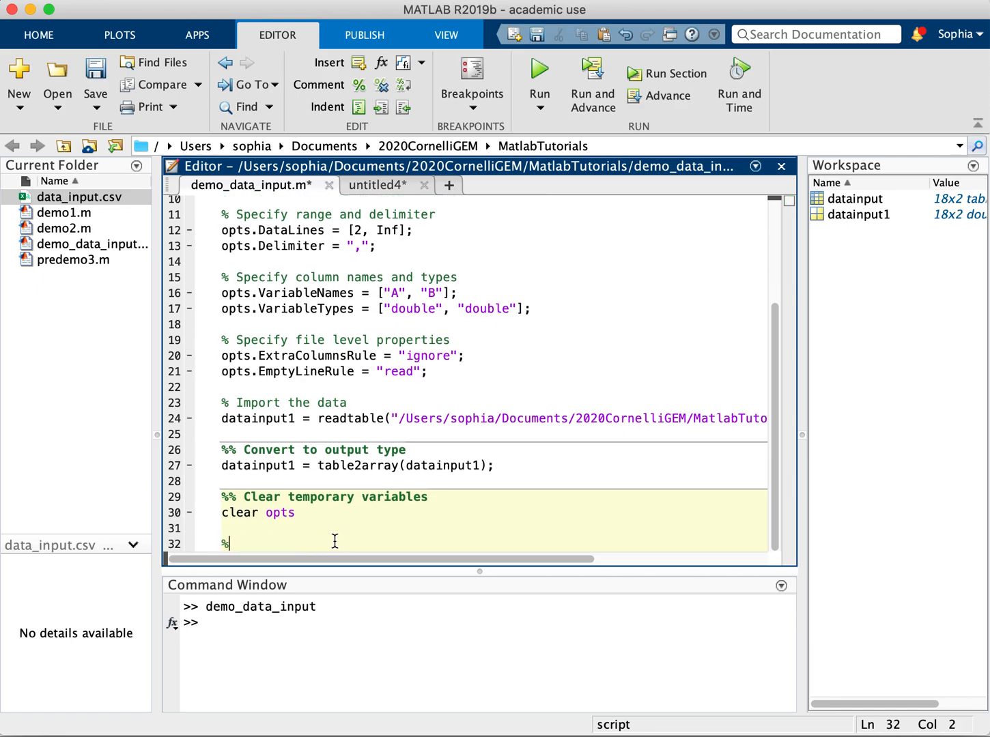
pyautogui.press('enter')
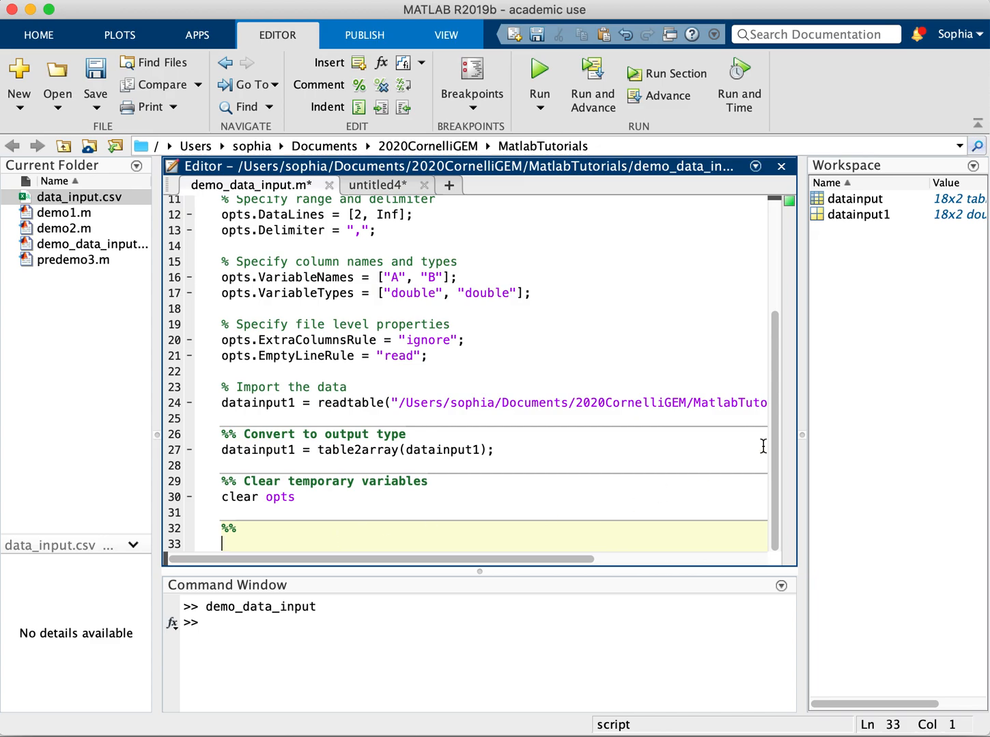
pyautogui.doubleClick(73, 197)
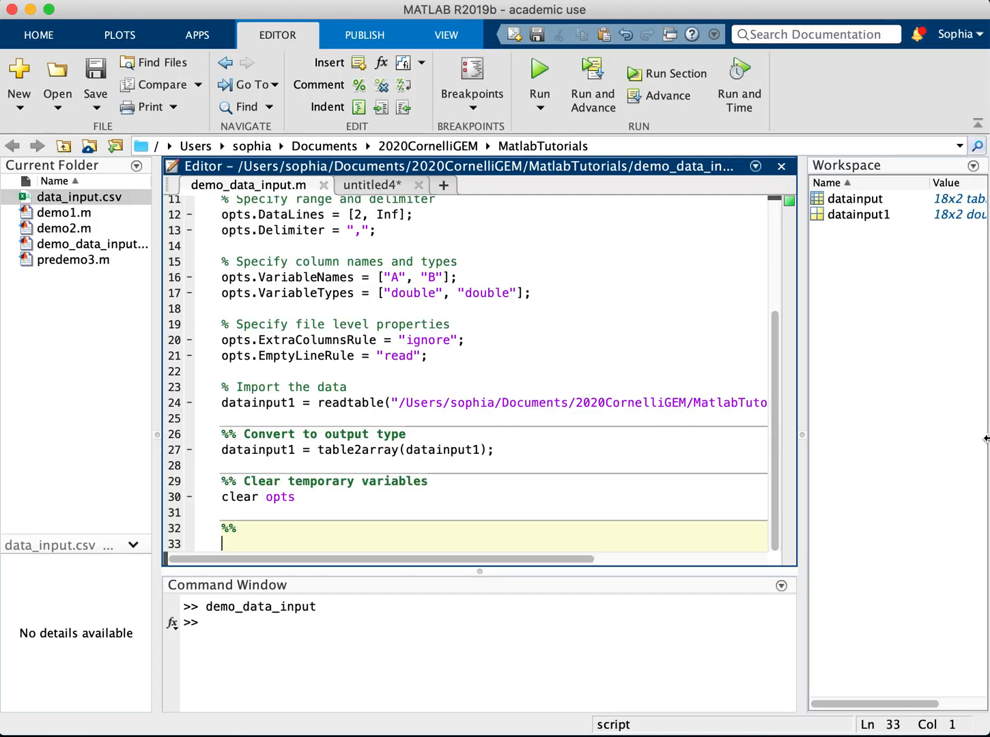
pyautogui.moveTo(243, 526)
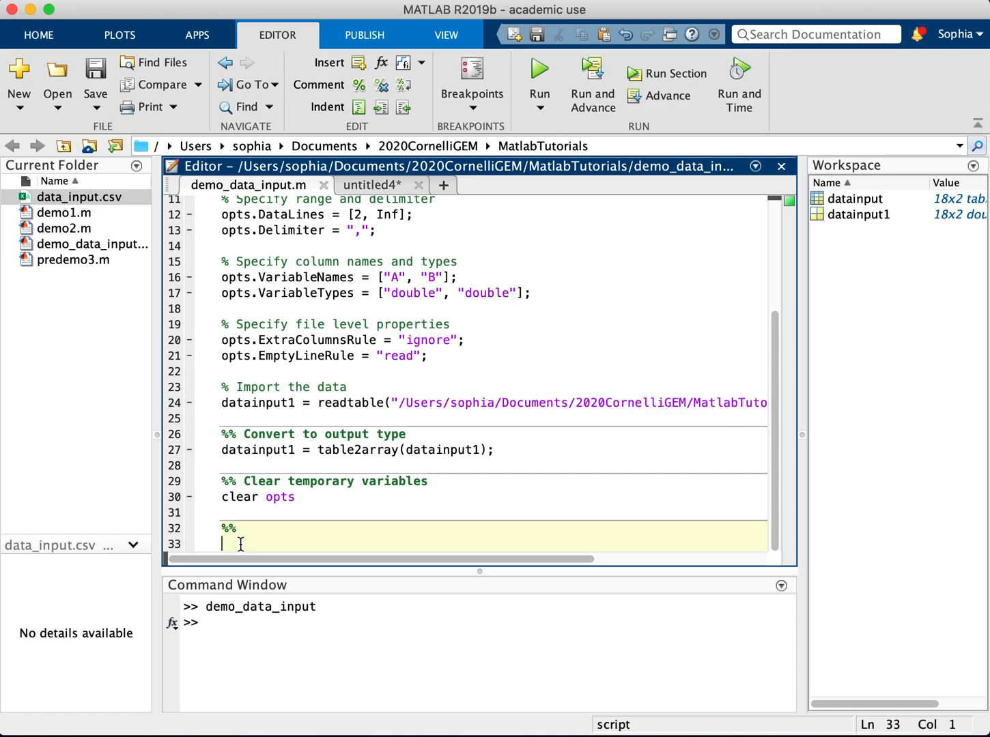
# - Type A = [1 2; 3 4] in the last section and display A
pyautogui.write('A=')
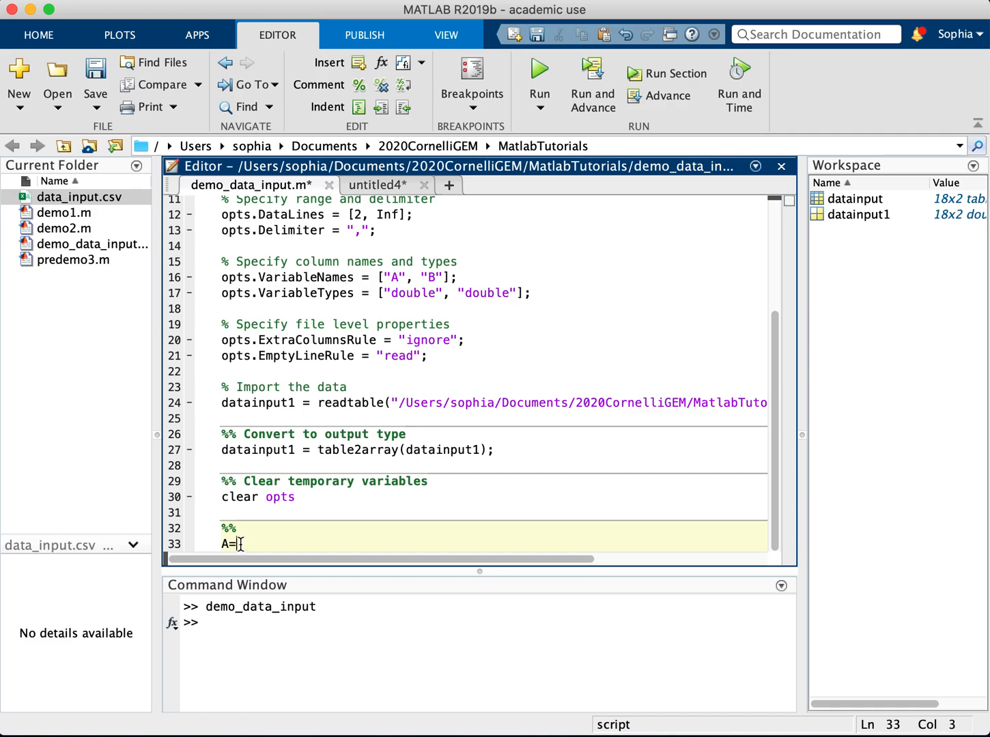
pyautogui.write('[[')
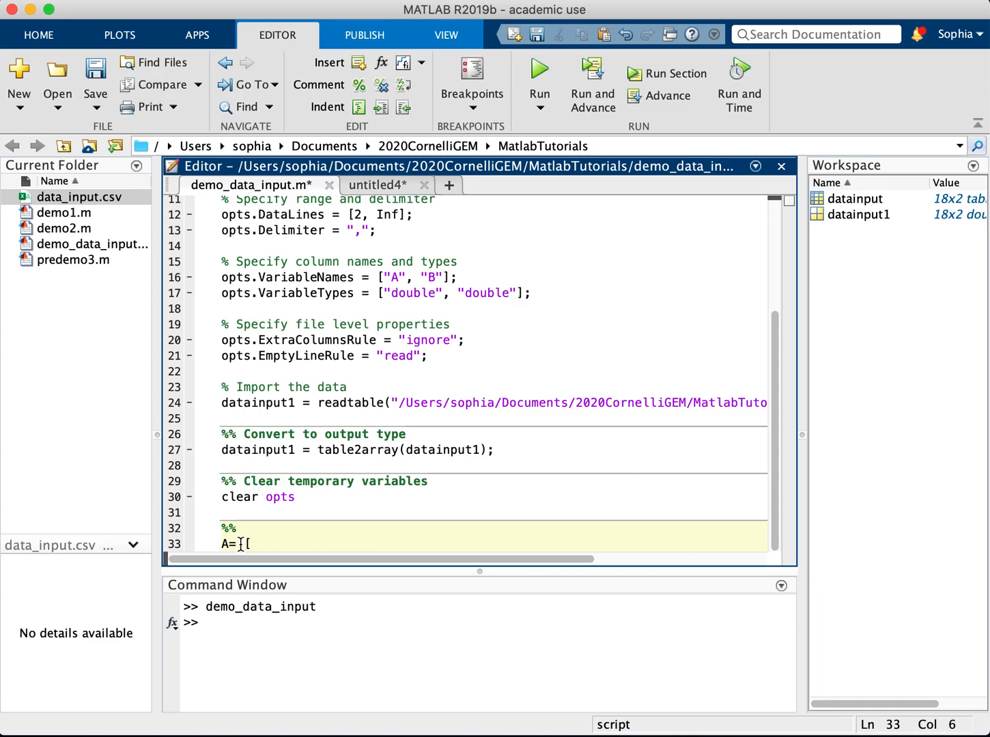
pyautogui.write('1,')
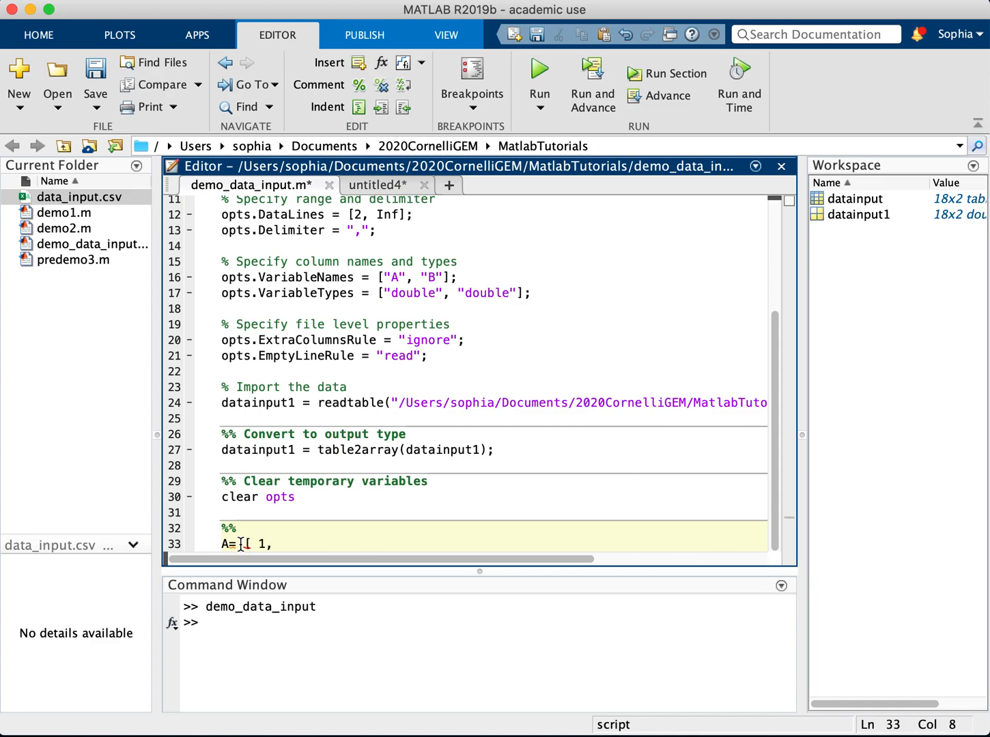
pyautogui.write('2,;')
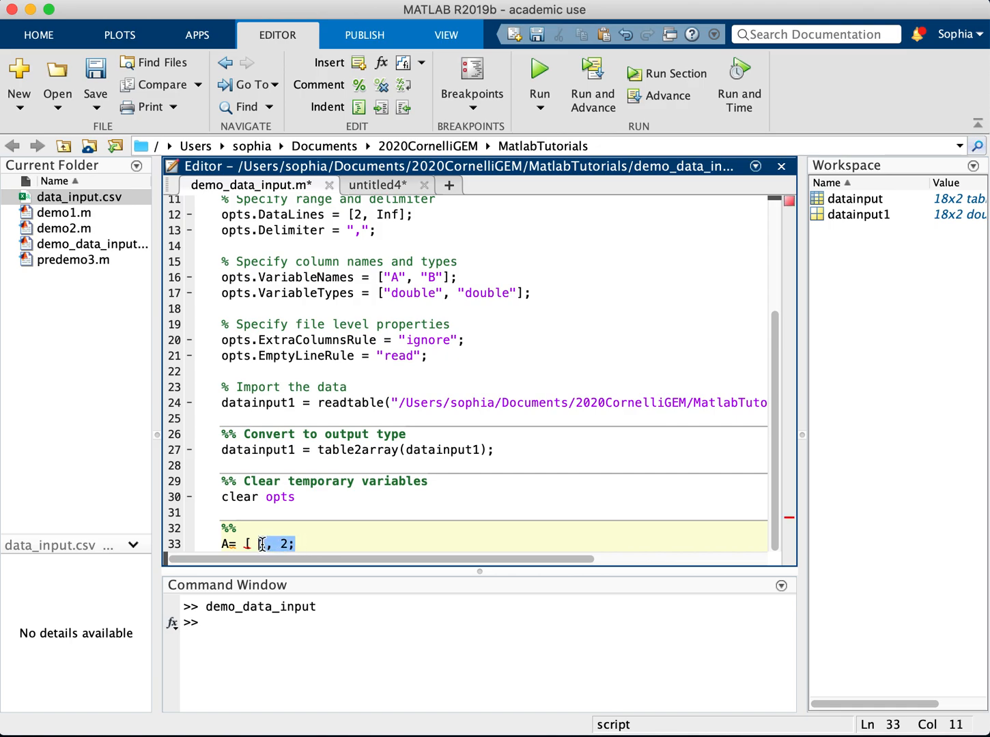
pyautogui.write('1')
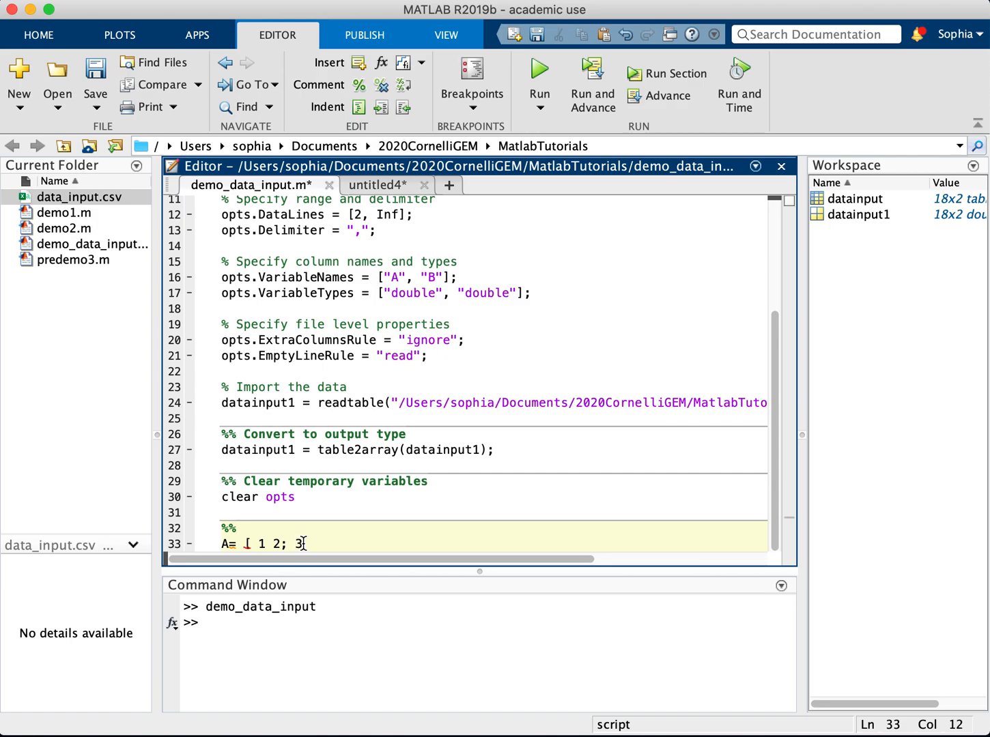
pyautogui.write('4];')
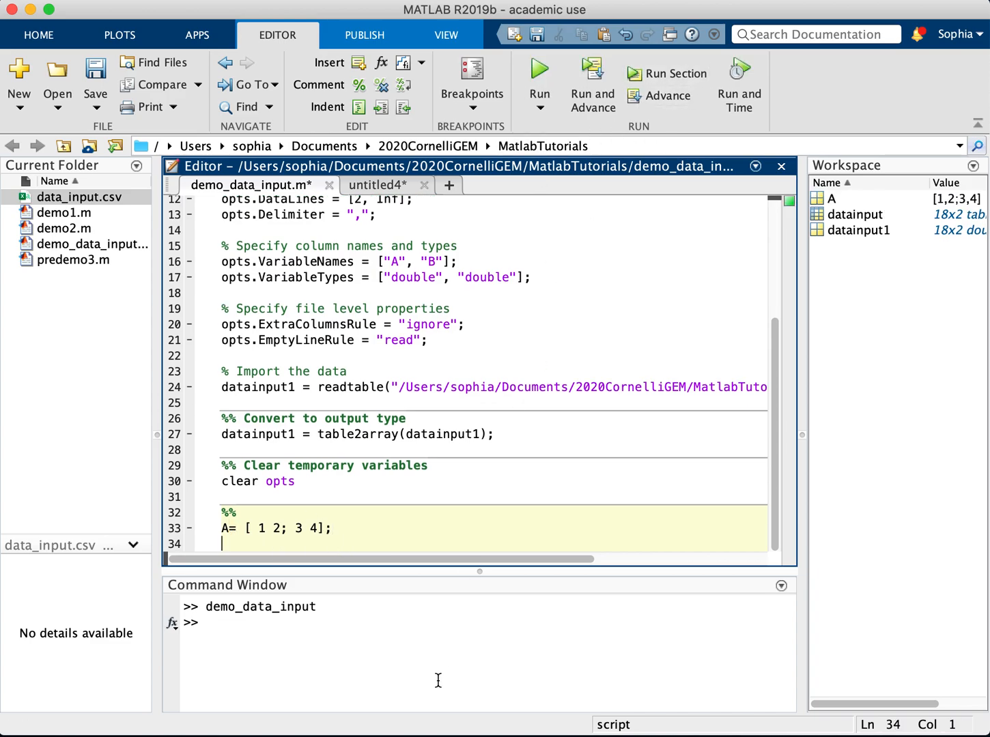
pyautogui.write('A')
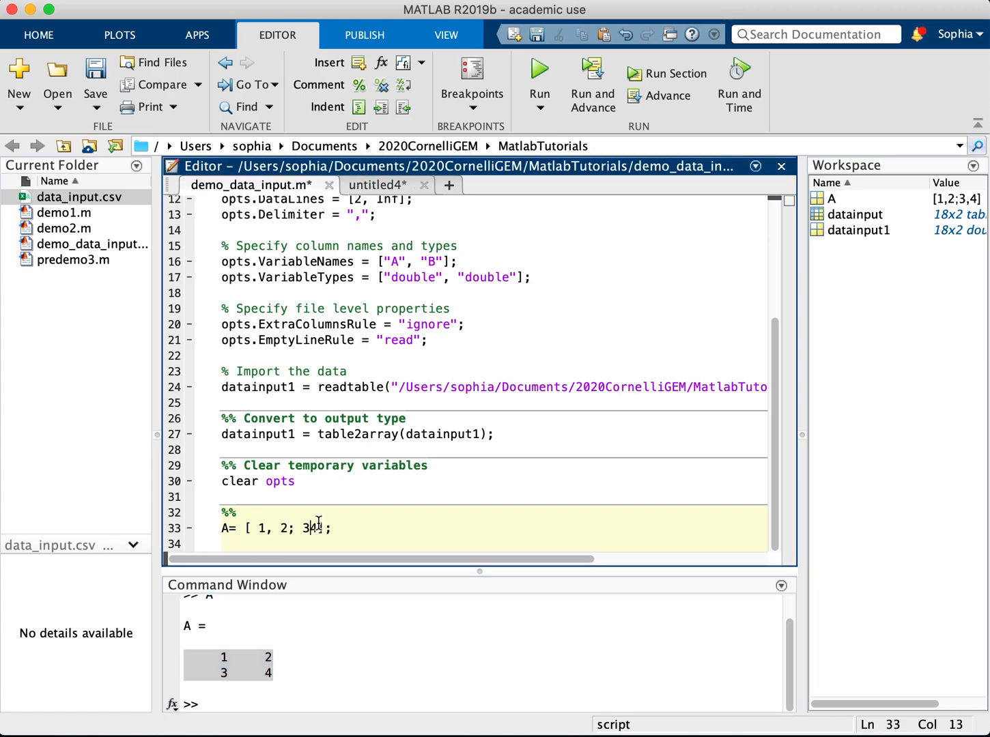
pyautogui.write(',')
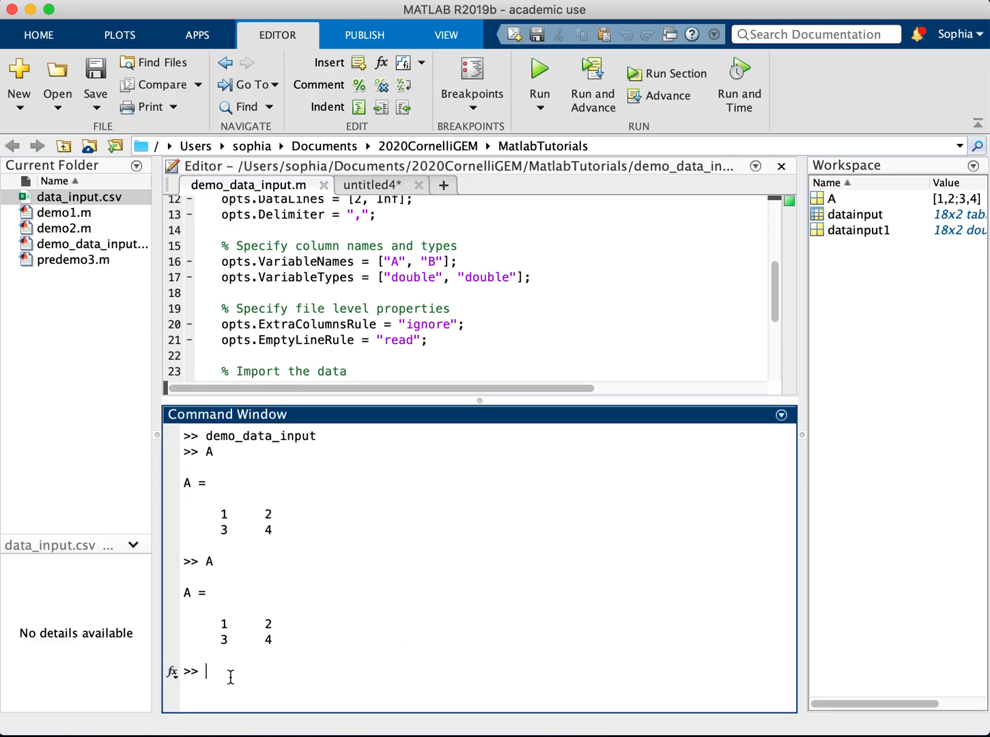
# - Replace the A line with colA = datainput1(:,1) on line 33
pyautogui.write('datainput')
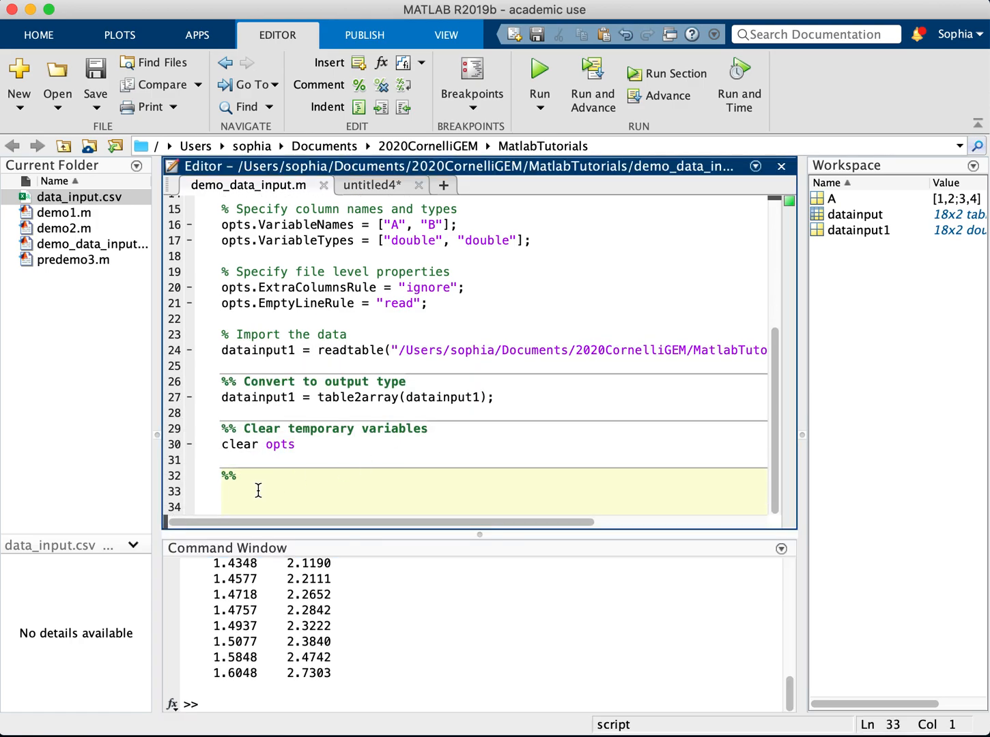
pyautogui.doubleClick(257, 397)
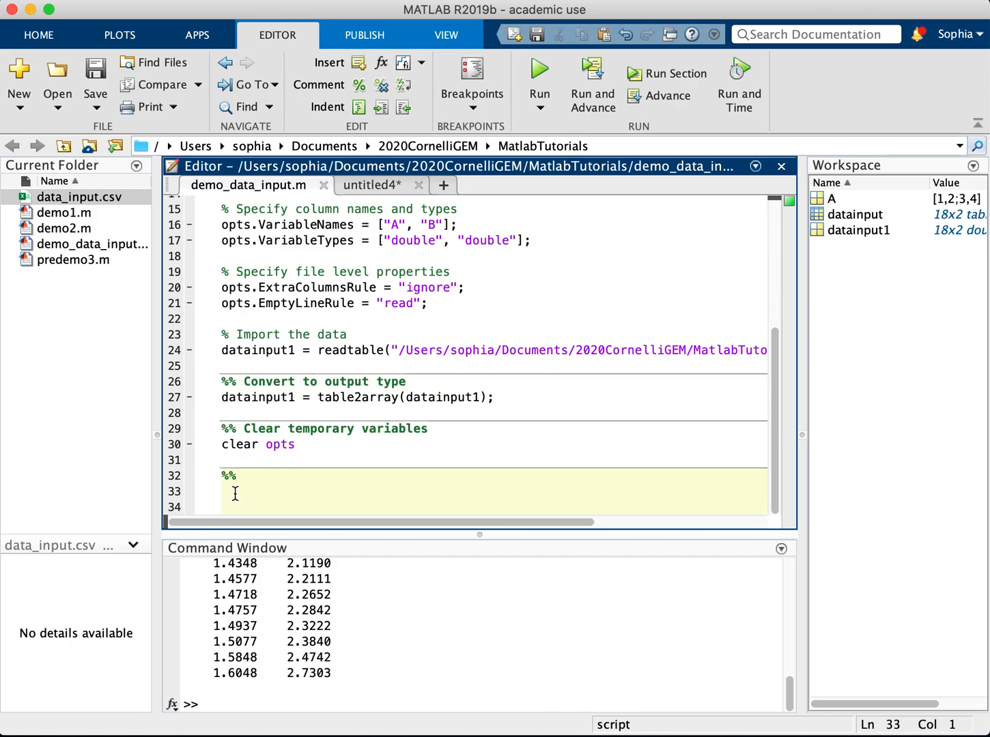
pyautogui.write('datainput1(')
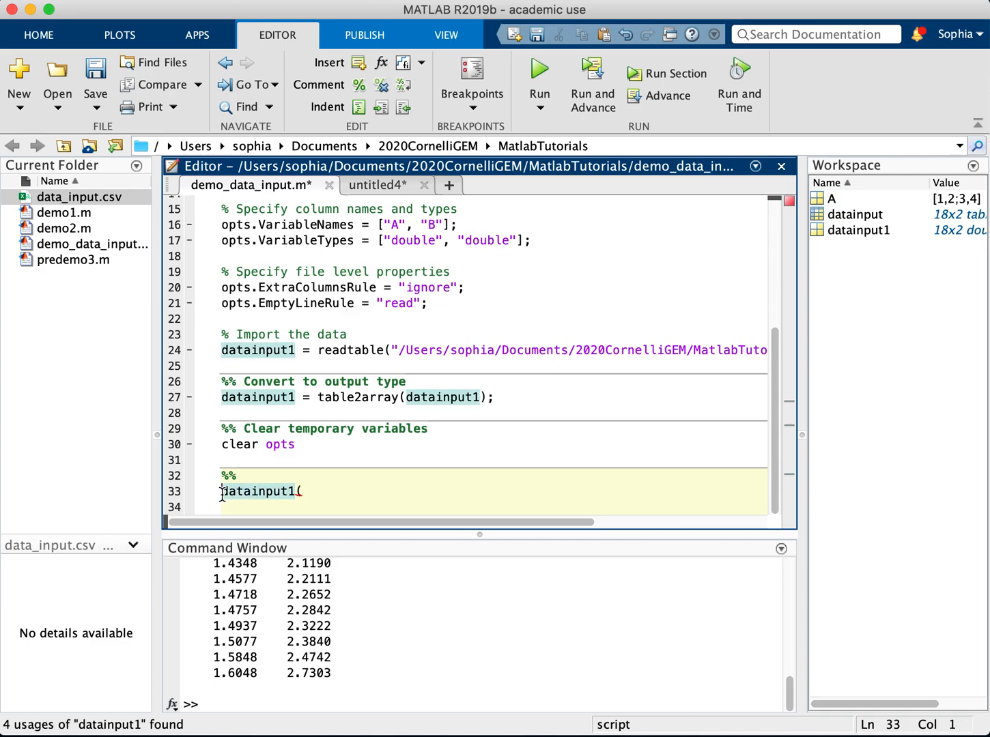
pyautogui.write('colA=')
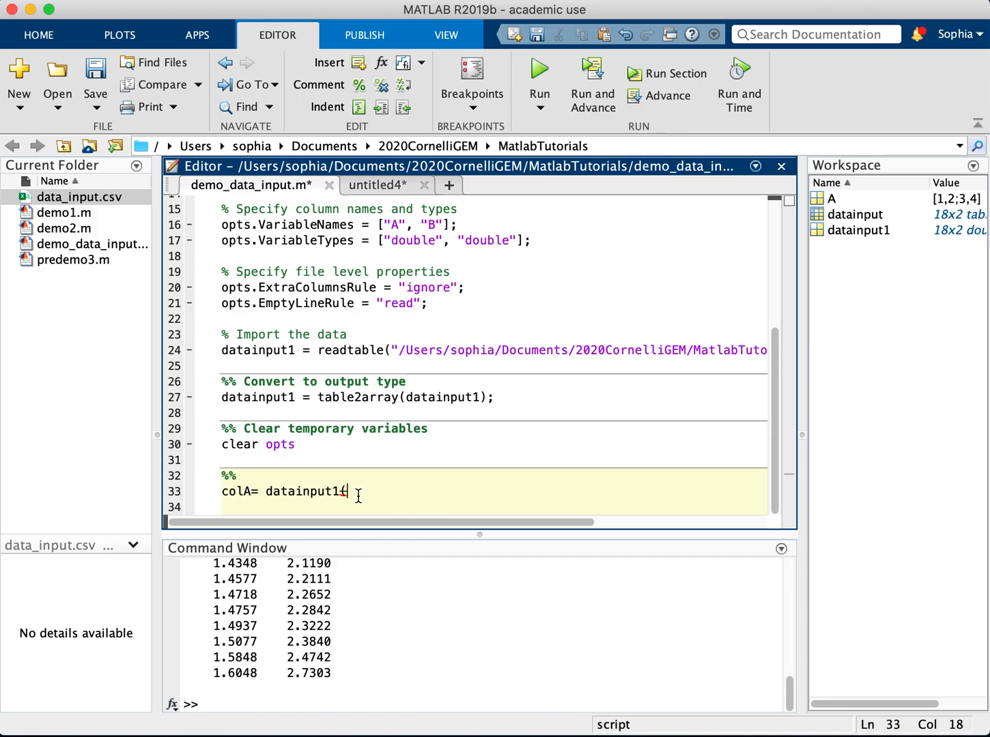
pyautogui.write('(')
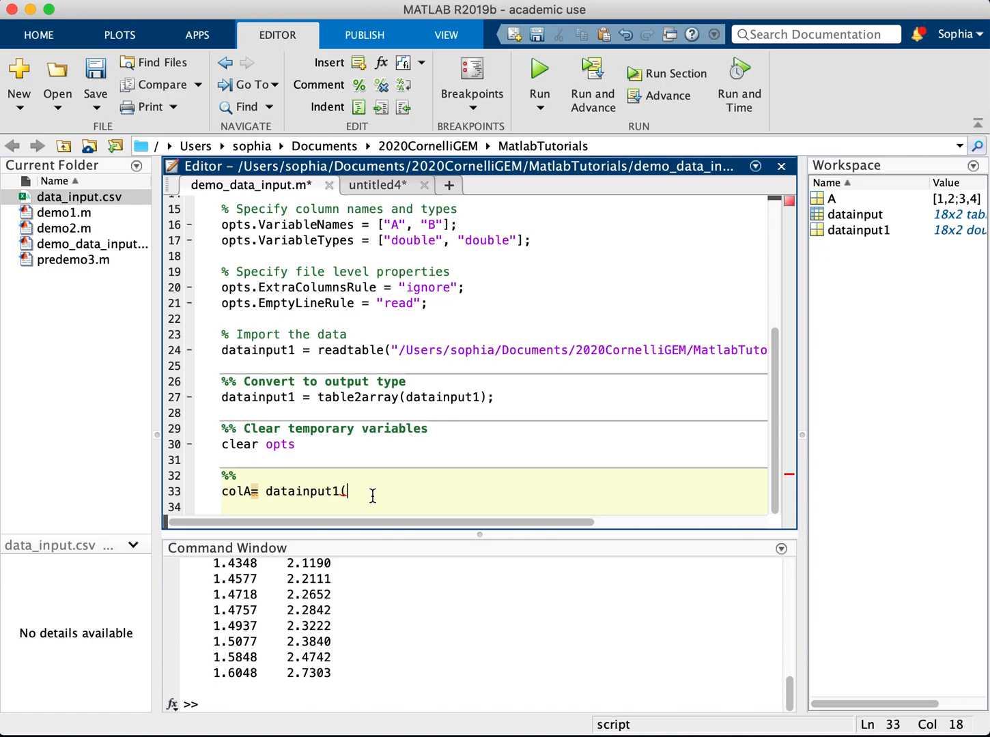
pyautogui.write(':,')
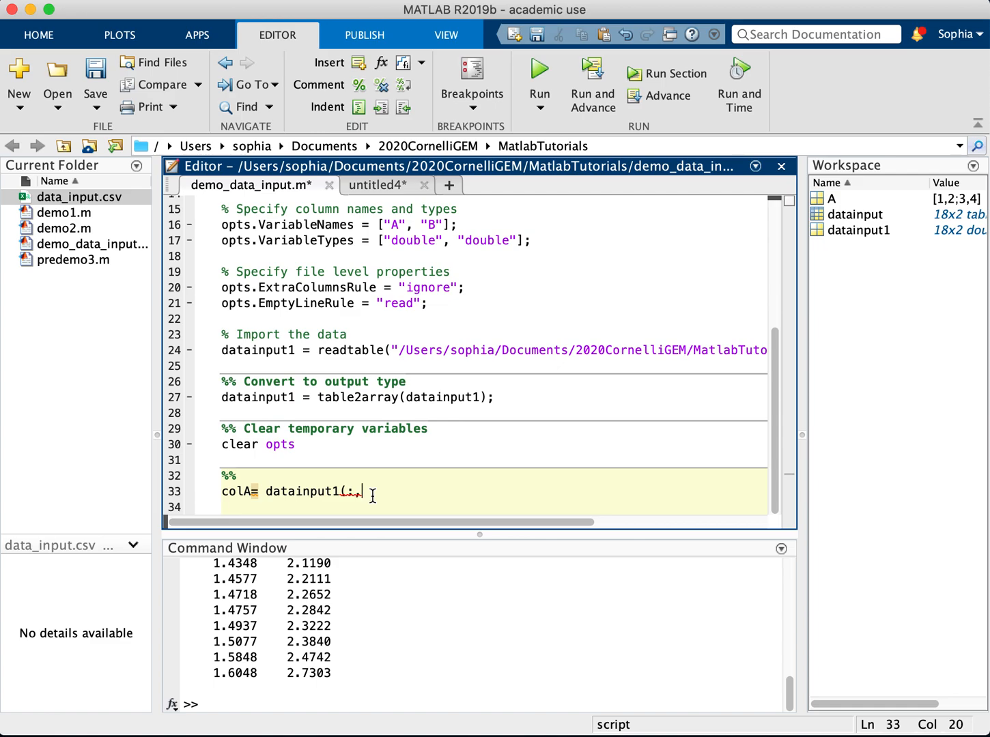
pyautogui.write('1);')
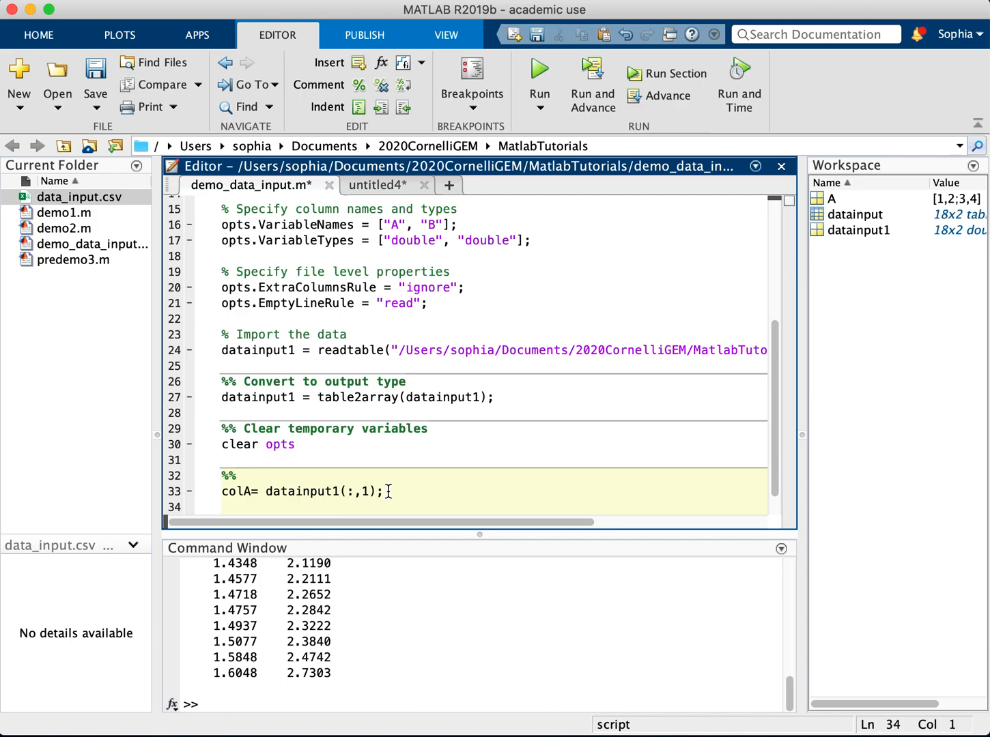
# - Add firstRow = datainput1(1,:), run the section, and display colA
pyautogui.write('firstRp')
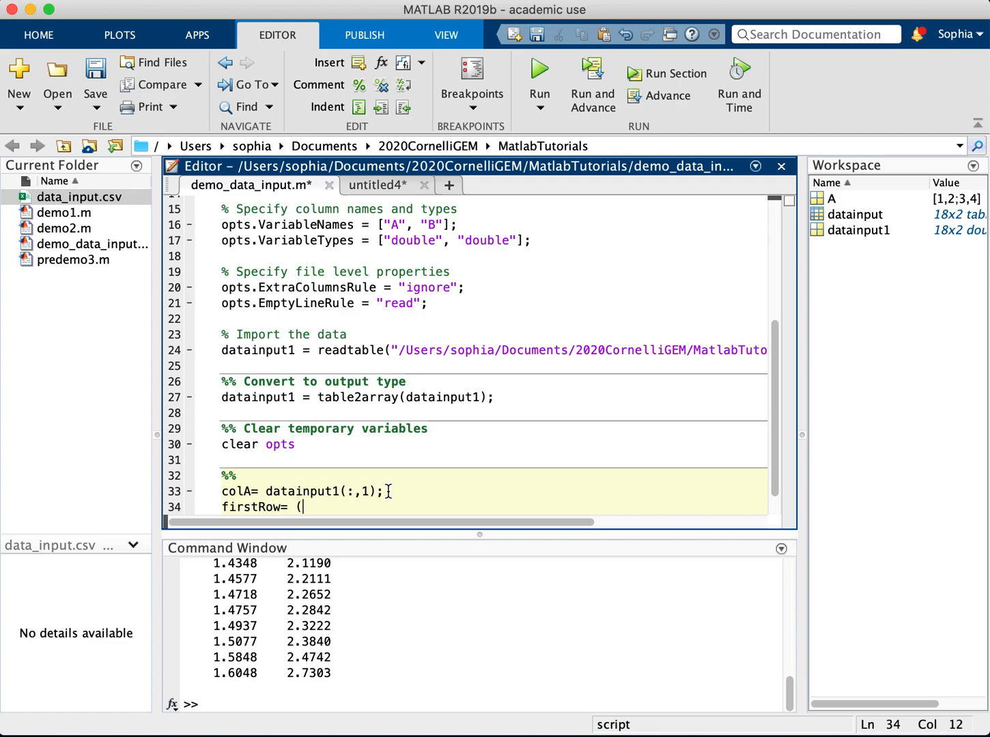
pyautogui.write('1,:)')
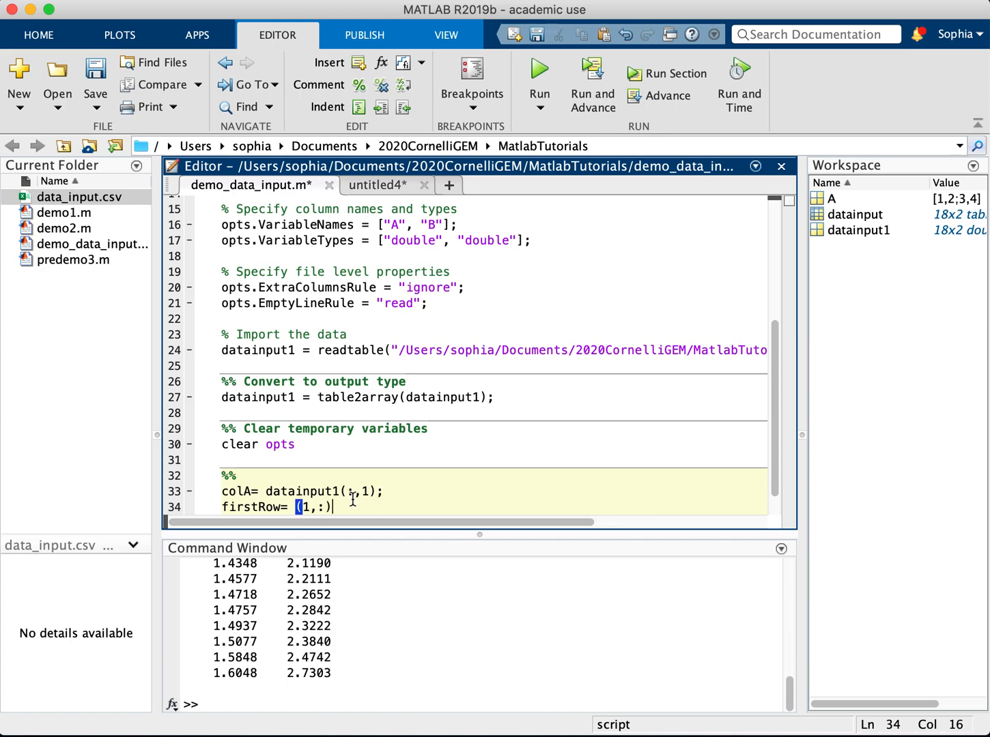
pyautogui.write(';')
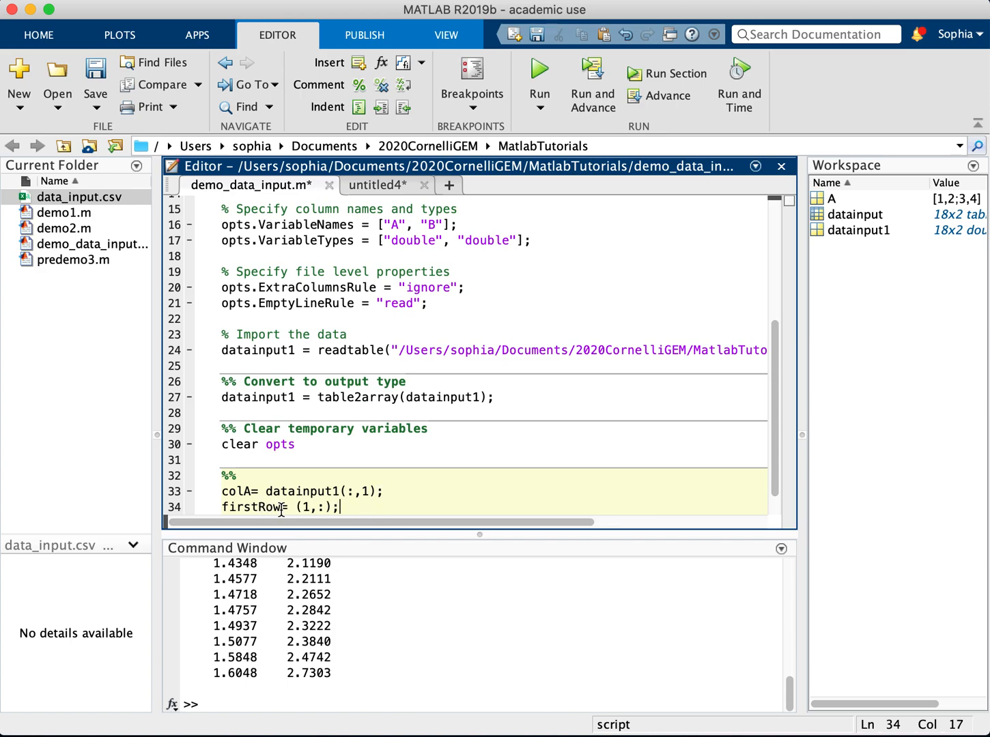
pyautogui.write('dataI')
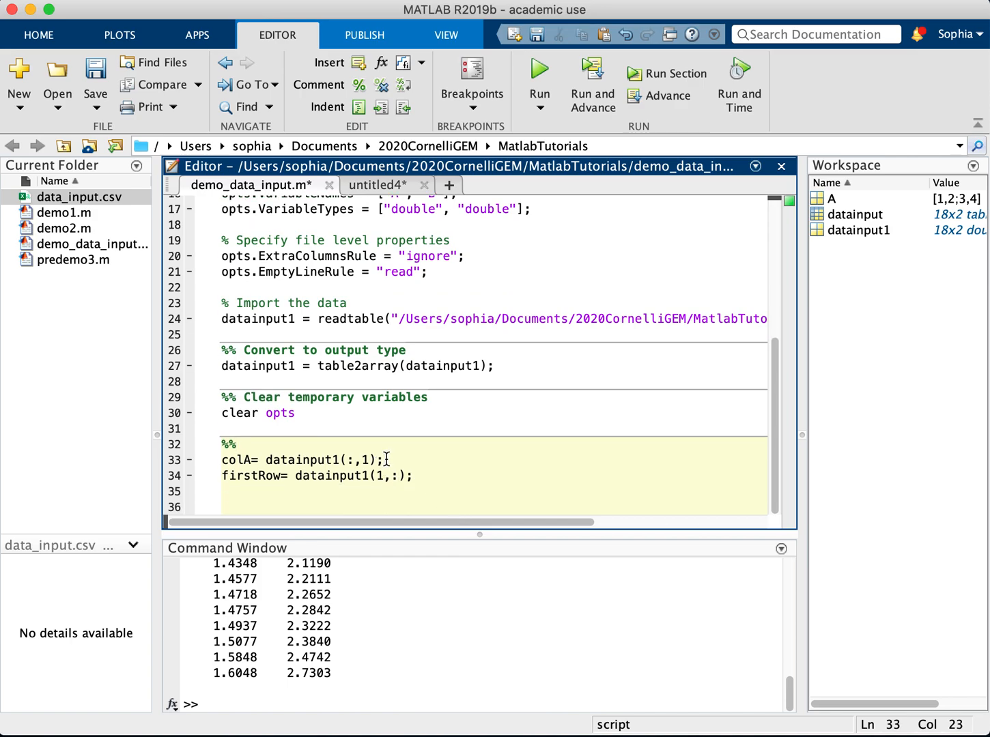
pyautogui.click(539, 69)
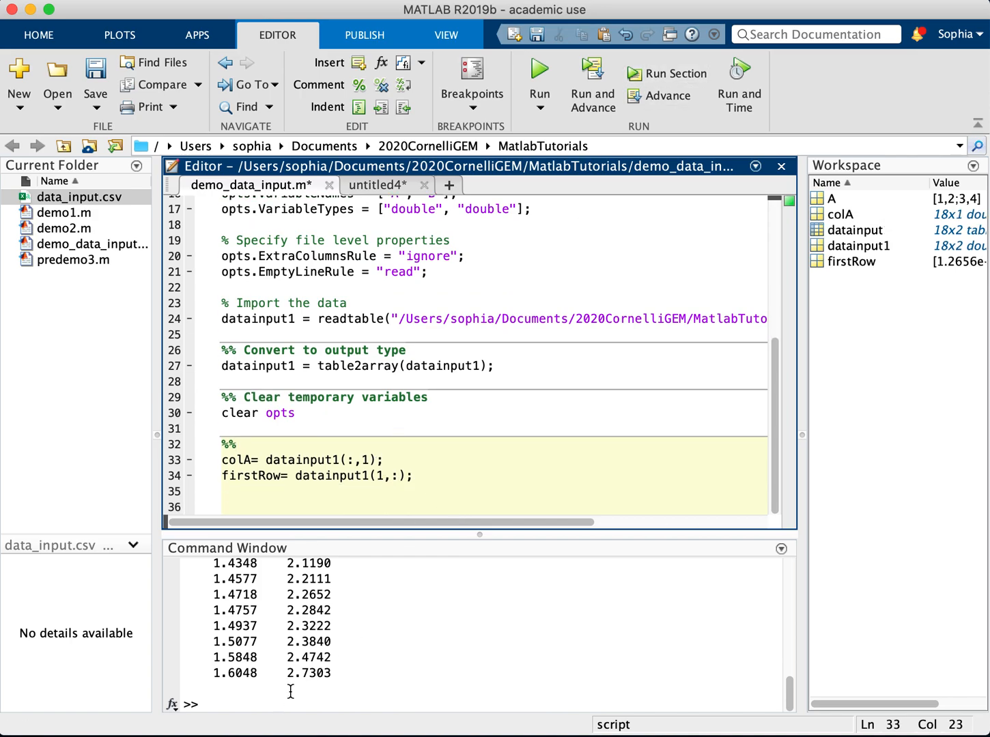
pyautogui.write('colA')
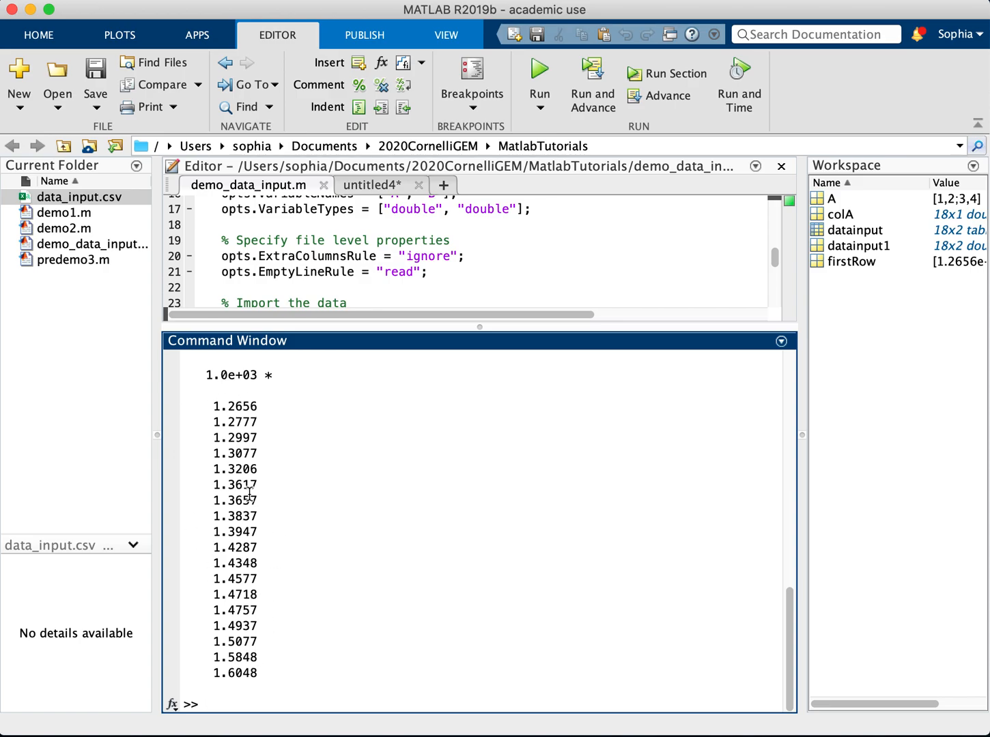
pyautogui.write('colA= datainput1(:,1);')
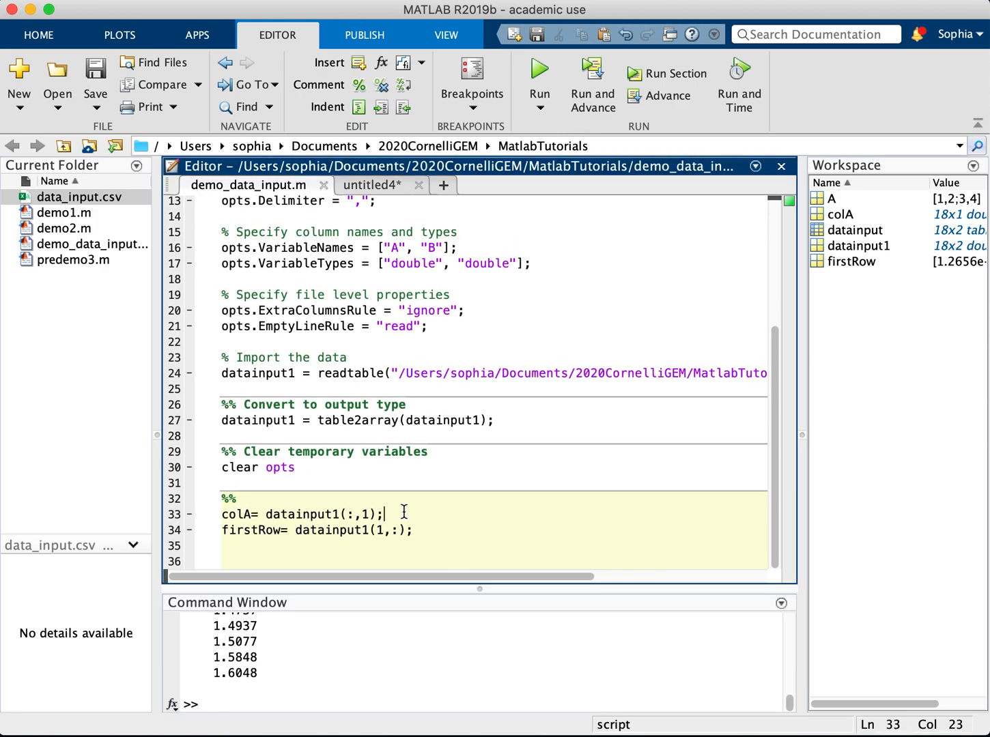
# - Insert colB = datainput1(:,2); on line 34 and run the section
pyautogui.write('colB')
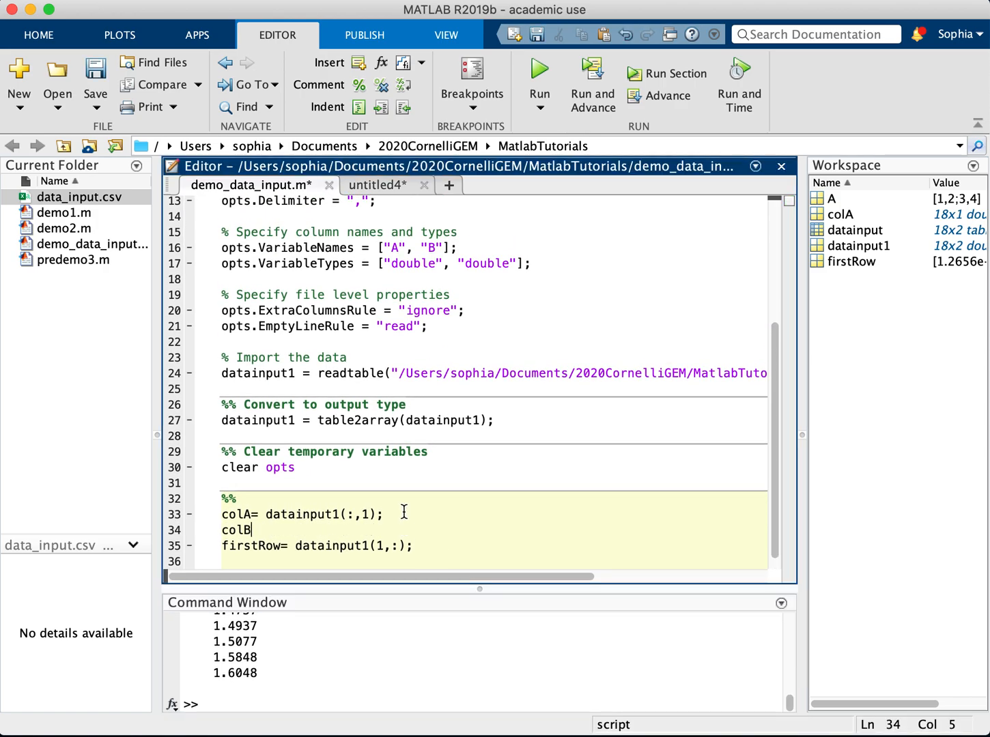
pyautogui.write('= data')
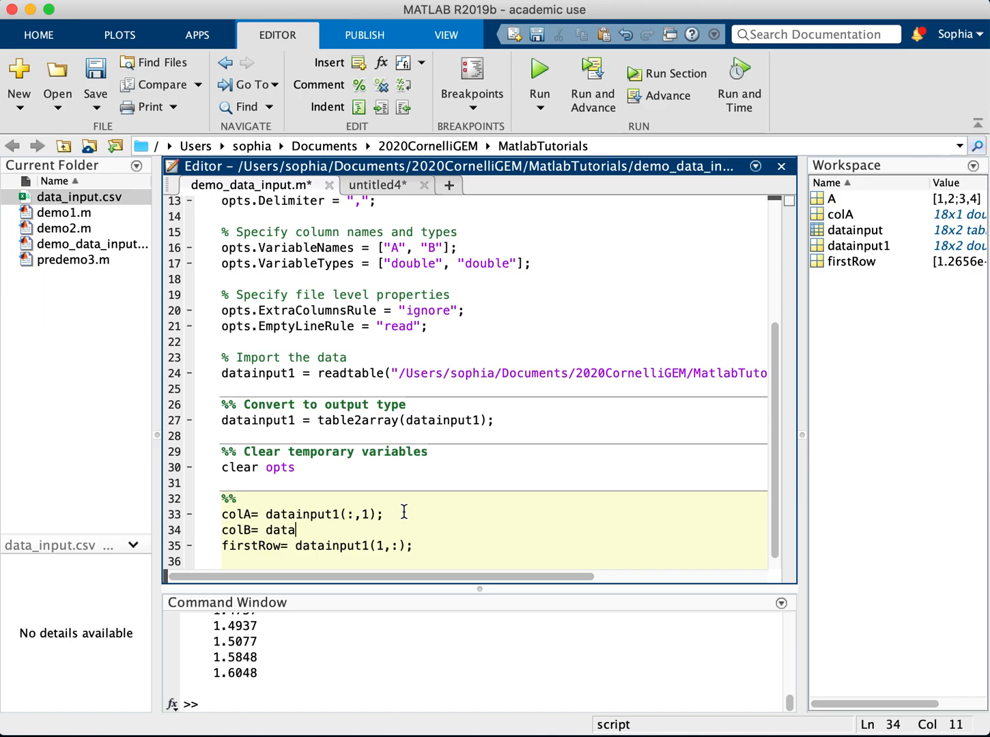
pyautogui.write('input1')
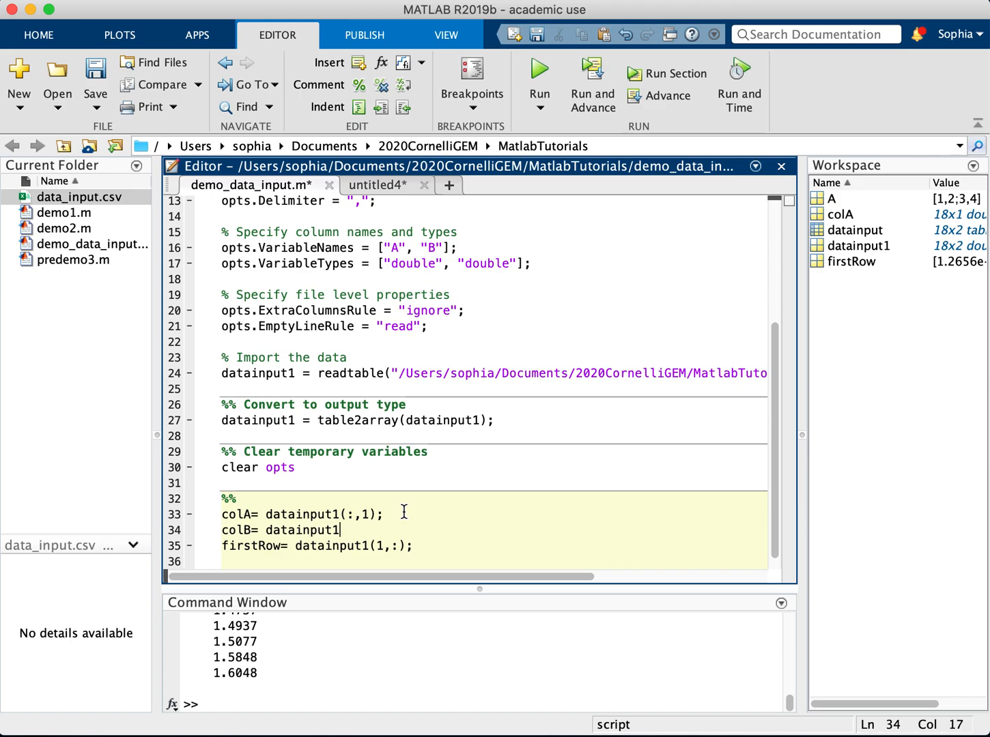
pyautogui.write('(:,2')
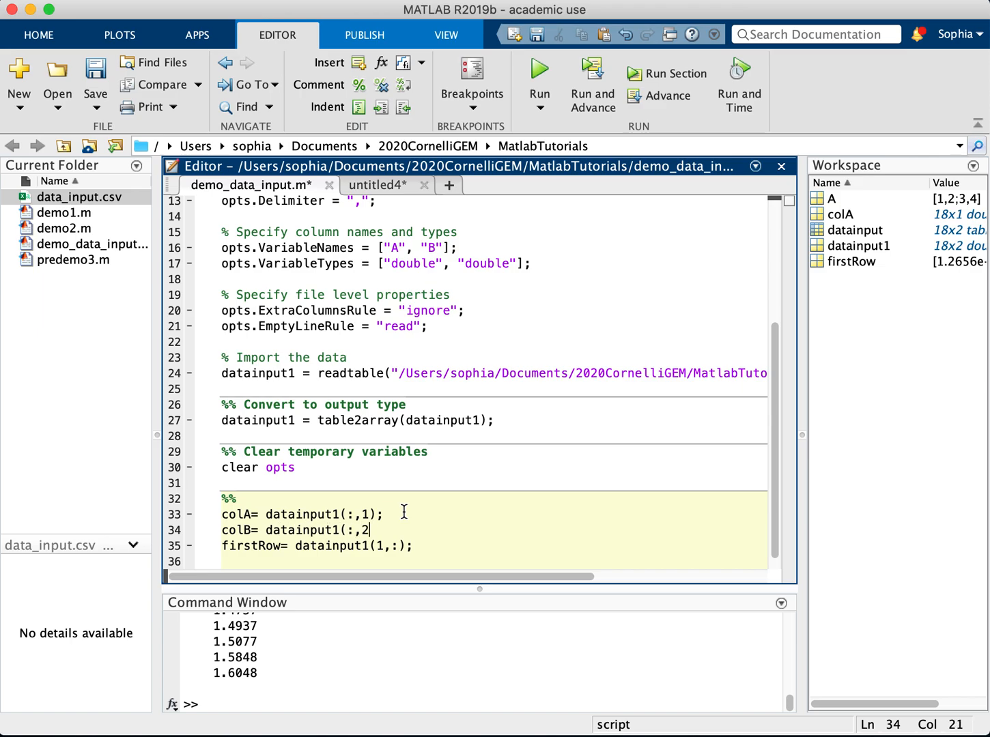
pyautogui.write(');')
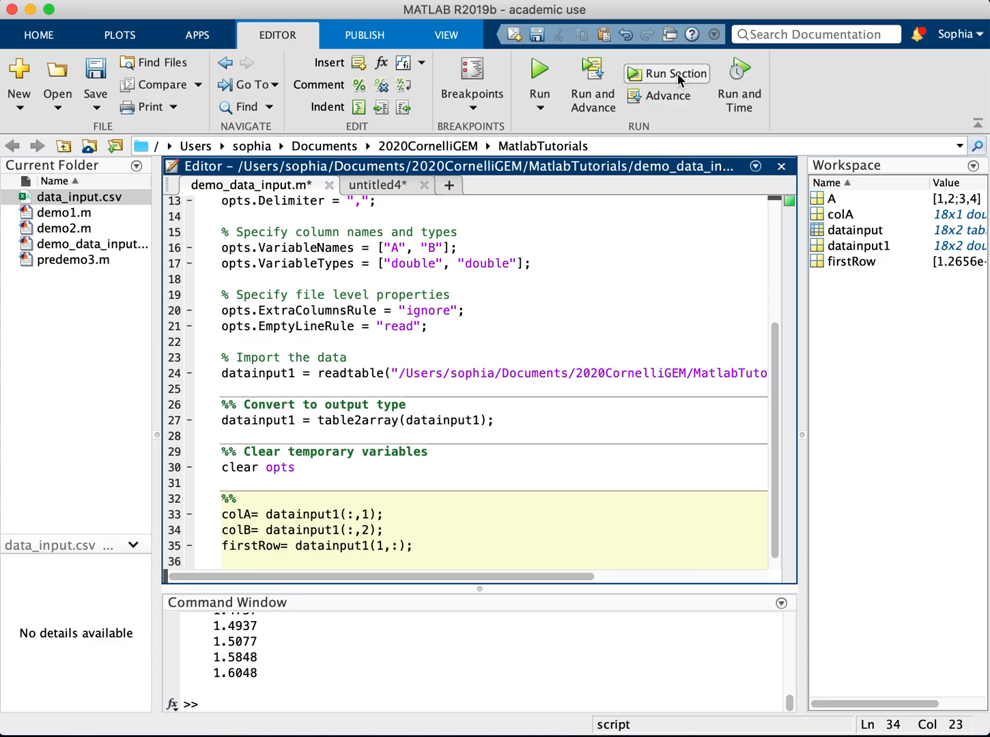
pyautogui.click(666, 73)
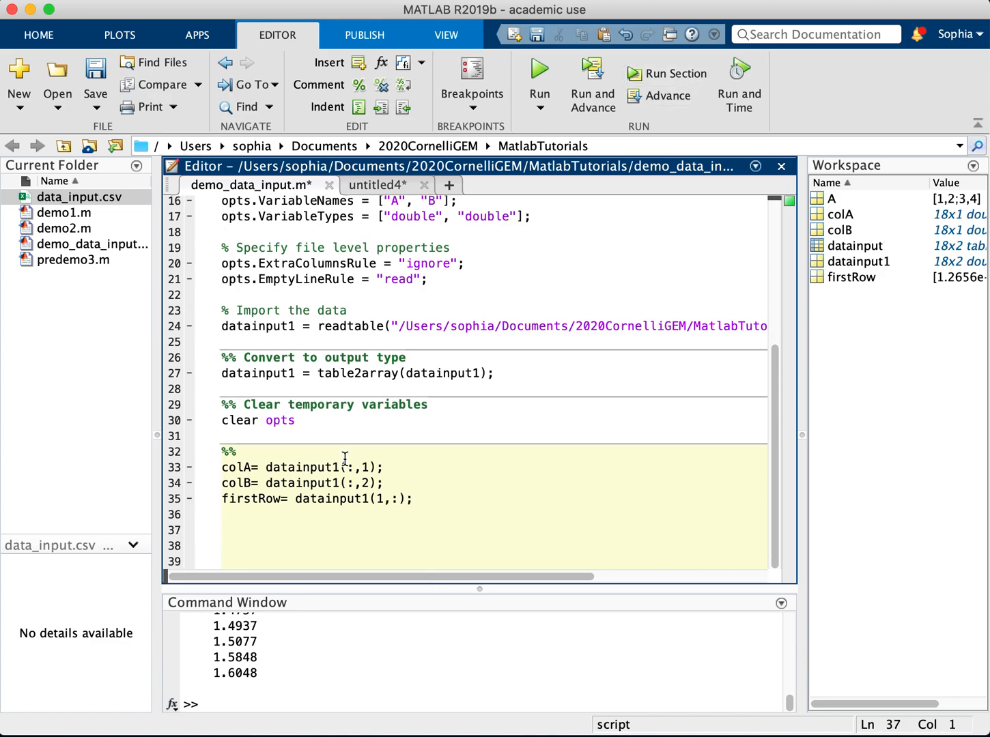
# - Add a '%% plot vectors' section with figure and plot(colA, colB), and run it
pyautogui.write('%% plot the')
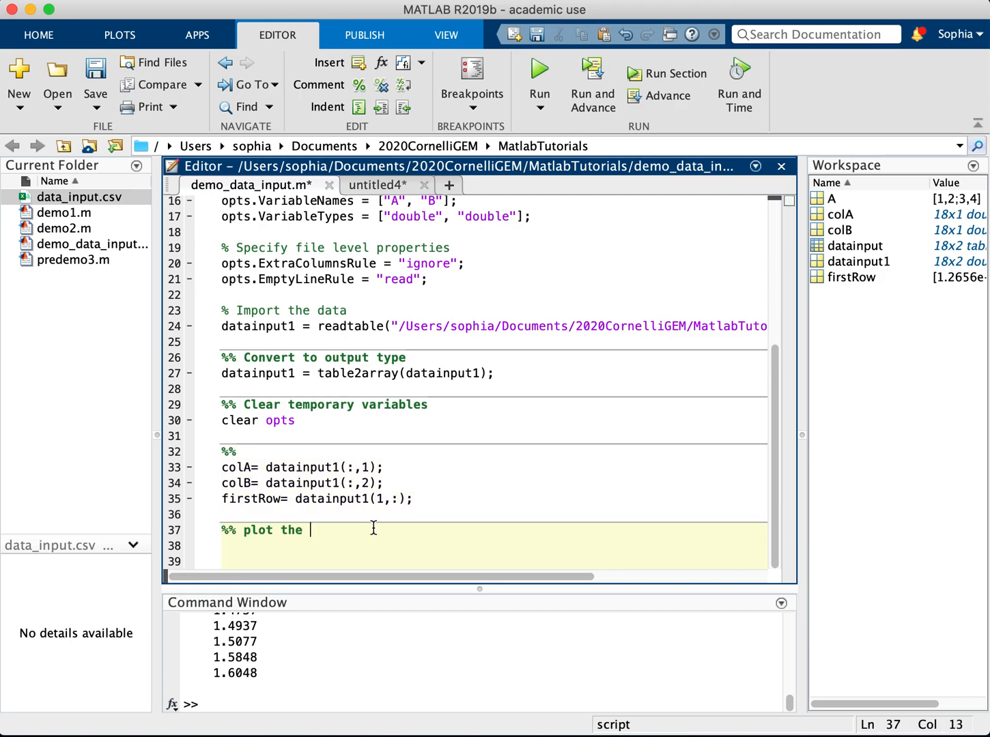
pyautogui.write('vectors')
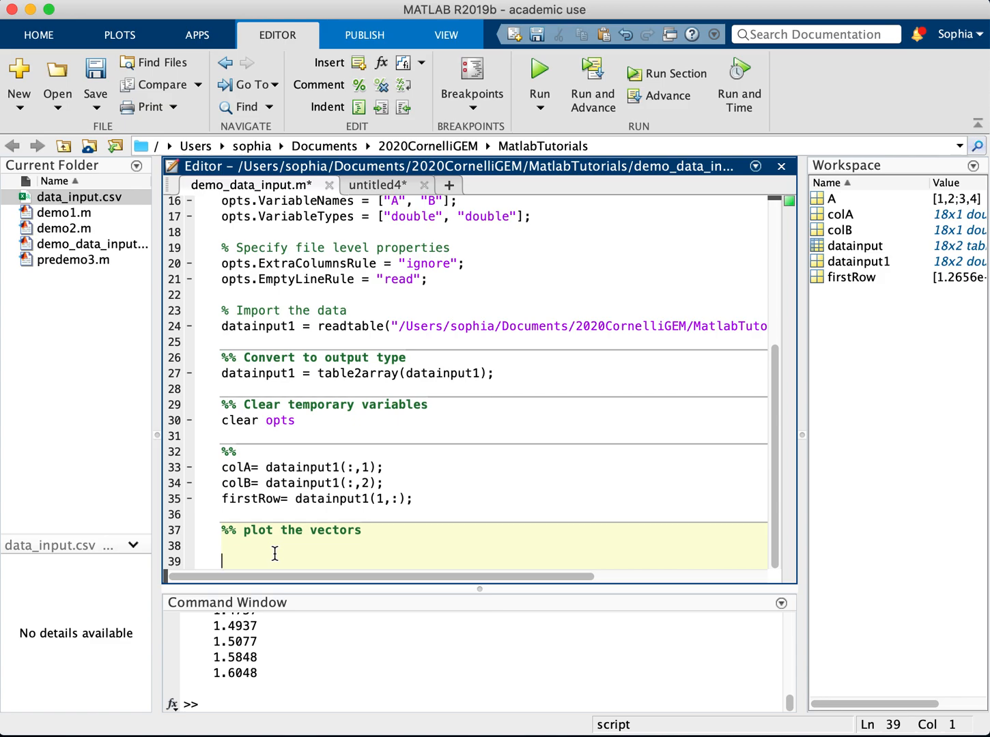
pyautogui.write('figure;')
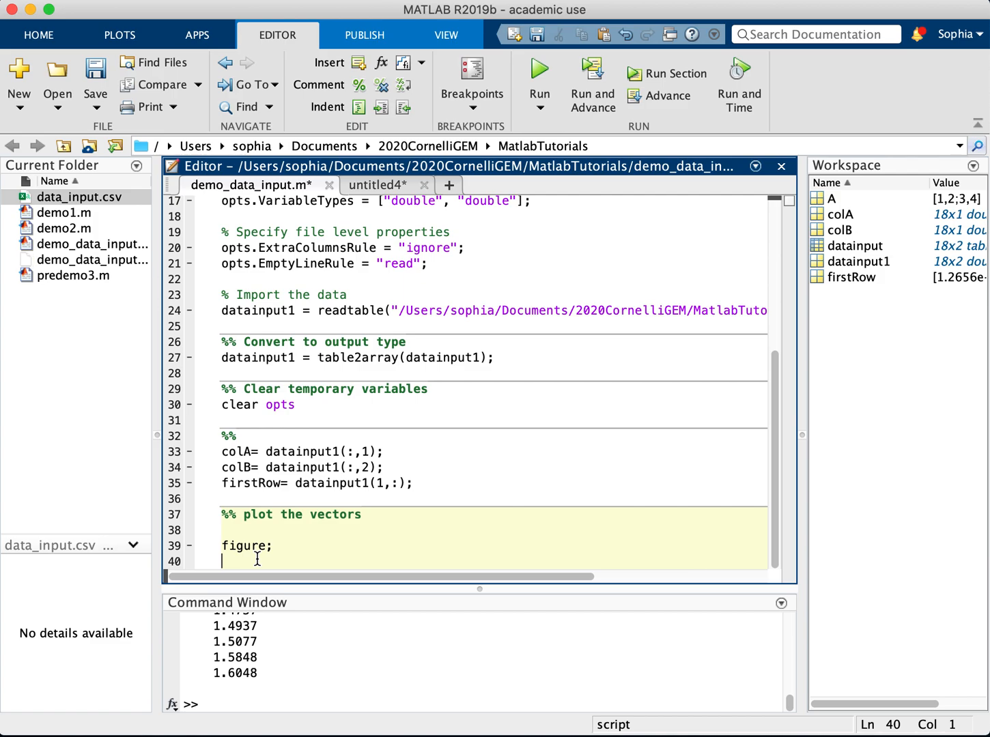
pyautogui.write('plot(')
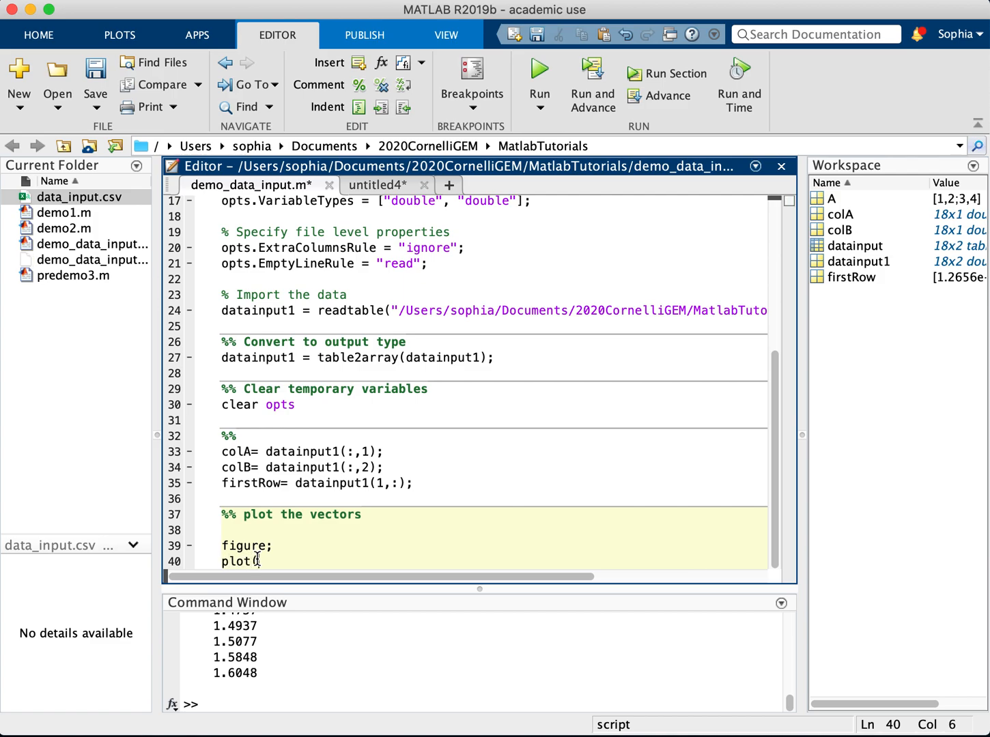
pyautogui.write('colA')
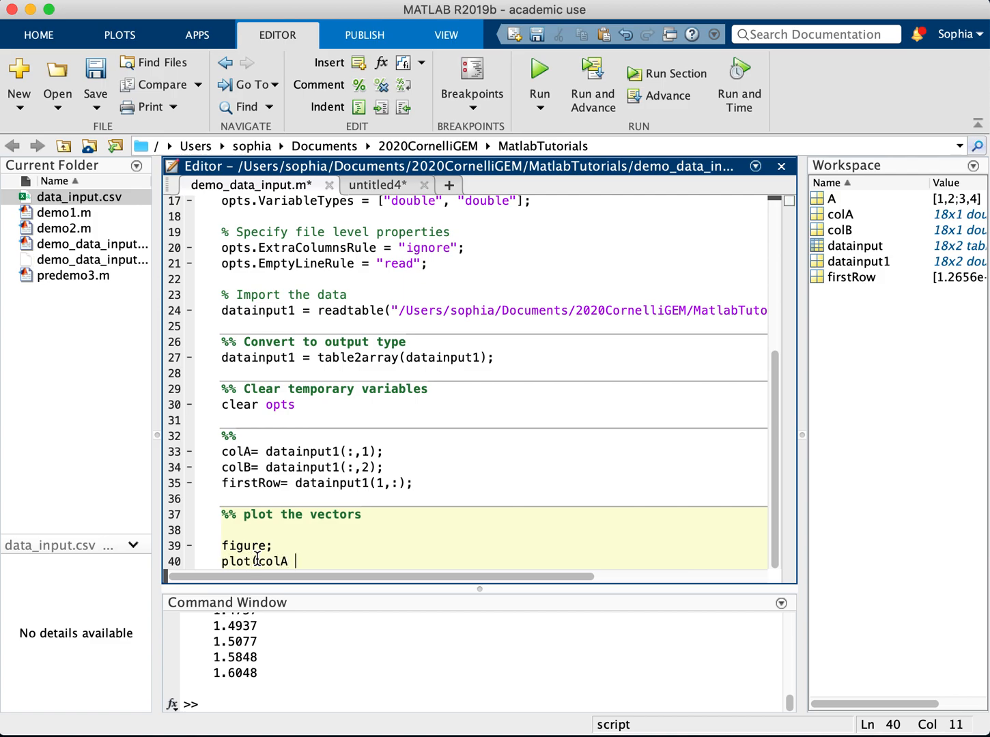
pyautogui.write(', colB')
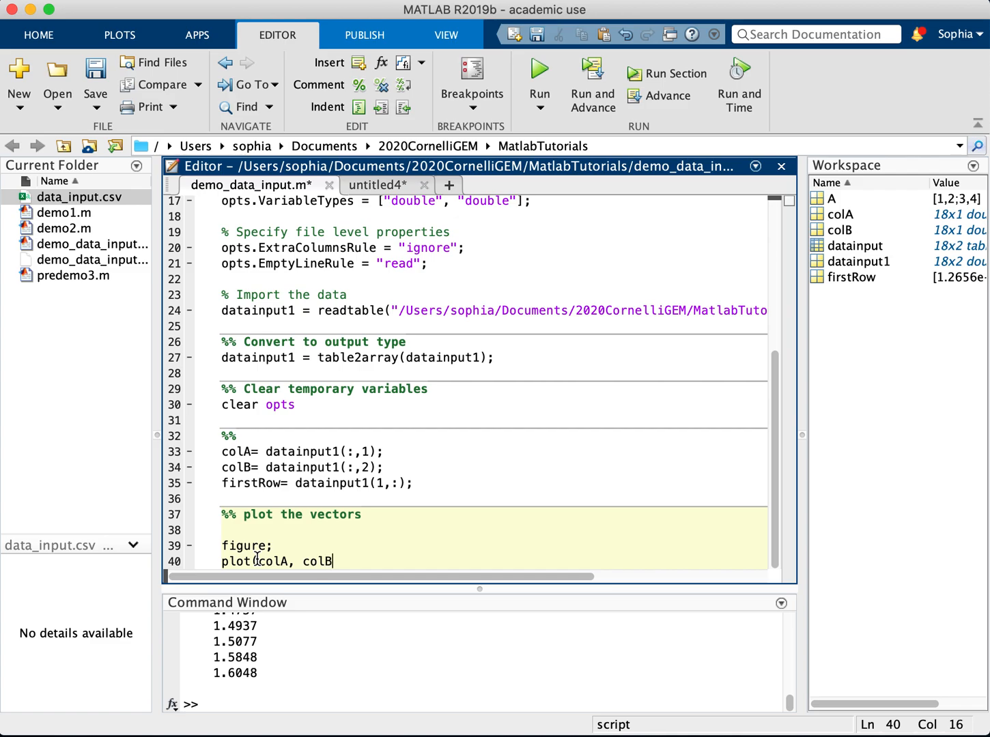
pyautogui.write(')')
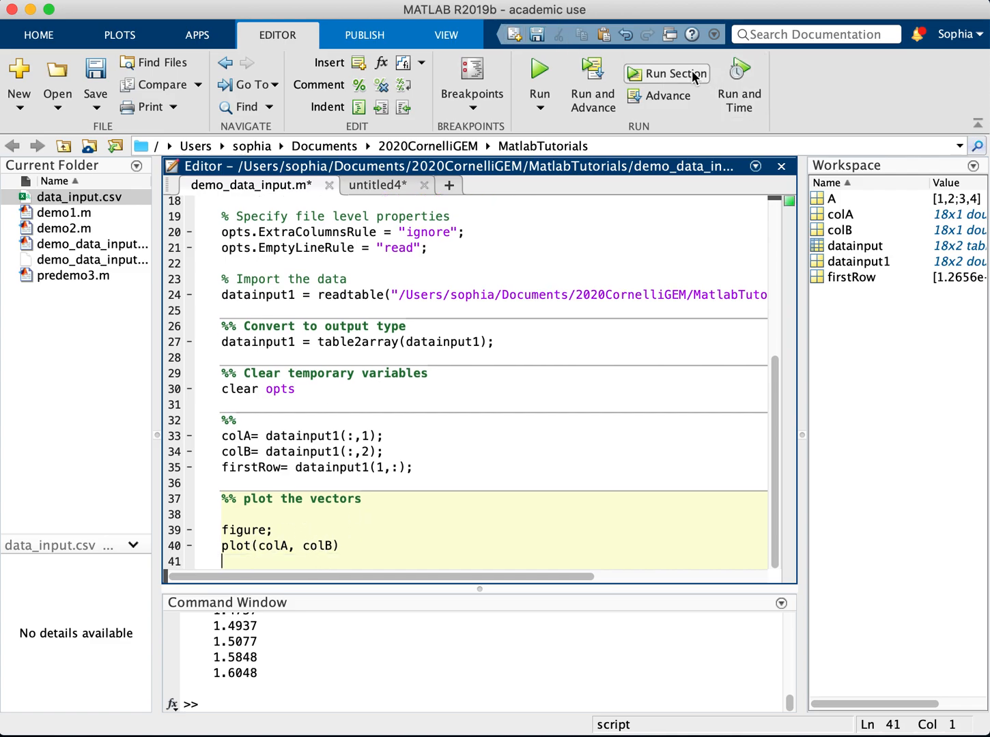
pyautogui.click(665, 74)
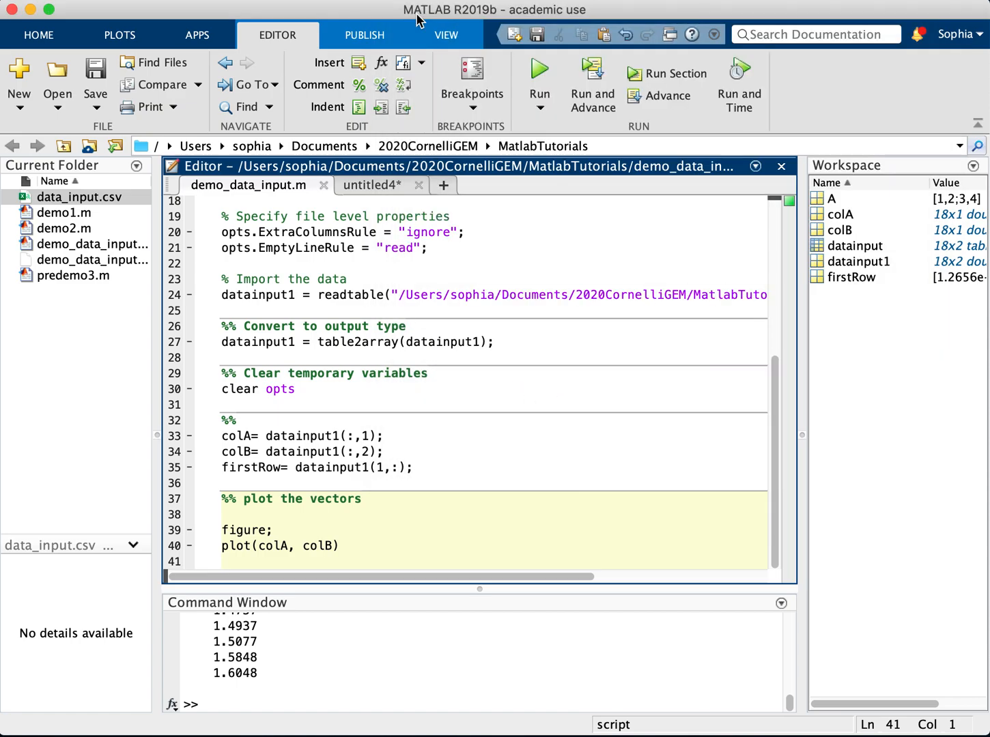
# - Add title("example title"), xlabel("Column A") and ylabel("Column B") below the plot
pyautogui.write('title("example title')
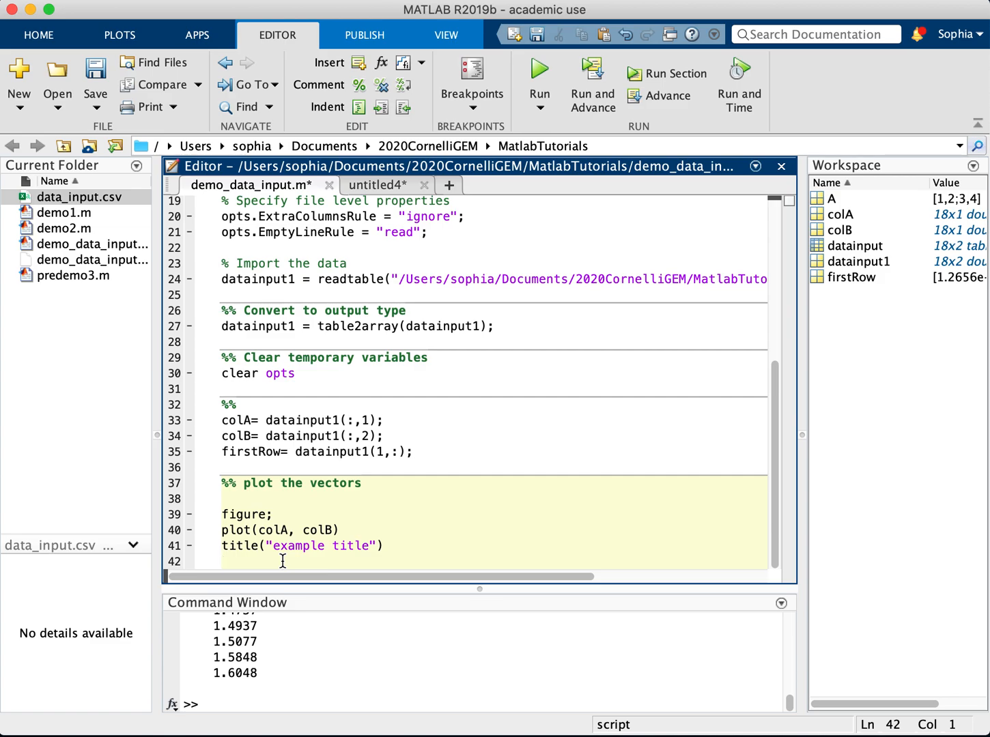
pyautogui.write('xlabel(')
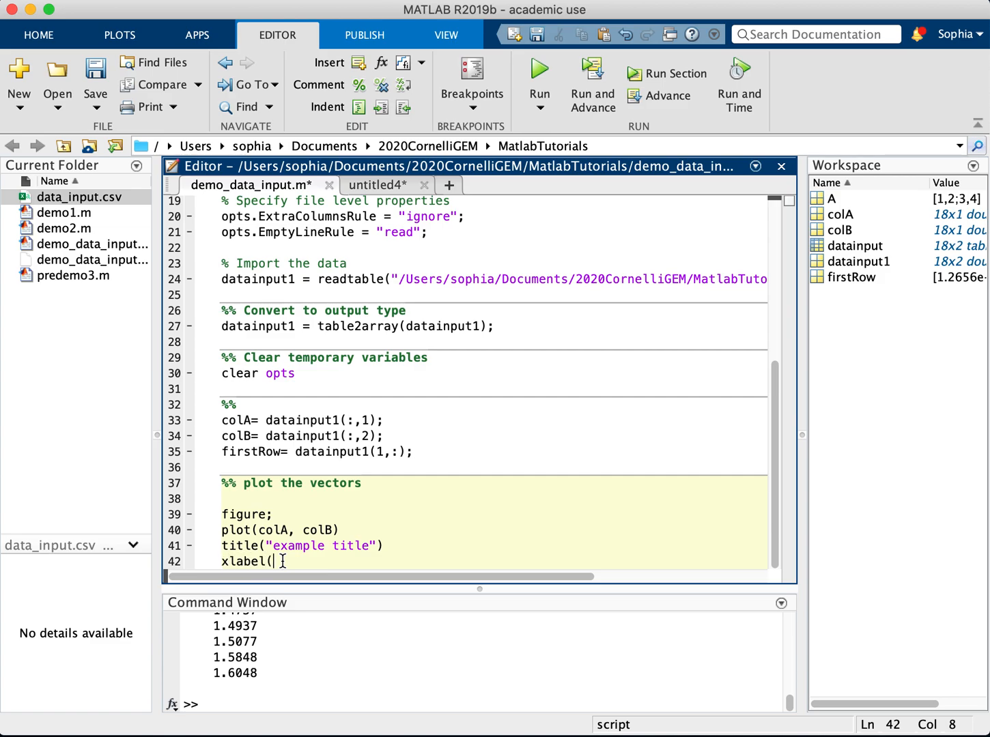
pyautogui.write('"')
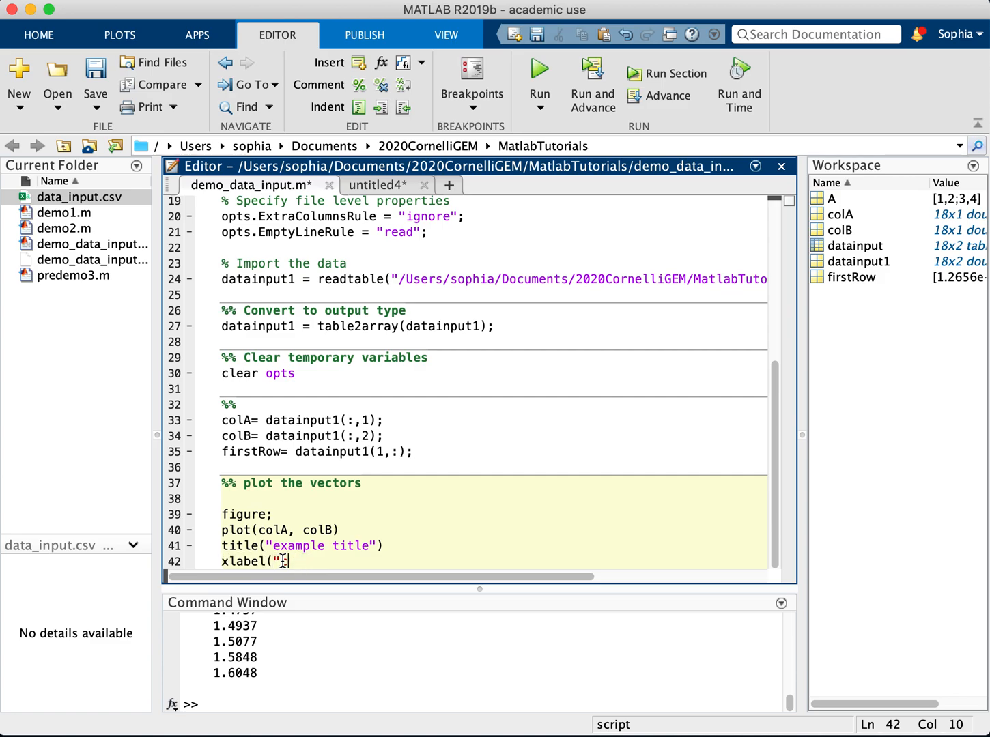
pyautogui.write('Column A"')
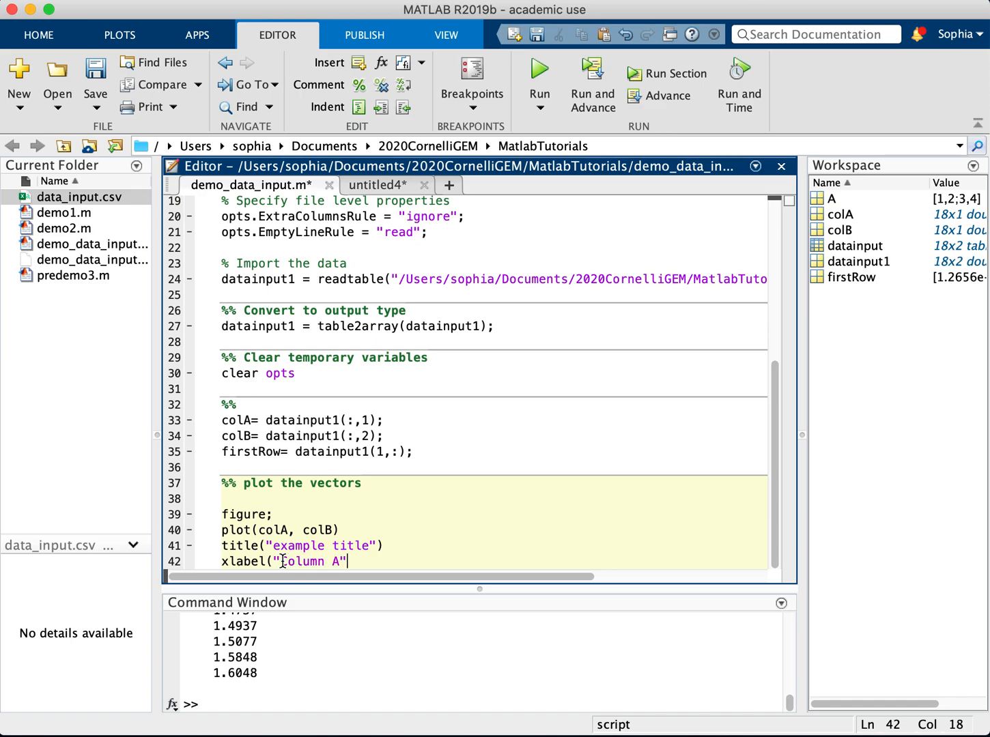
pyautogui.write('ylabel')
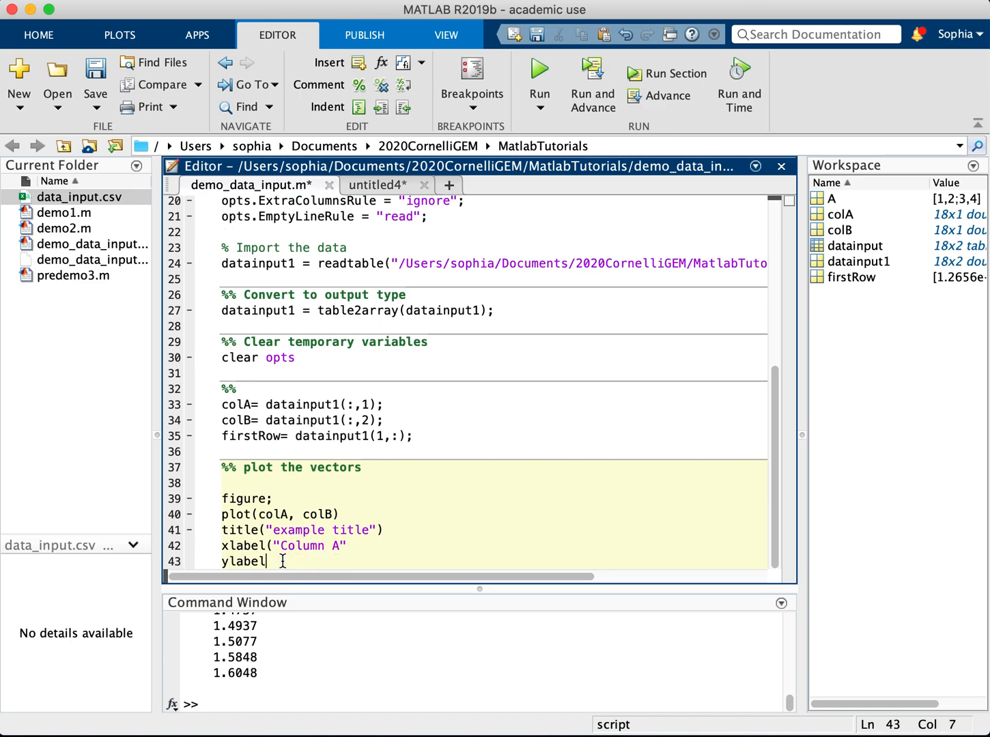
pyautogui.write('("Colu')
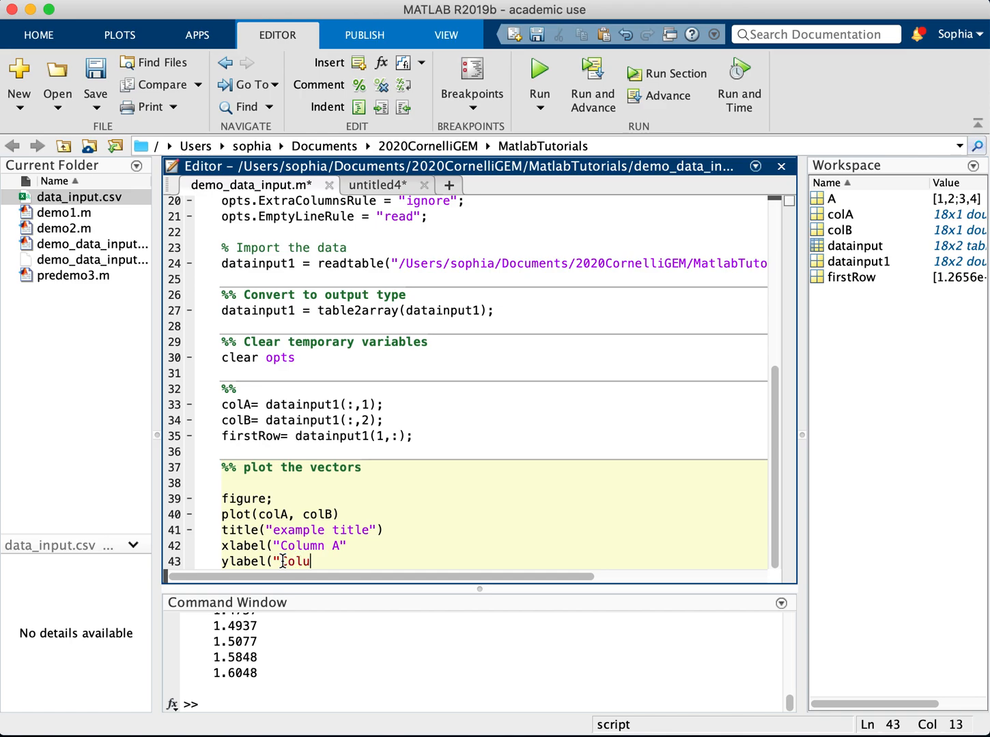
pyautogui.write('Column B")')
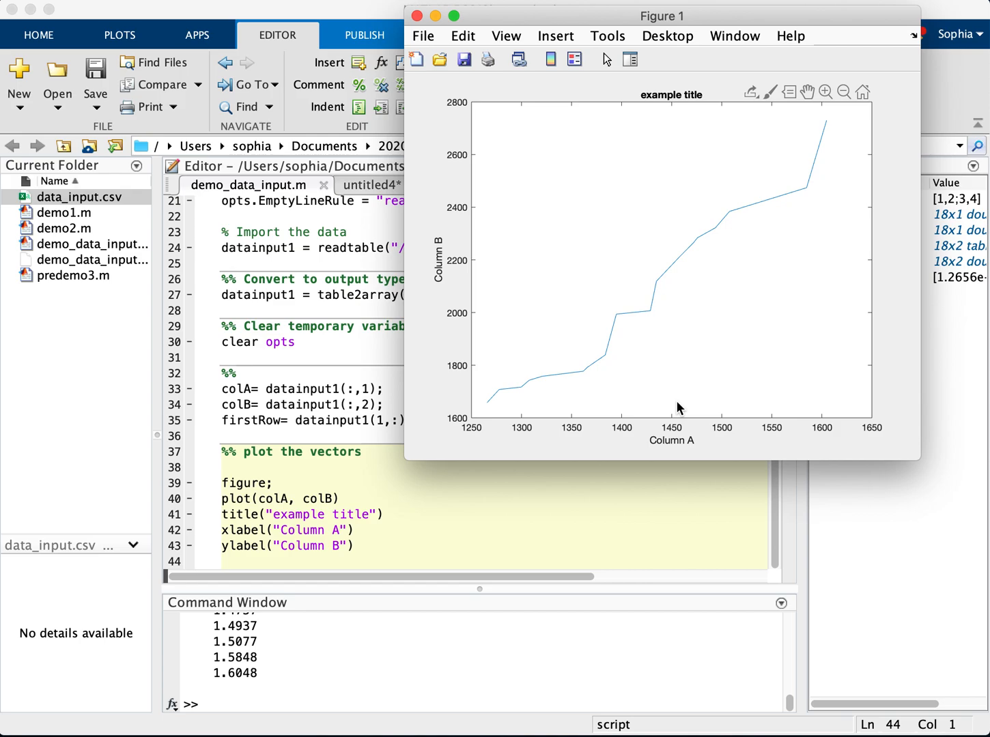
pyautogui.moveTo(550, 270)
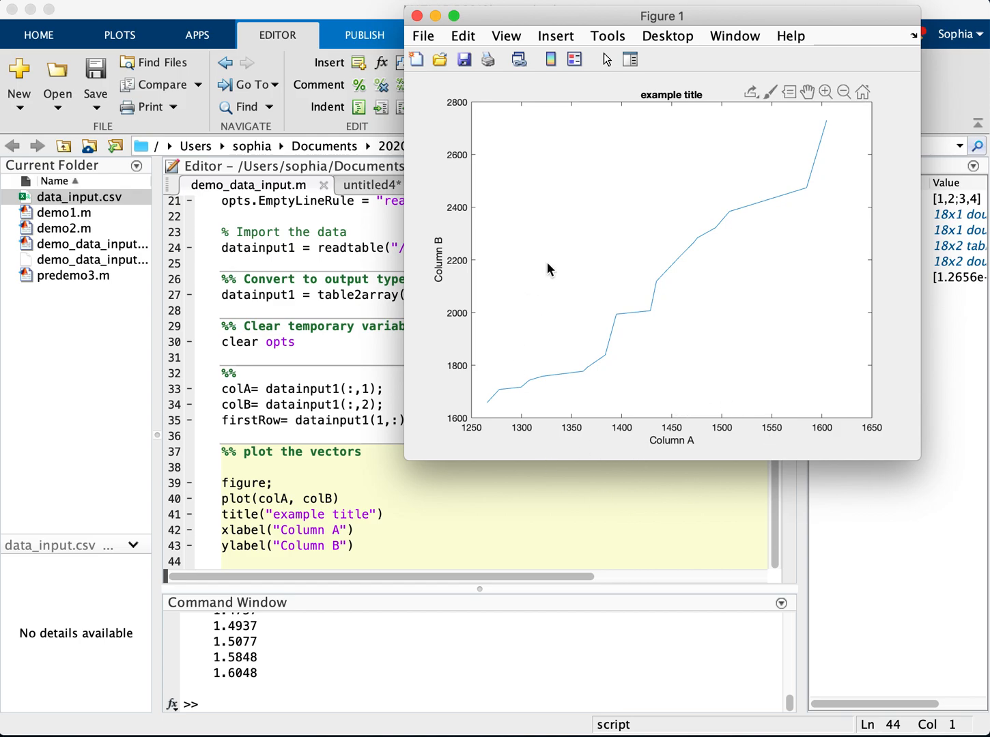
pyautogui.moveTo(600, 298)
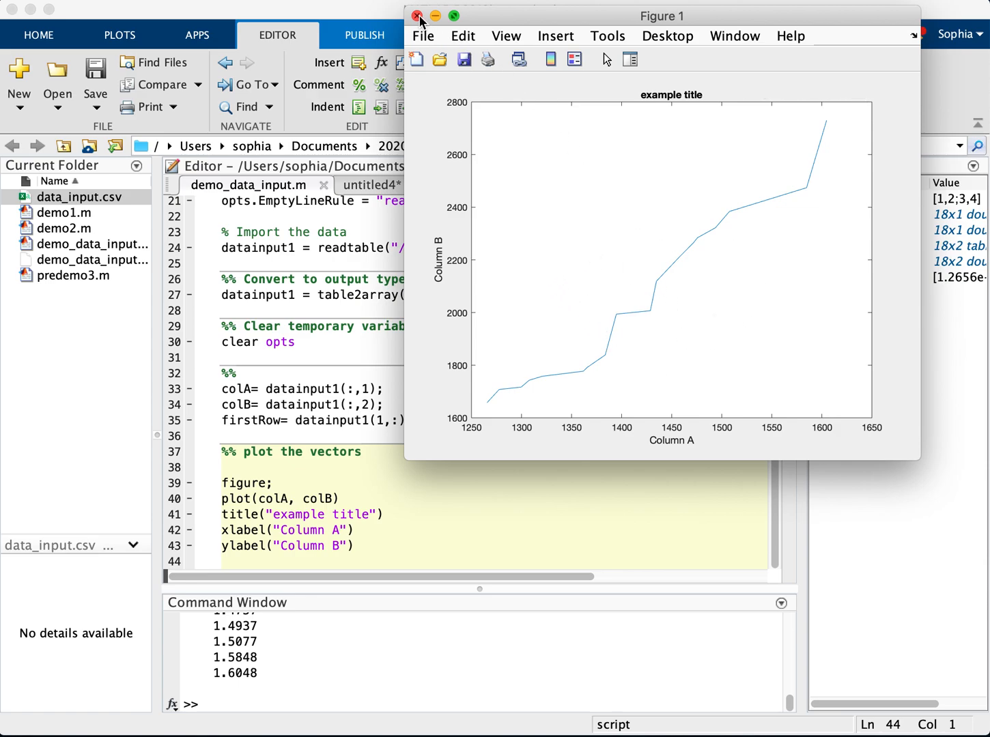
# - Add the 'r' colour option to the plot call and rerun to draw a red line
pyautogui.click(417, 16)
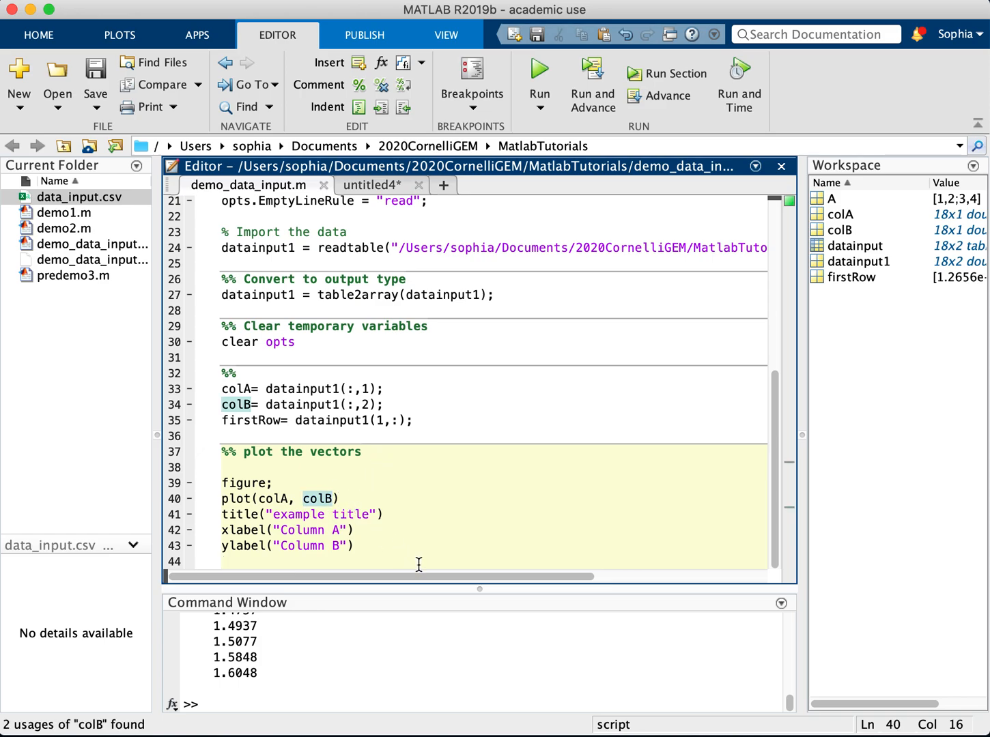
pyautogui.write('", "')
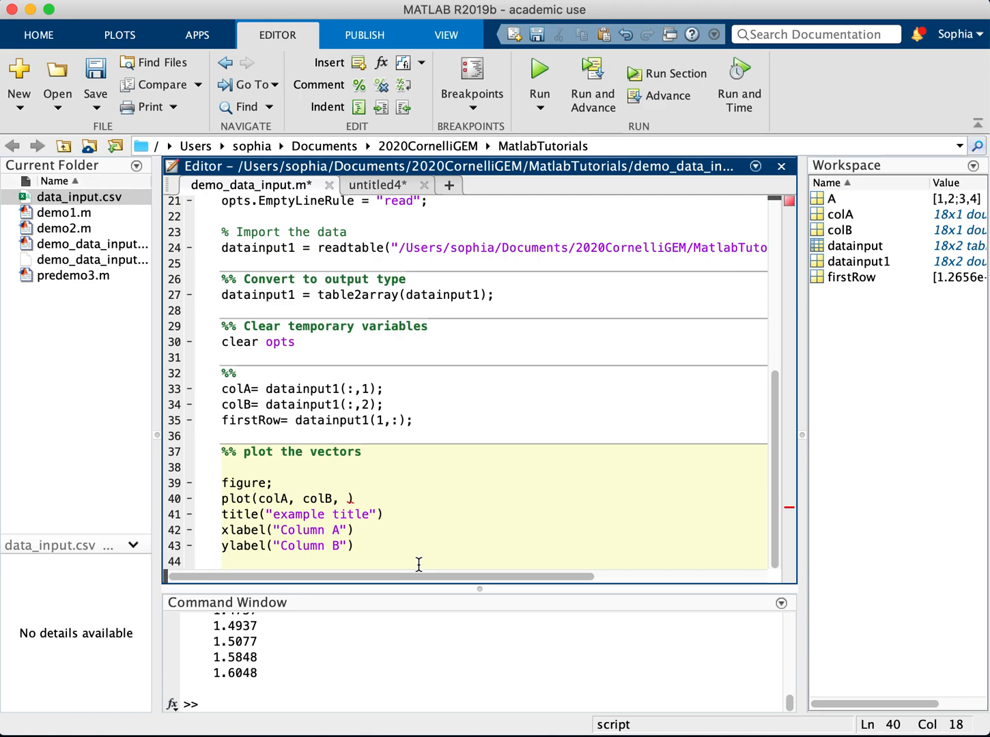
pyautogui.write("'r'")
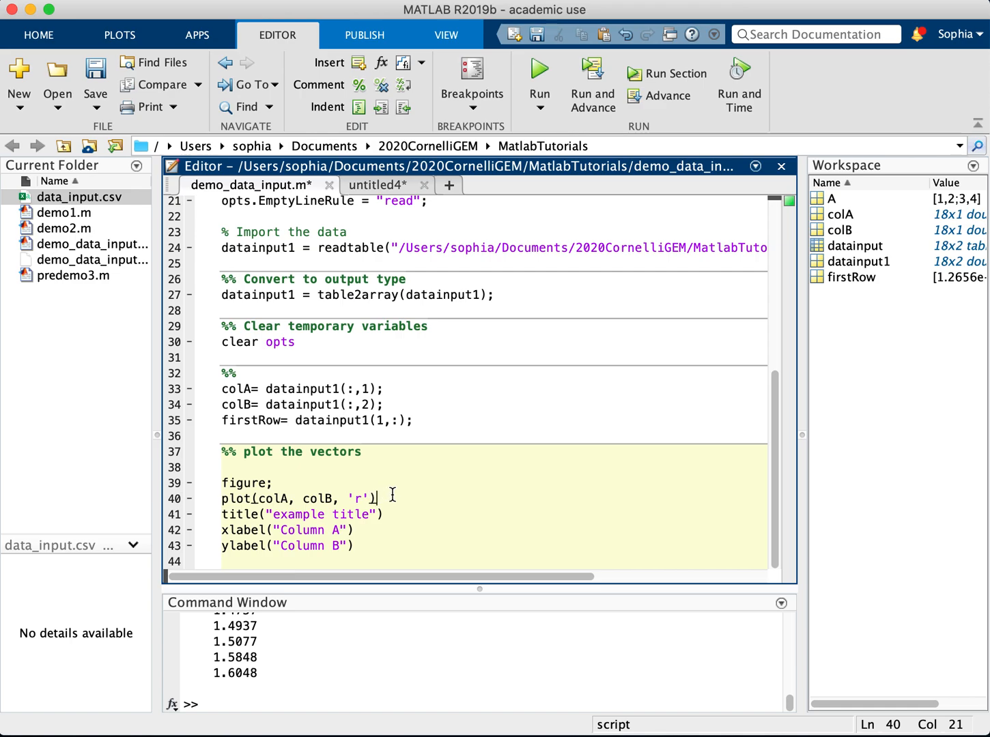
pyautogui.click(538, 68)
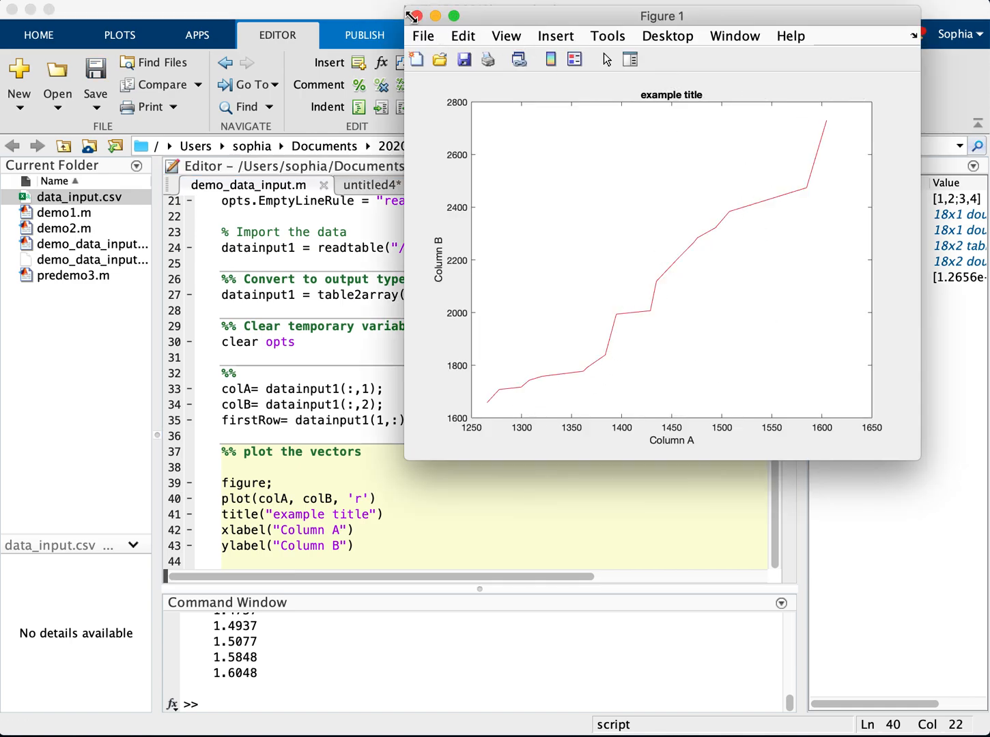
# - Add 'LineWidth', 1.5 to the plot call and rerun to show the thicker line
pyautogui.click(410, 15)
pyautogui.write(", 'L")
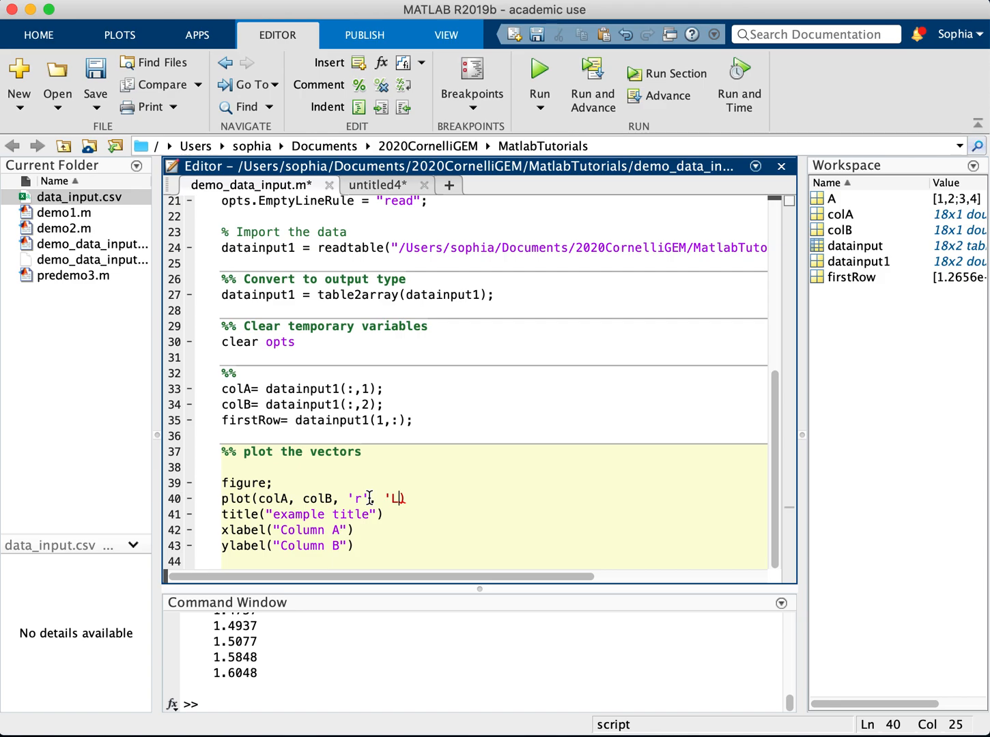
pyautogui.write('ineWidth')
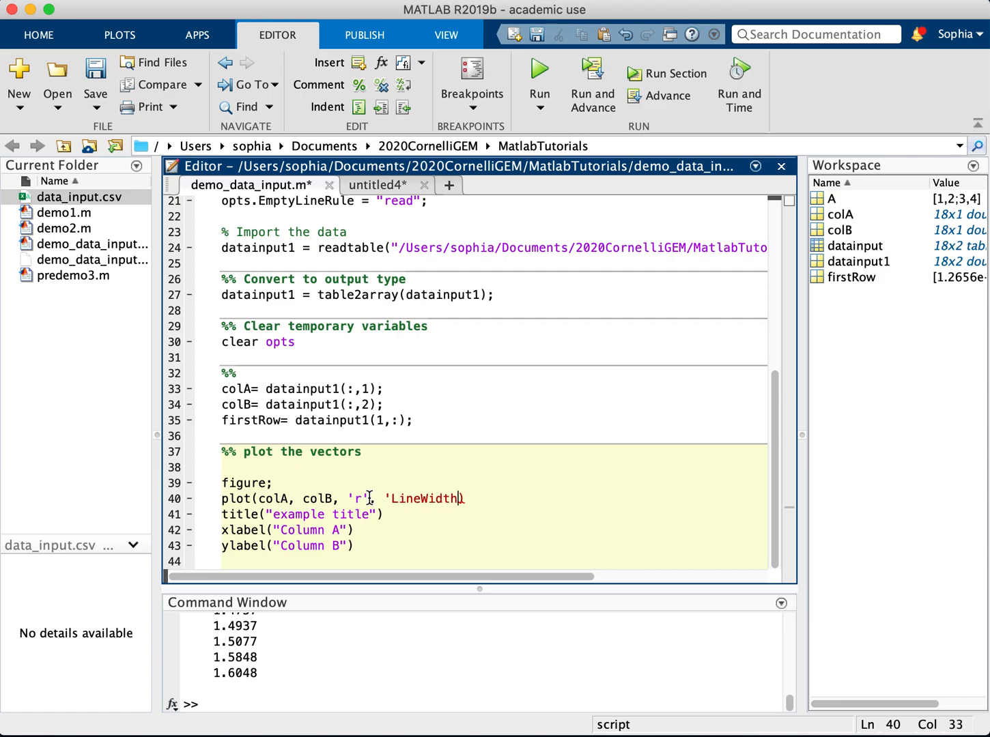
pyautogui.write("', 1.5")
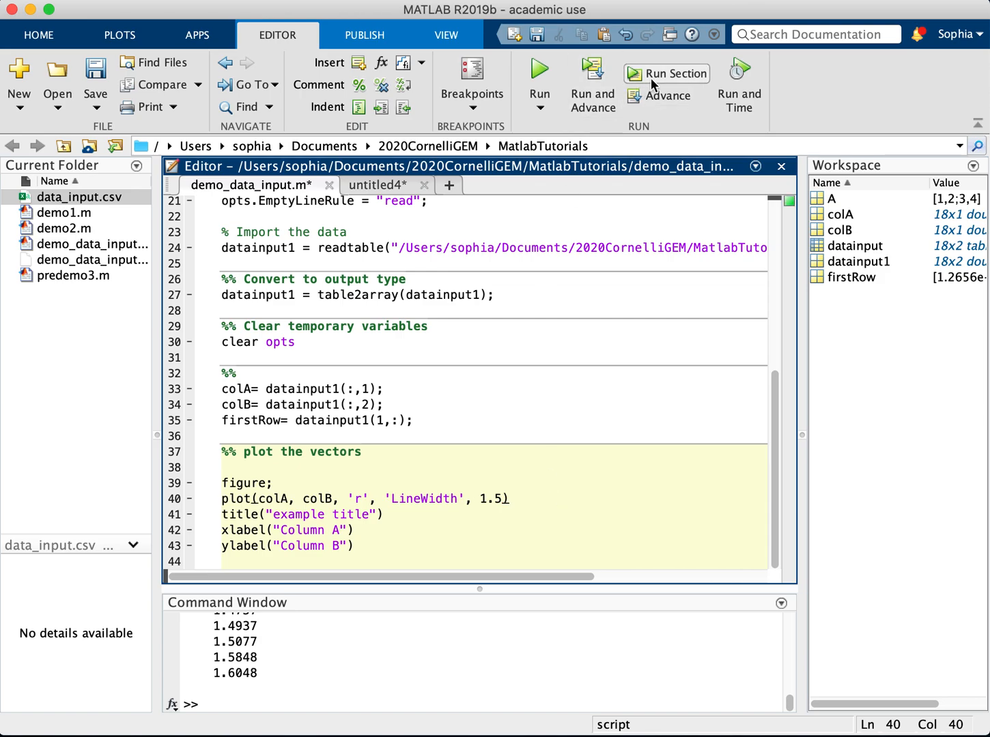
pyautogui.click(666, 73)
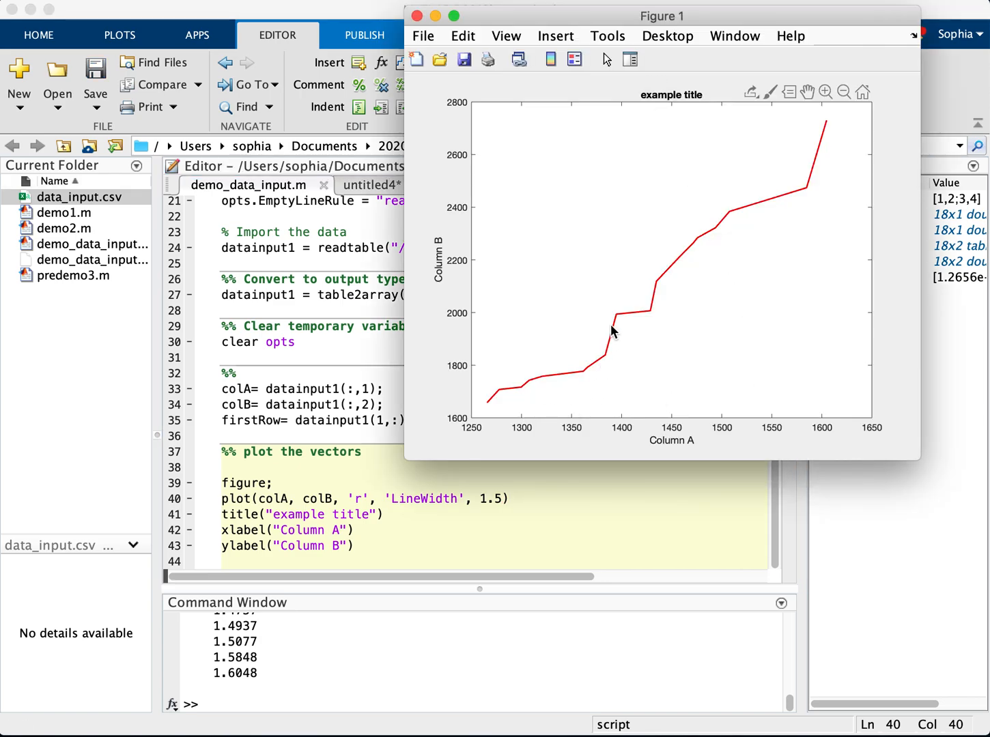
pyautogui.moveTo(714, 315)
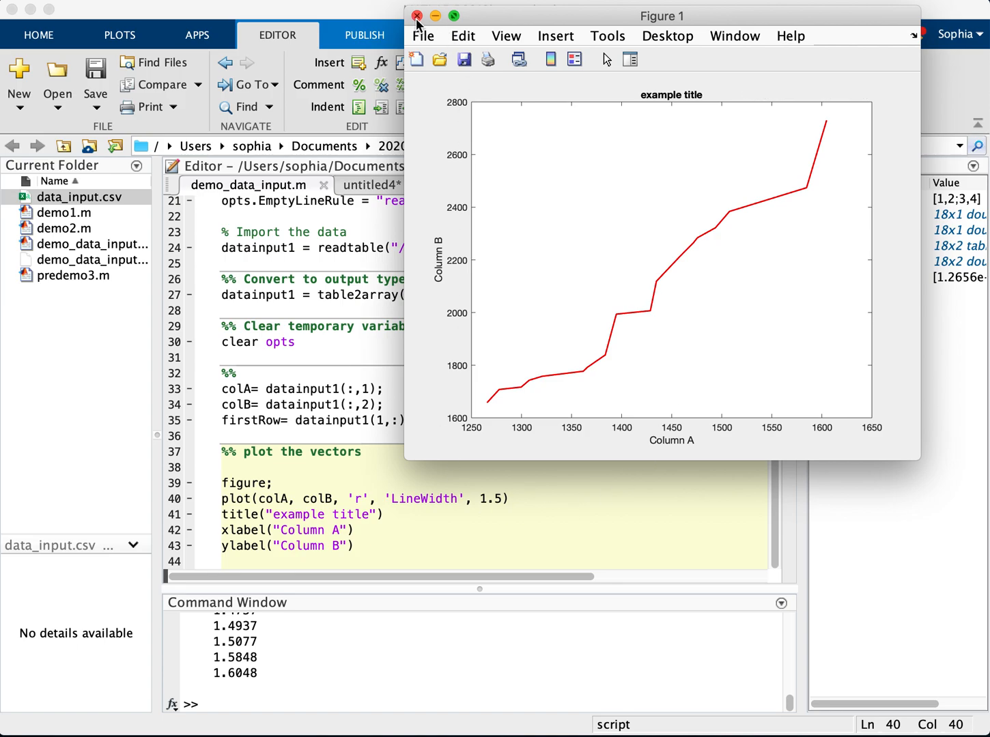
# - Add legend(["line 1"]) after ylabel, rerun the section, and move the figure aside
pyautogui.click(417, 15)
pyautogui.write('leg')
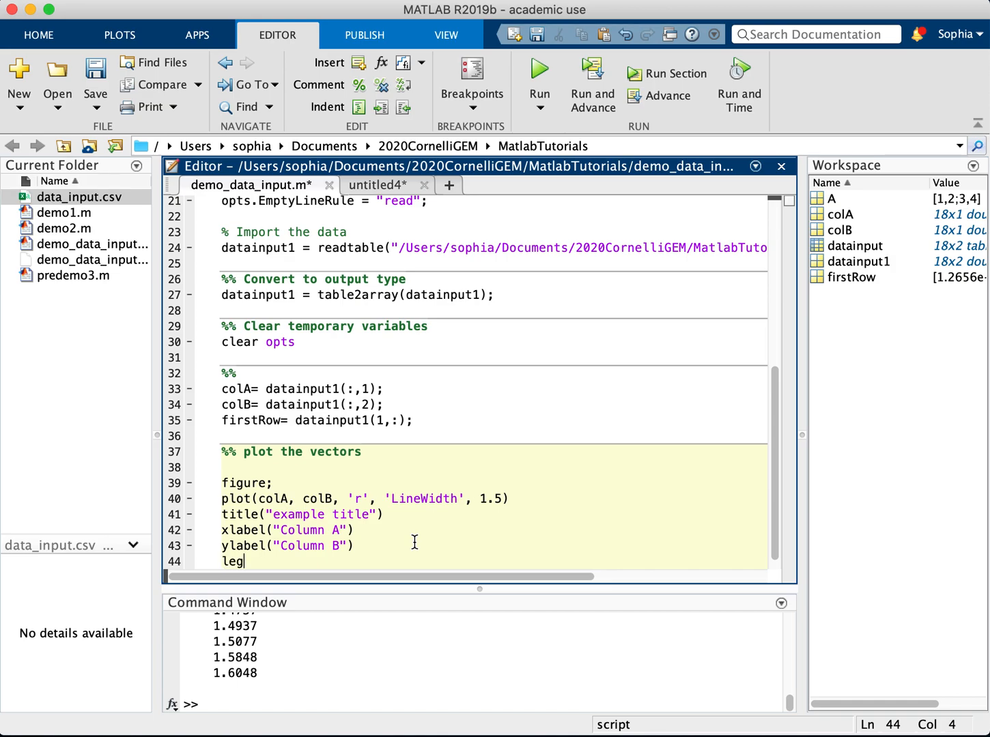
pyautogui.write('end(')
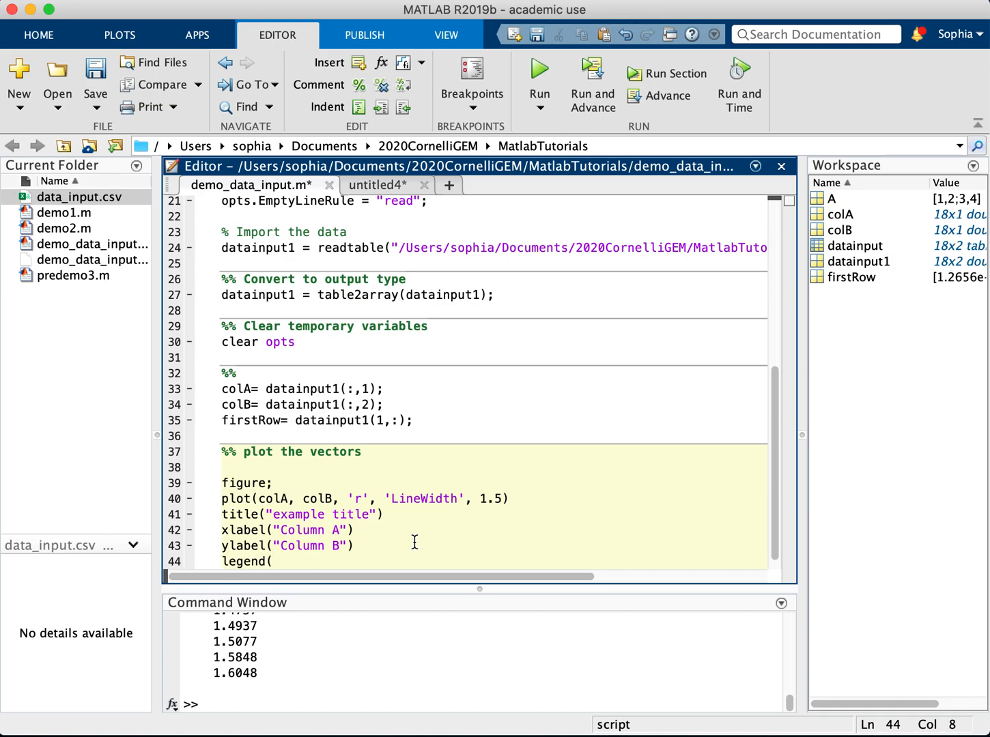
pyautogui.click(280, 561)
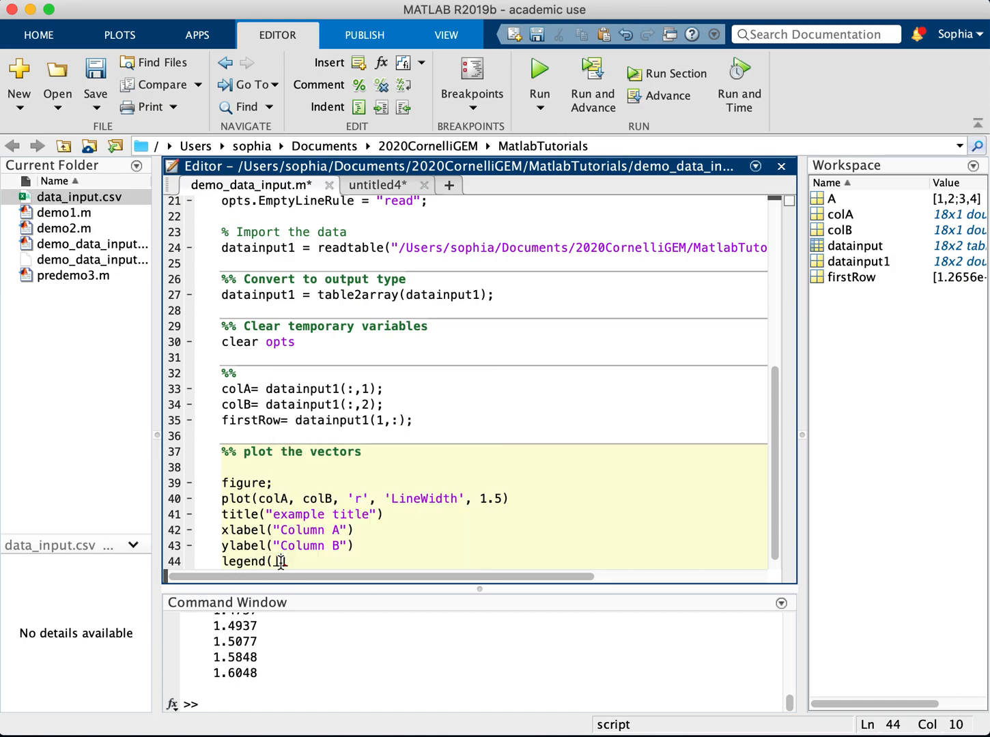
pyautogui.write('["])')
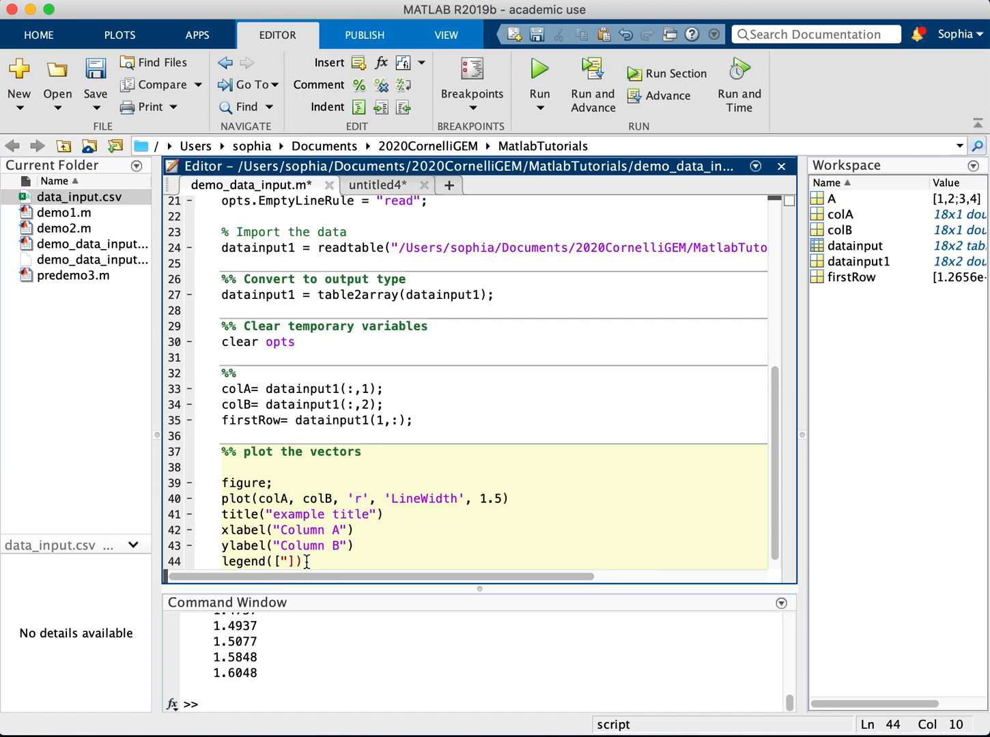
pyautogui.write('1')
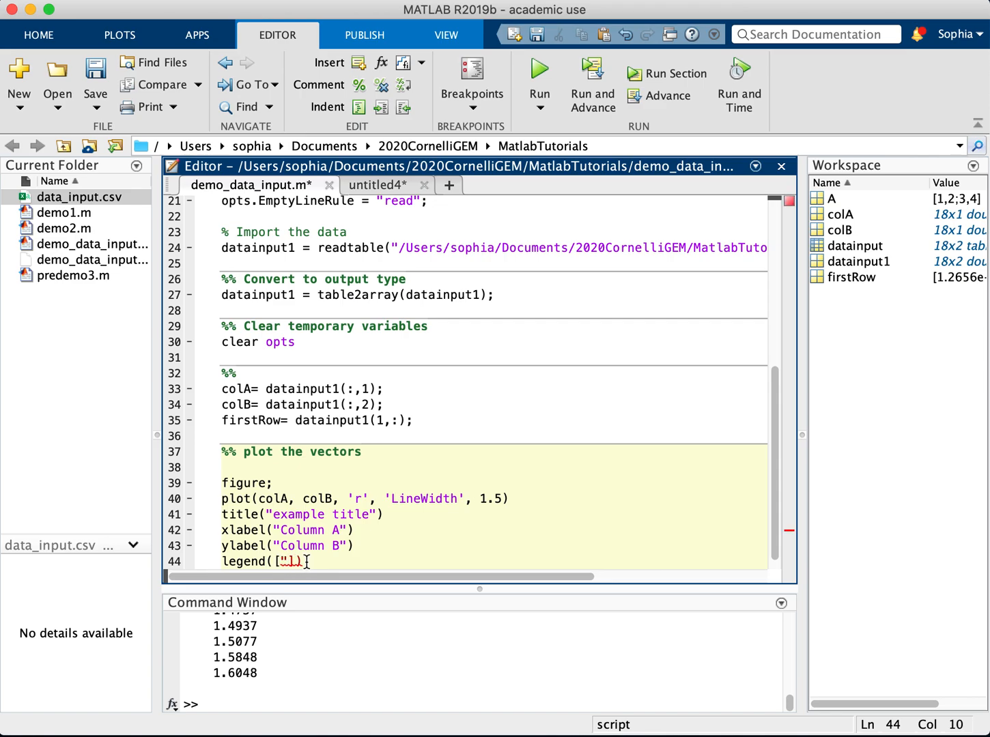
pyautogui.write('line 1"')
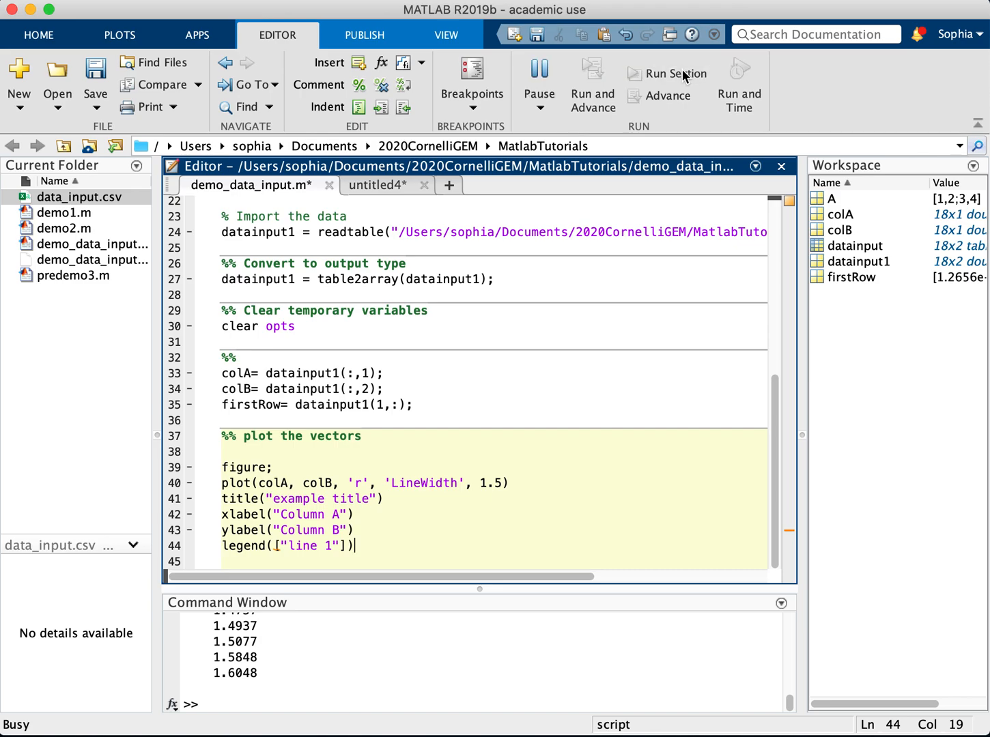
pyautogui.click(667, 73)
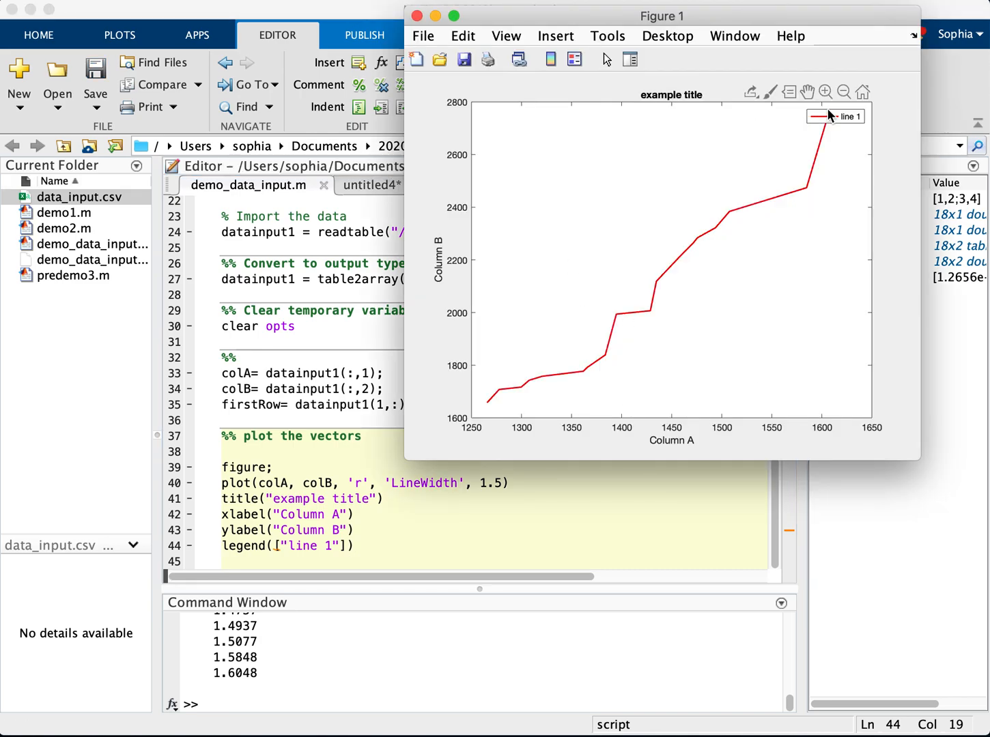
pyautogui.moveTo(363, 310)
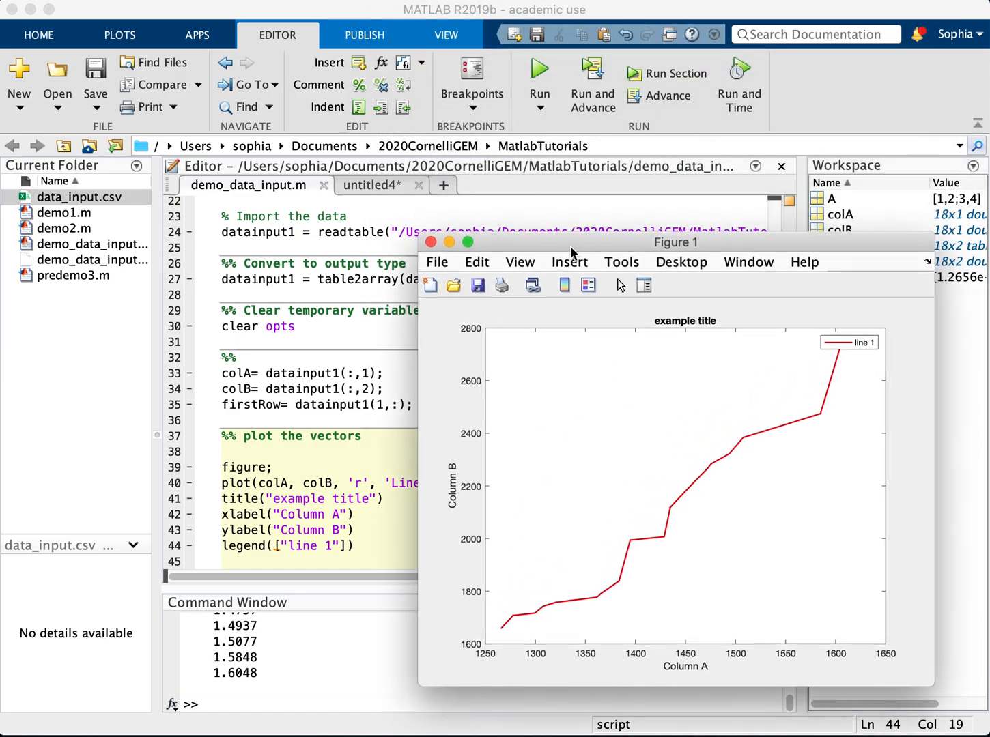
pyautogui.moveTo(675, 242); pyautogui.dragTo(729, 48)
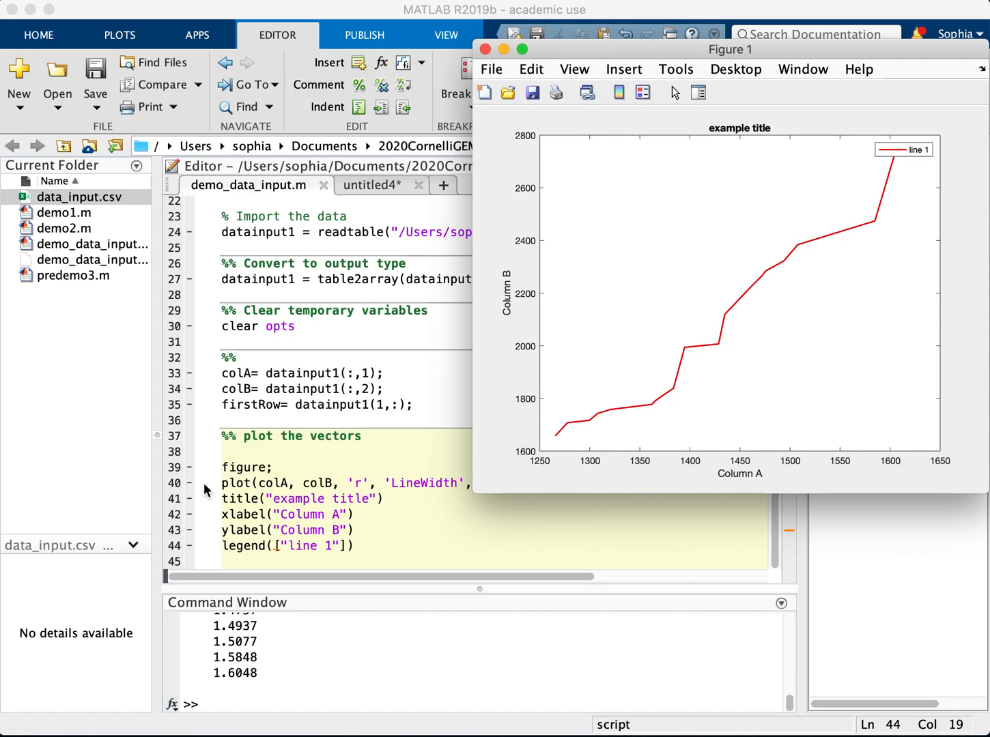
# - Switch to the HOME toolstrip and scroll the script to its import-options code
pyautogui.click(38, 35)
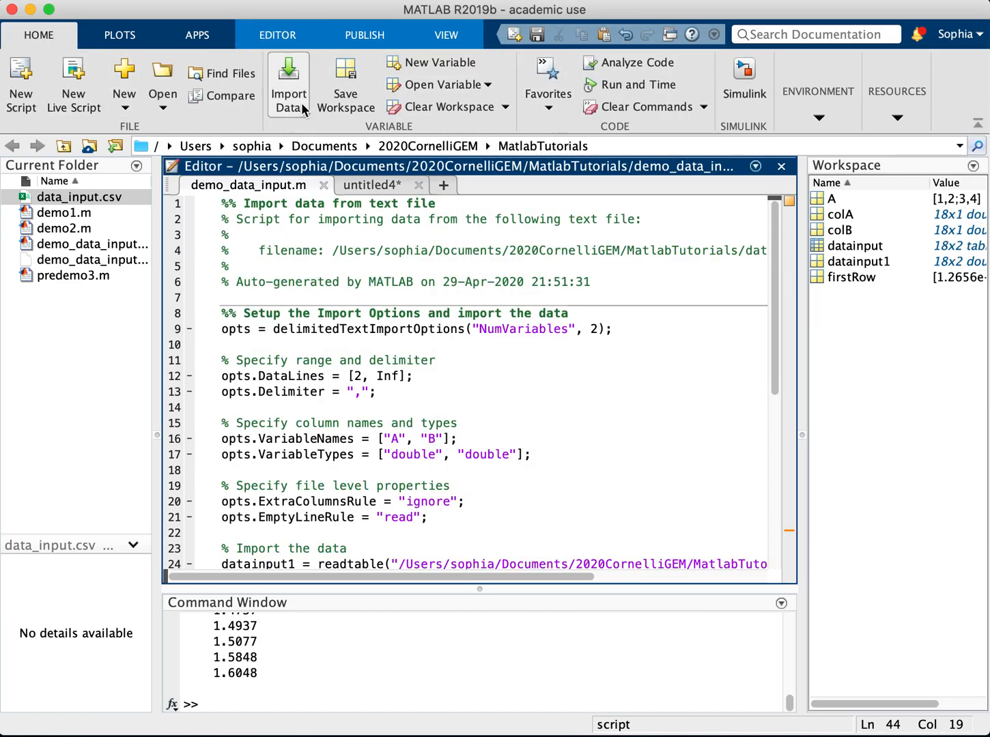
pyautogui.scroll(-3)
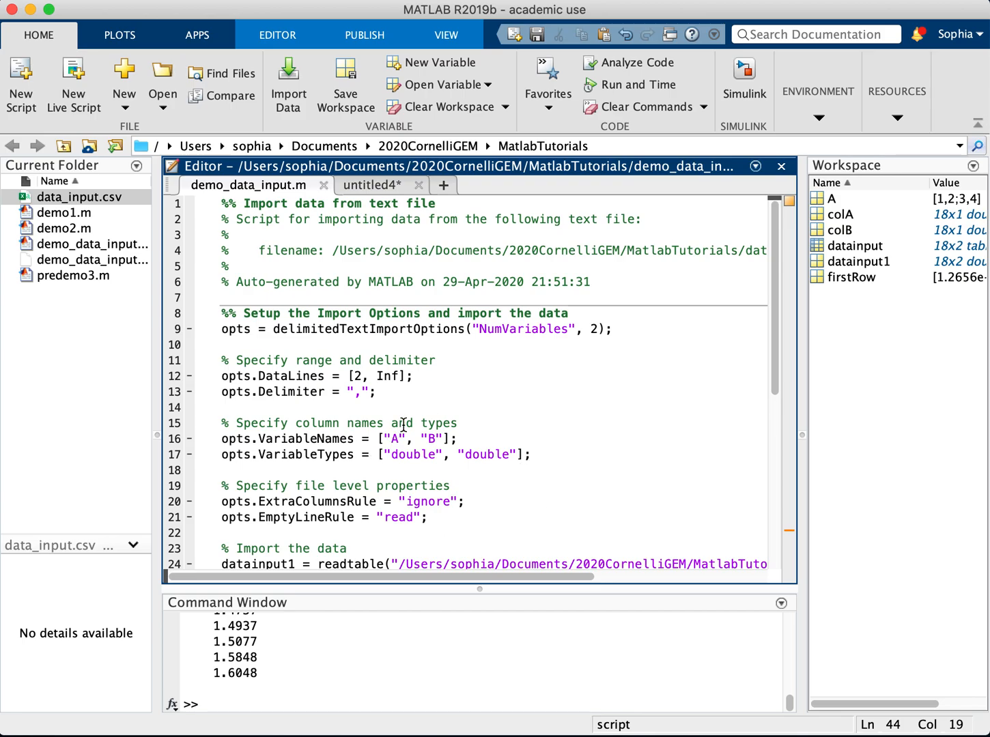
pyautogui.moveTo(581, 78)
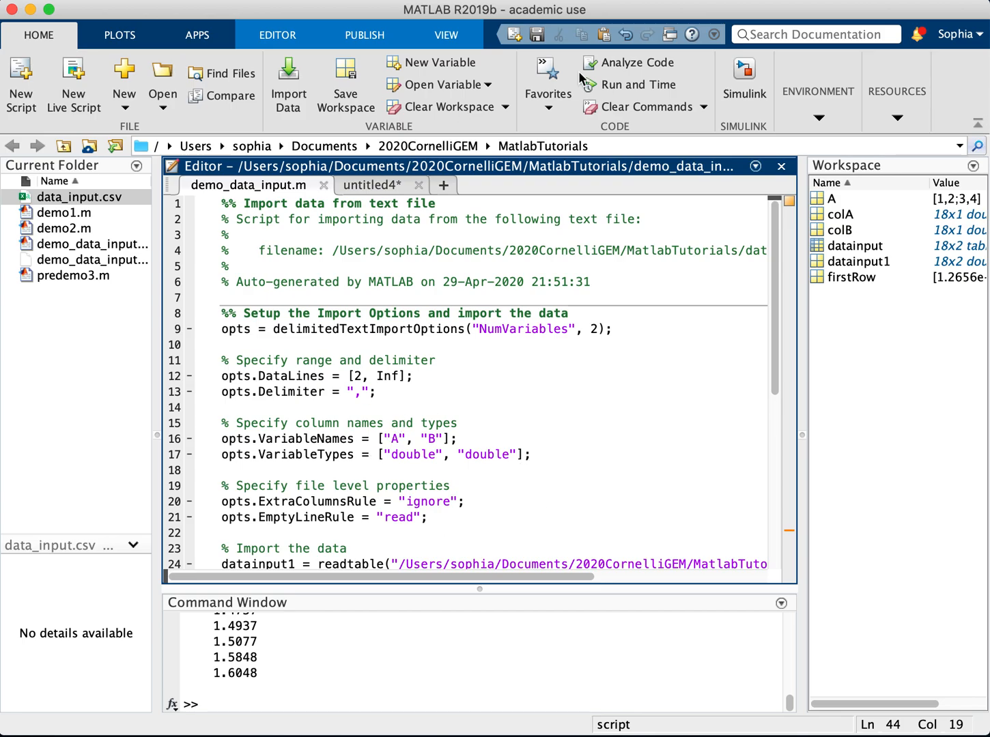